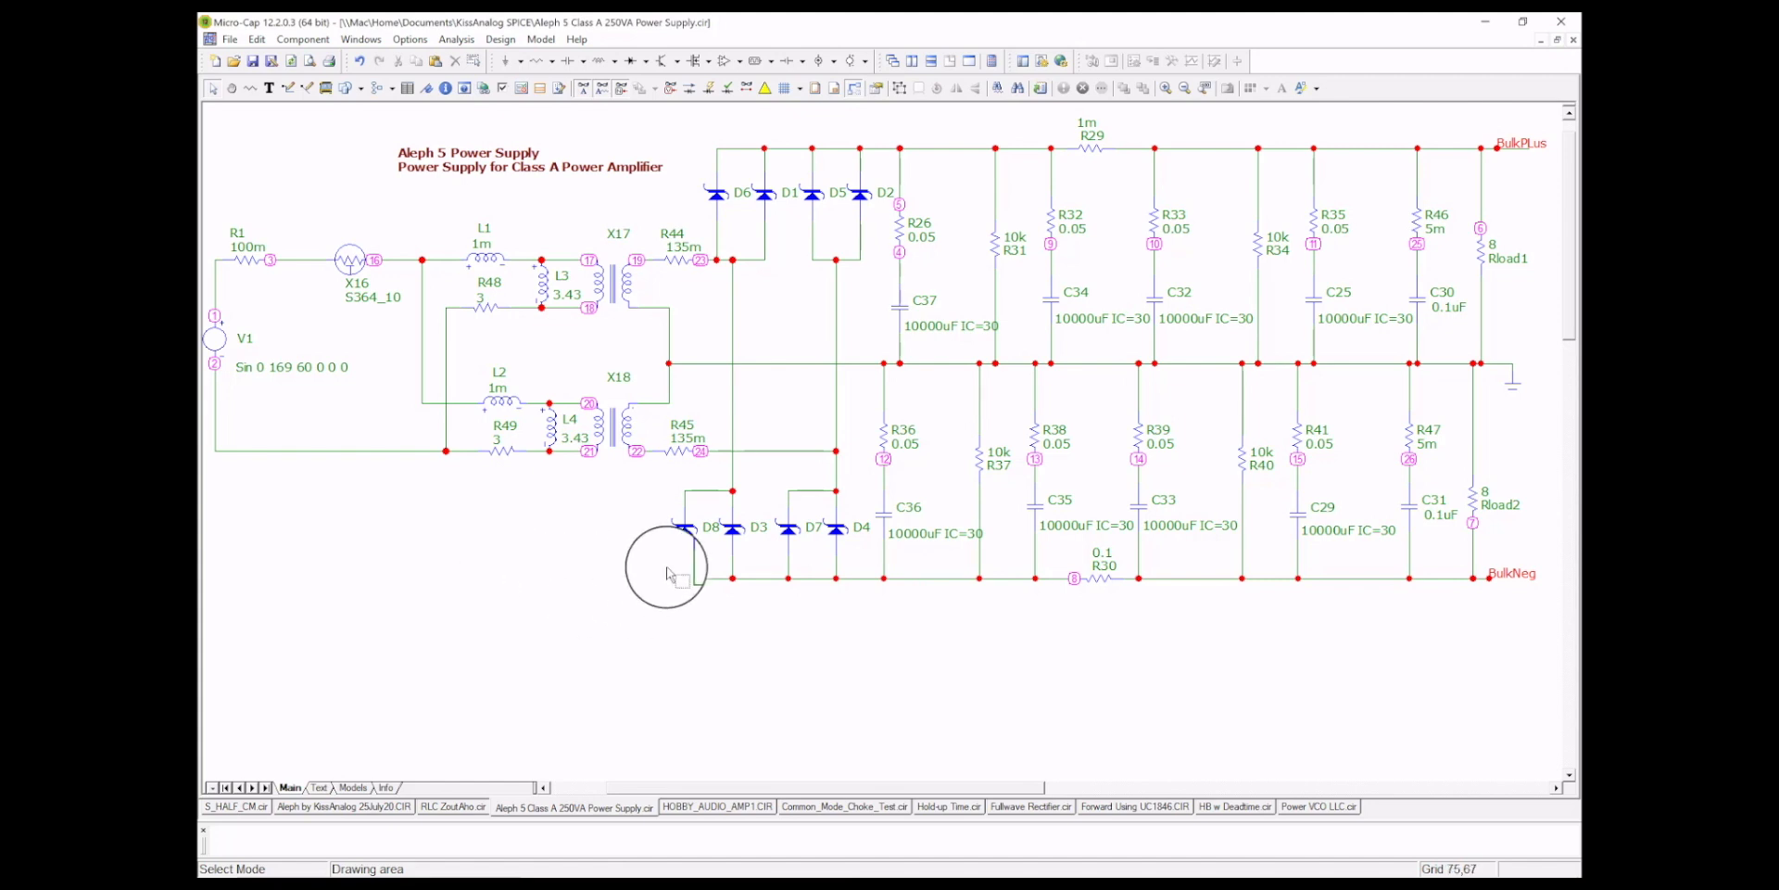
{"action": "mouse_move", "coordinate": [1032, 170]}
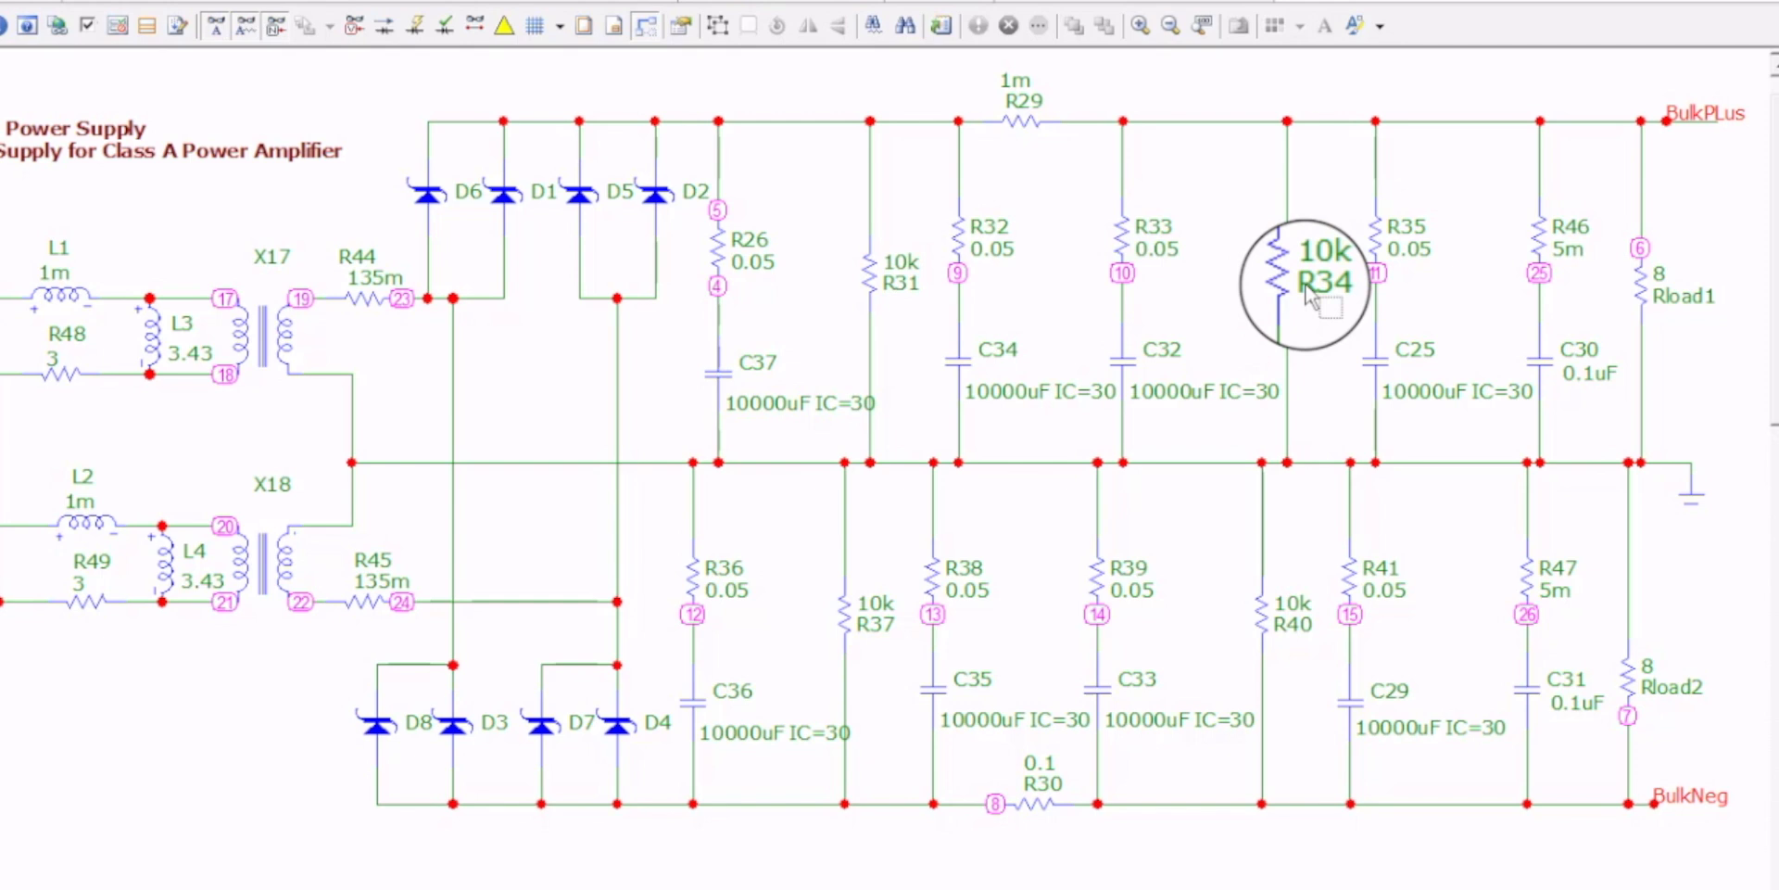
Inspect the schematic components, including transformer X17's properties, without changing them
{"action": "left_click", "coordinate": [1310, 278]}
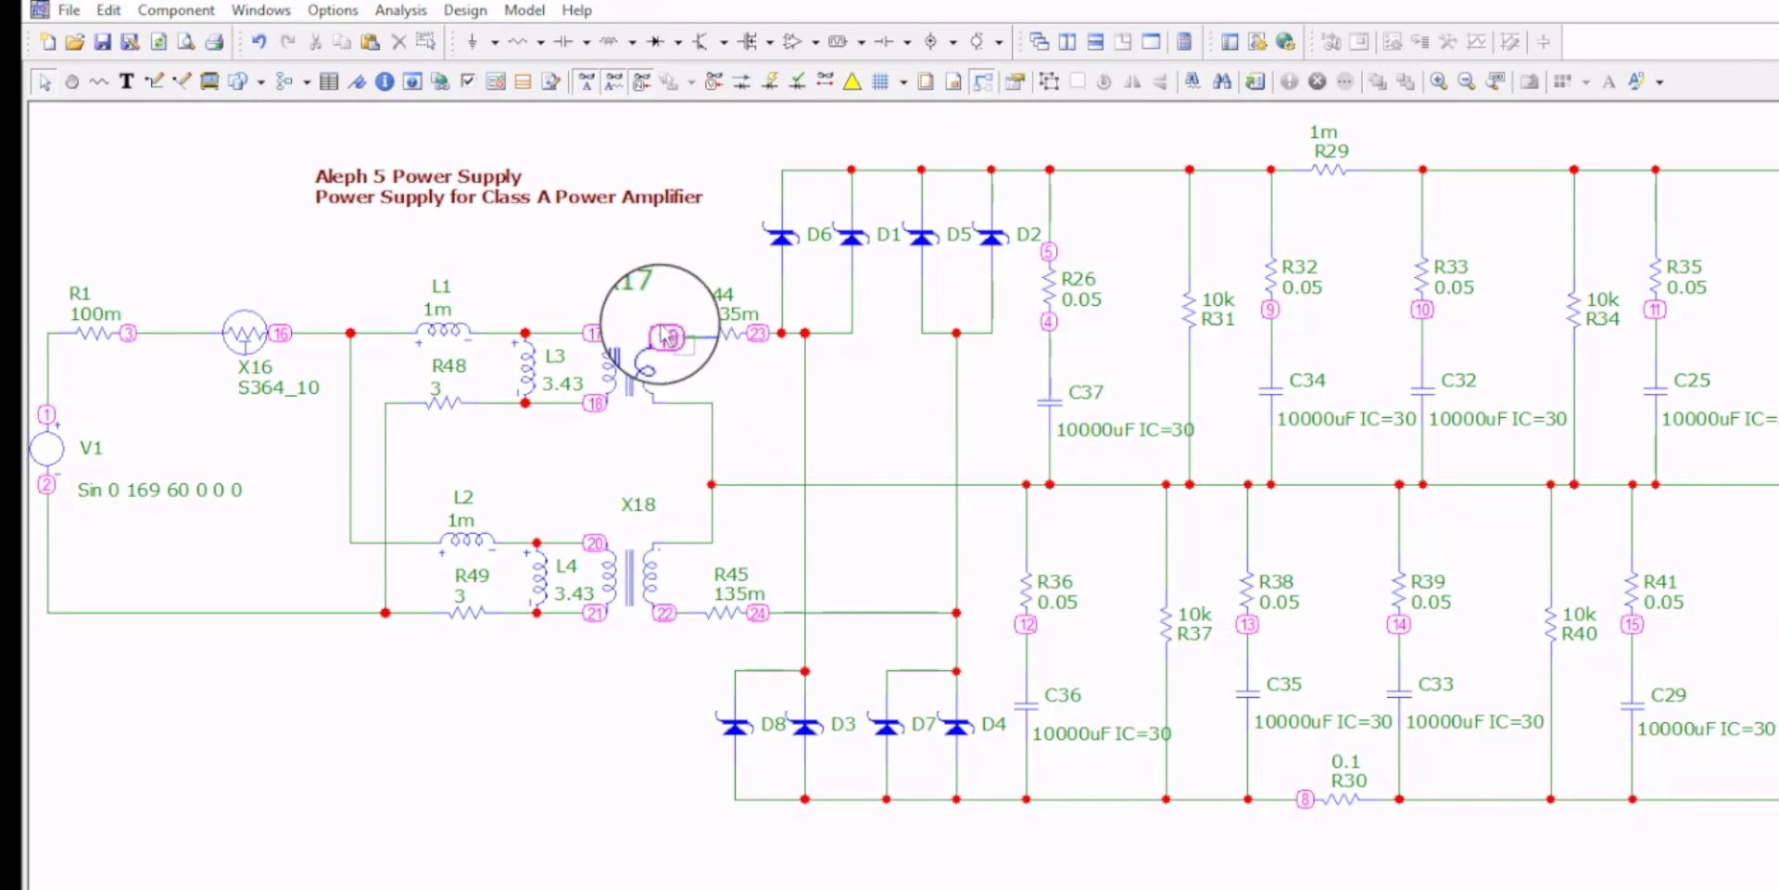
{"action": "left_click", "coordinate": [795, 334]}
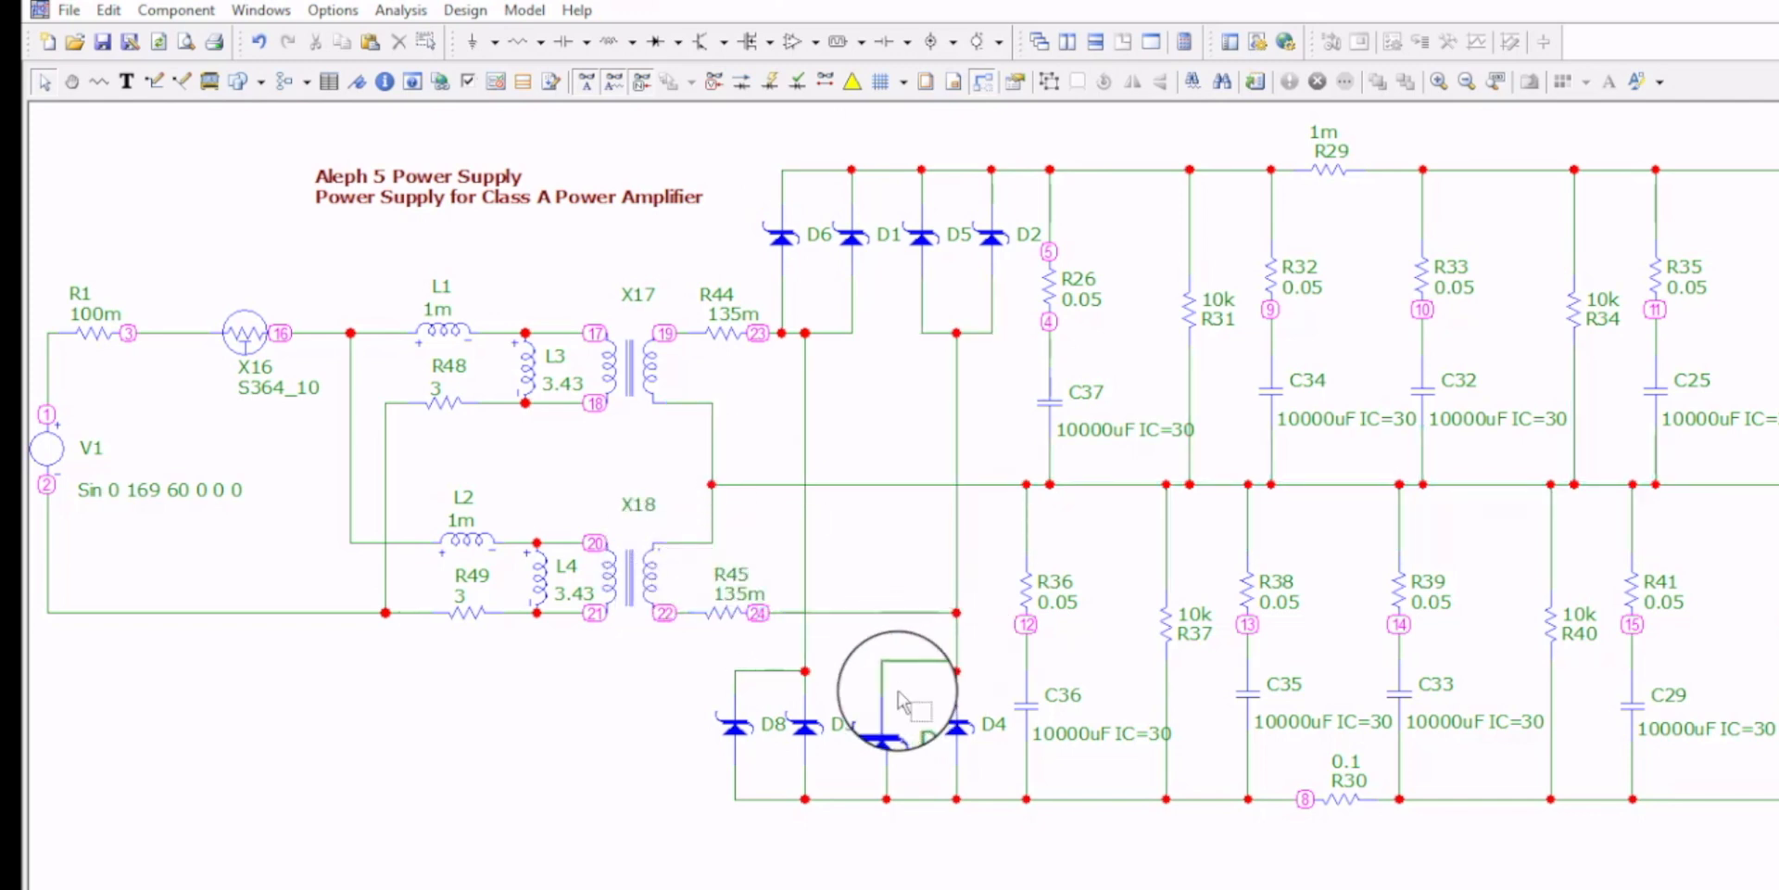
{"action": "left_click", "coordinate": [958, 800]}
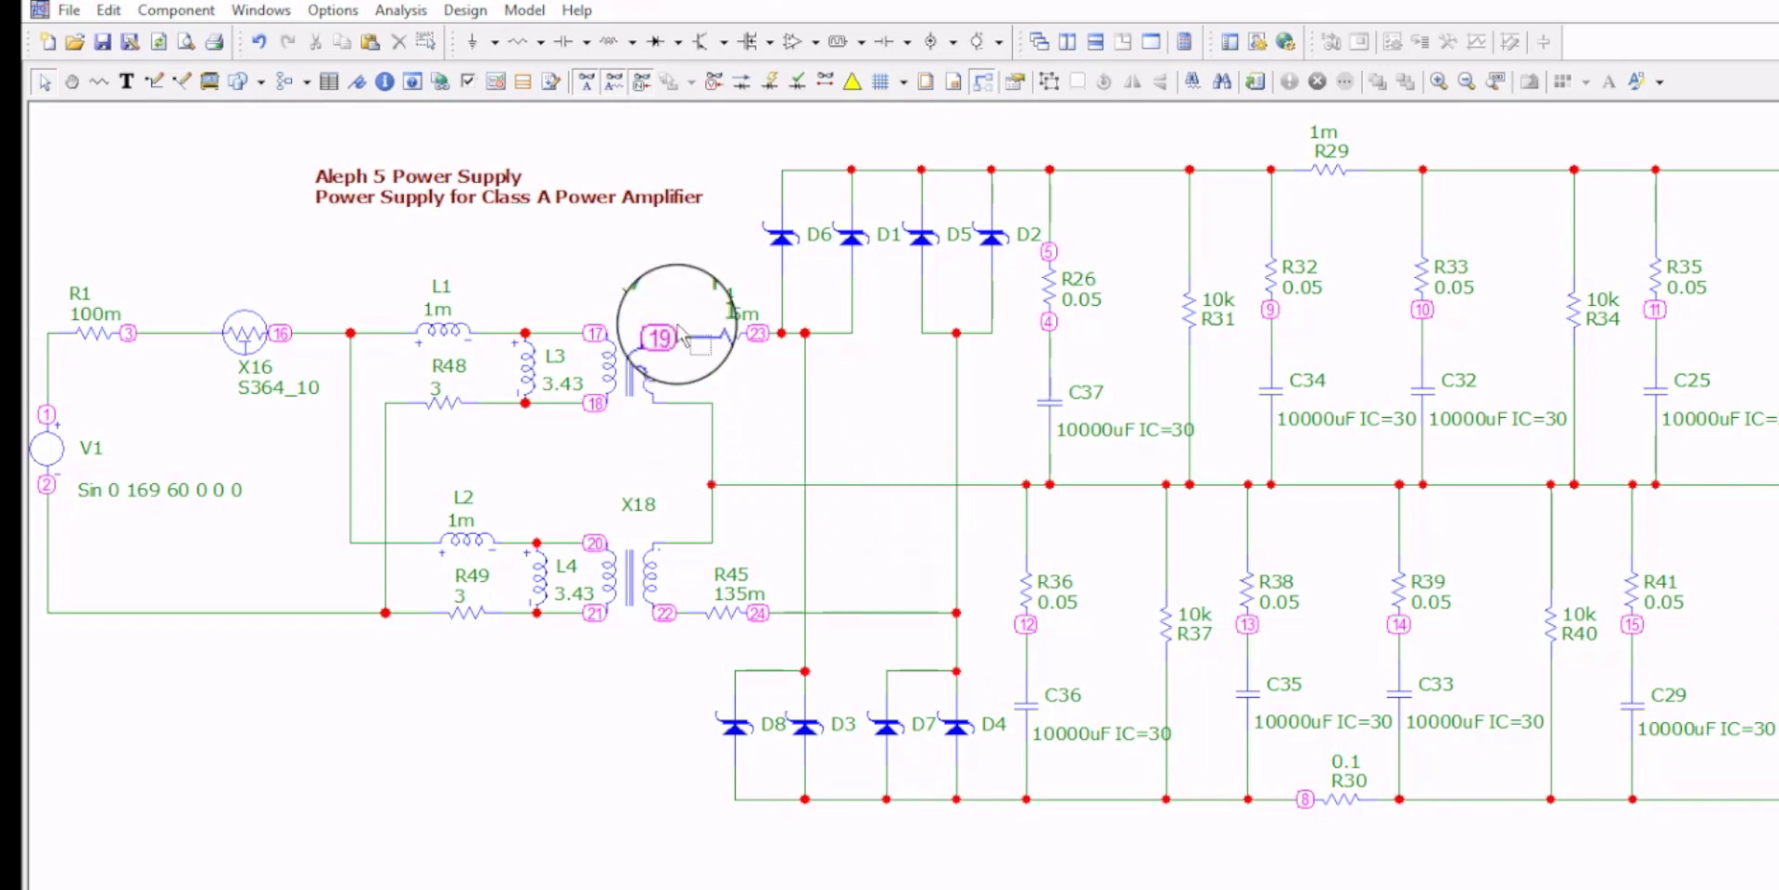
{"action": "left_click", "coordinate": [747, 604]}
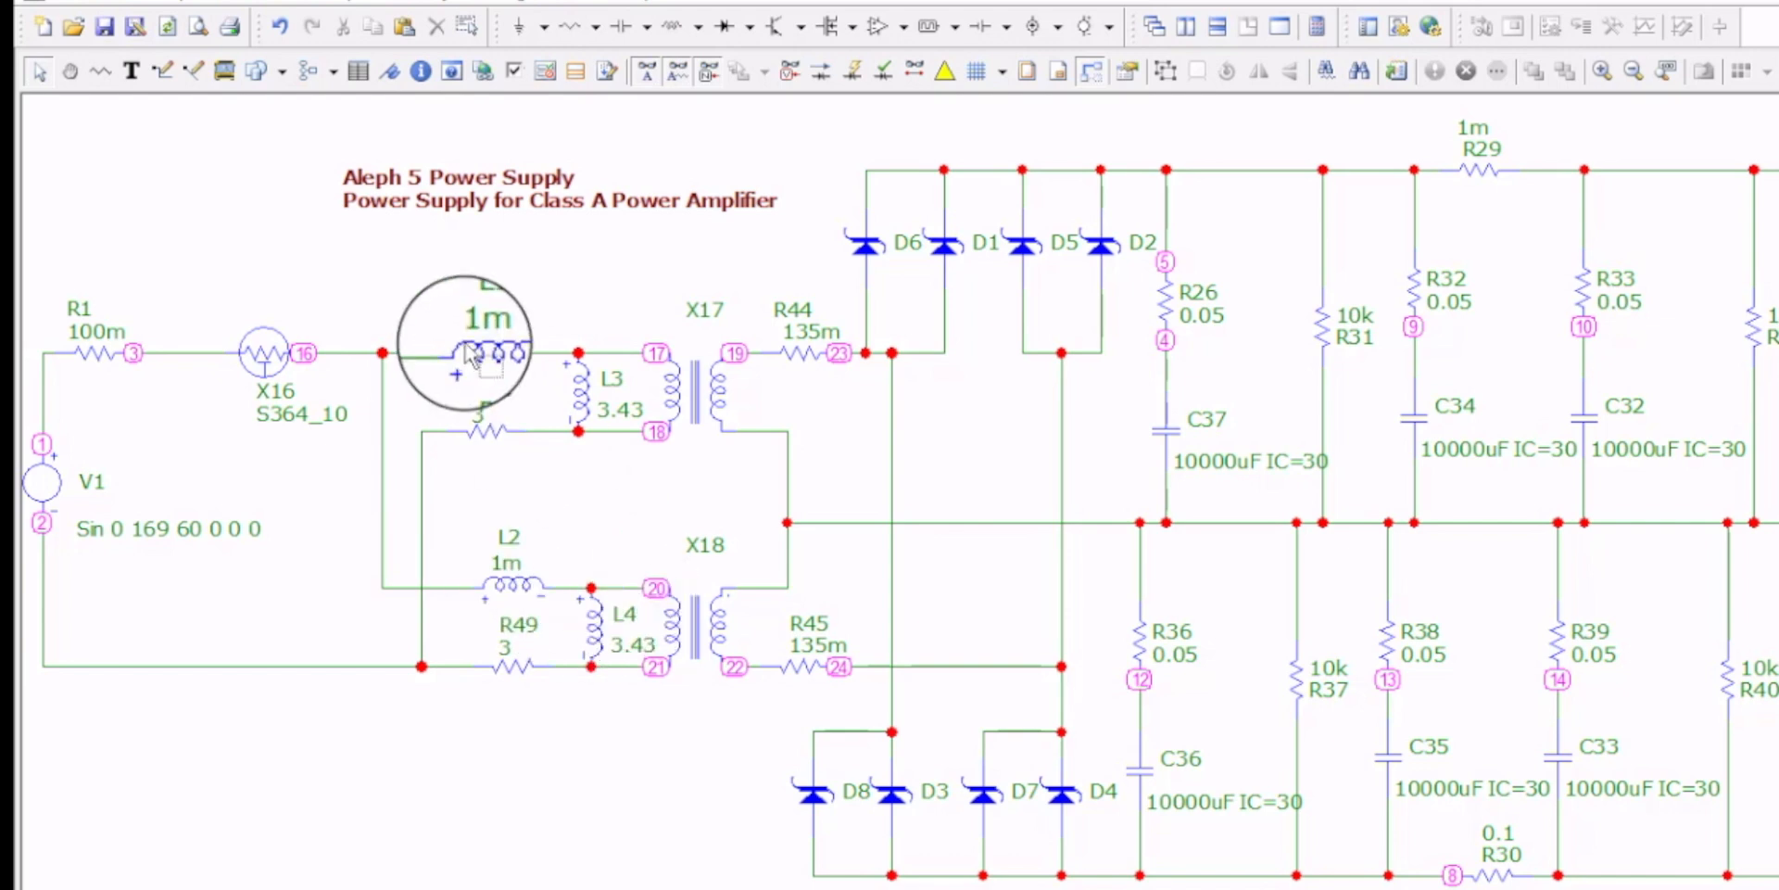
{"action": "mouse_move", "coordinate": [504, 443]}
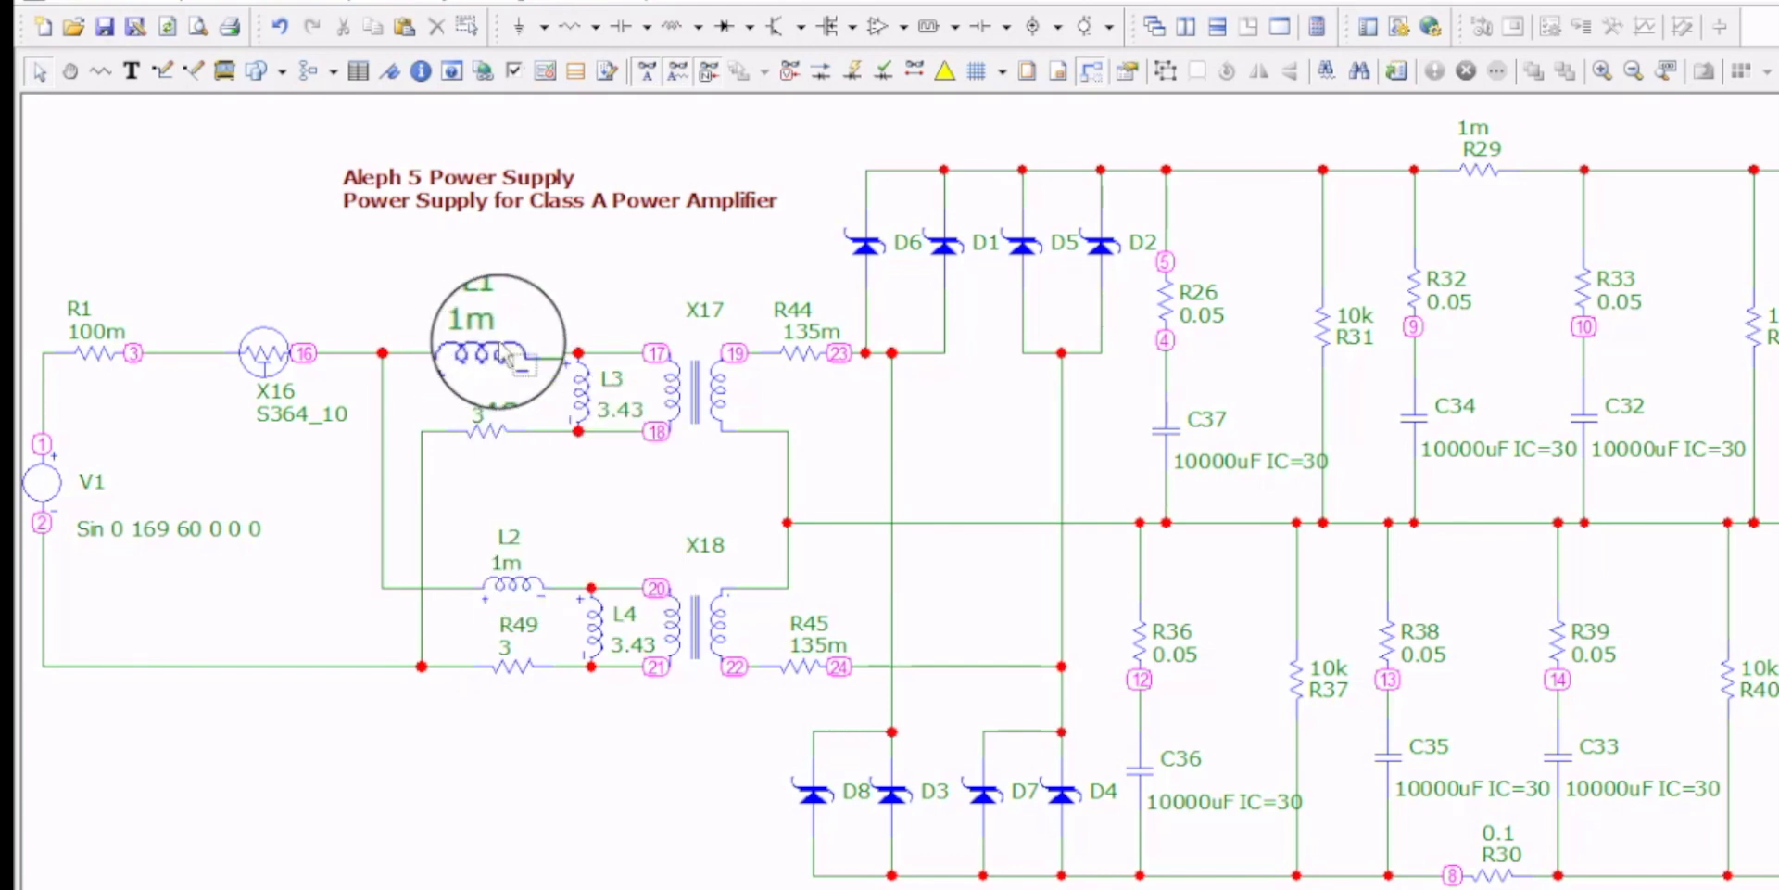
{"action": "mouse_move", "coordinate": [669, 385]}
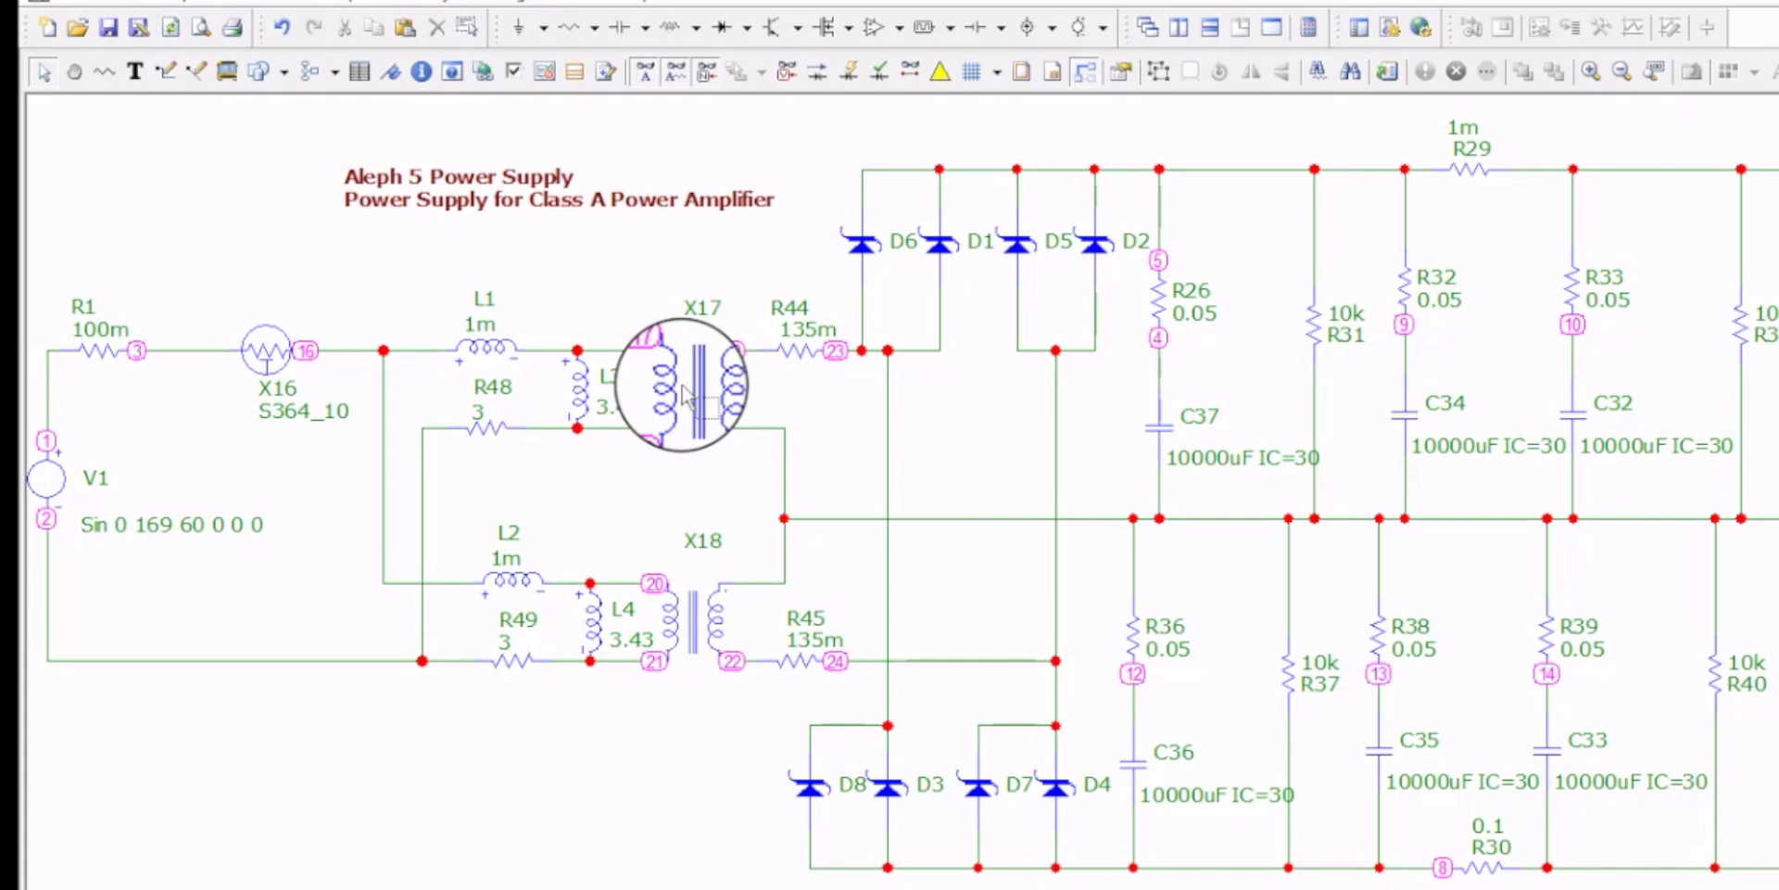
{"action": "double_click", "coordinate": [680, 380]}
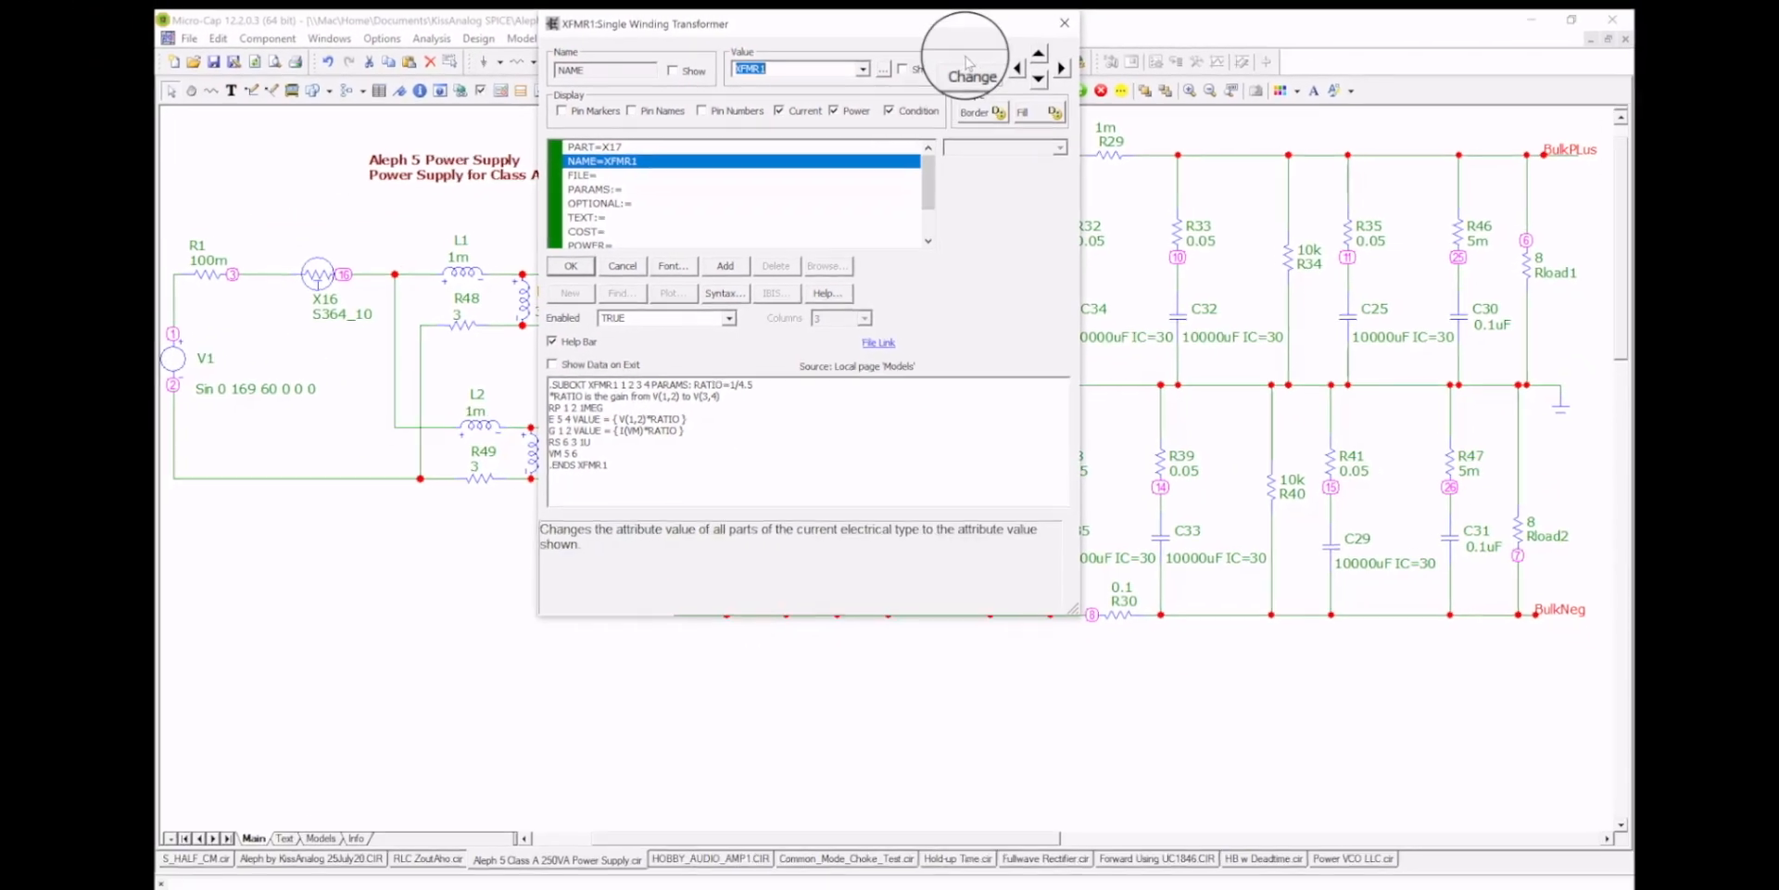
{"action": "left_click", "coordinate": [569, 265]}
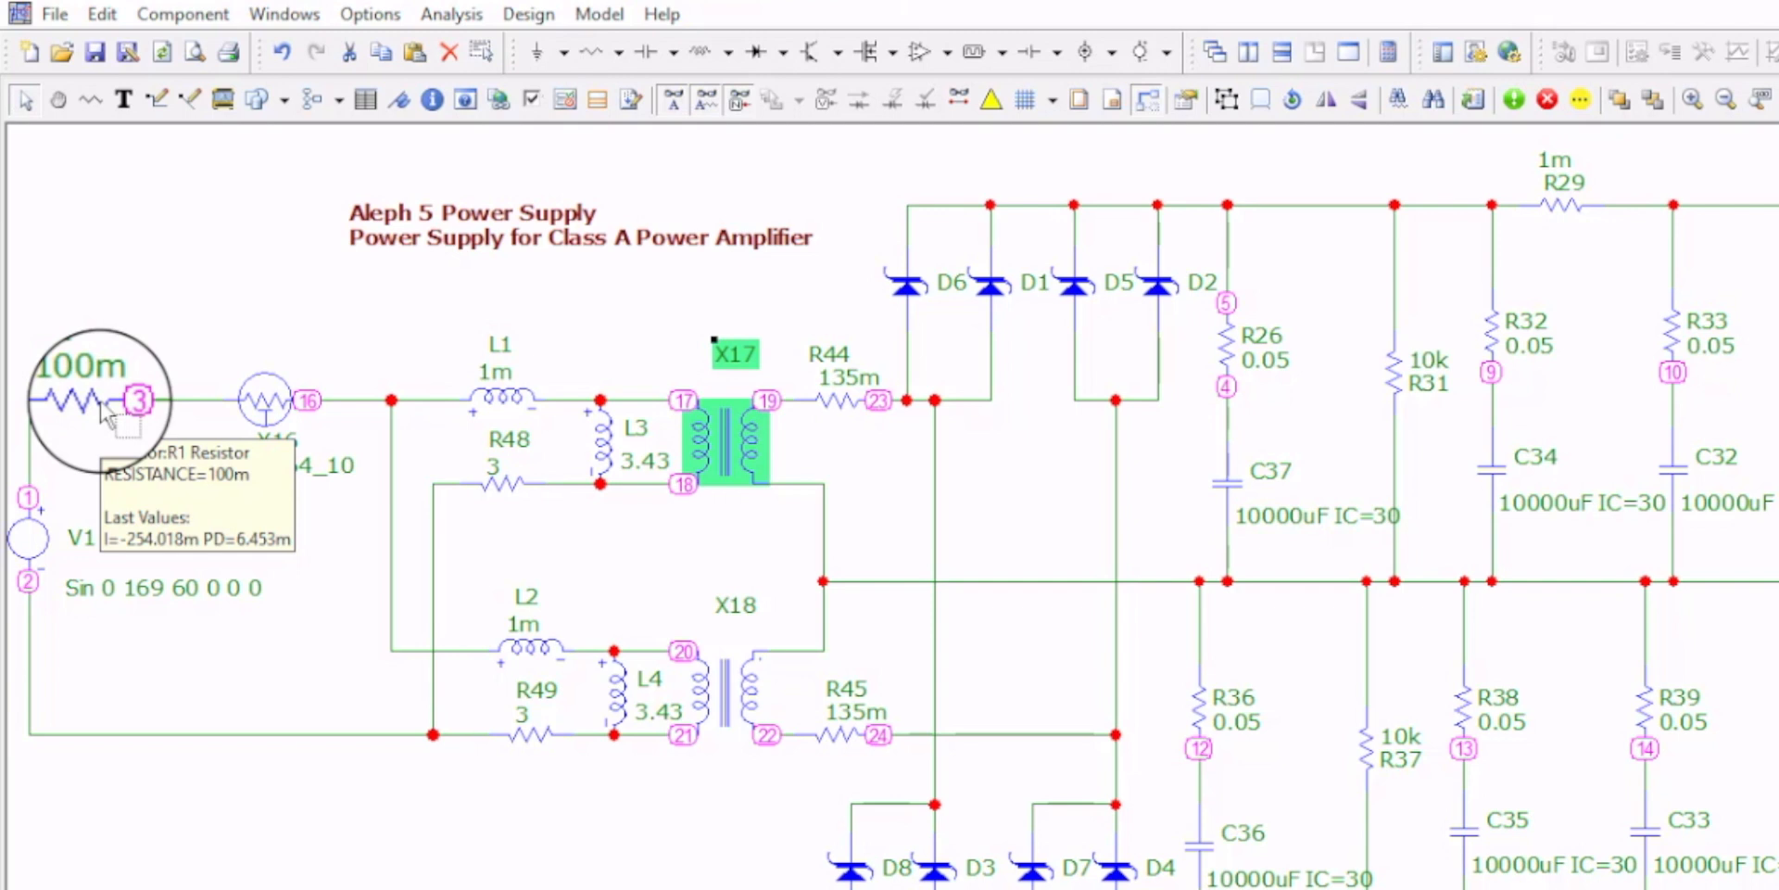
{"action": "mouse_move", "coordinate": [74, 607]}
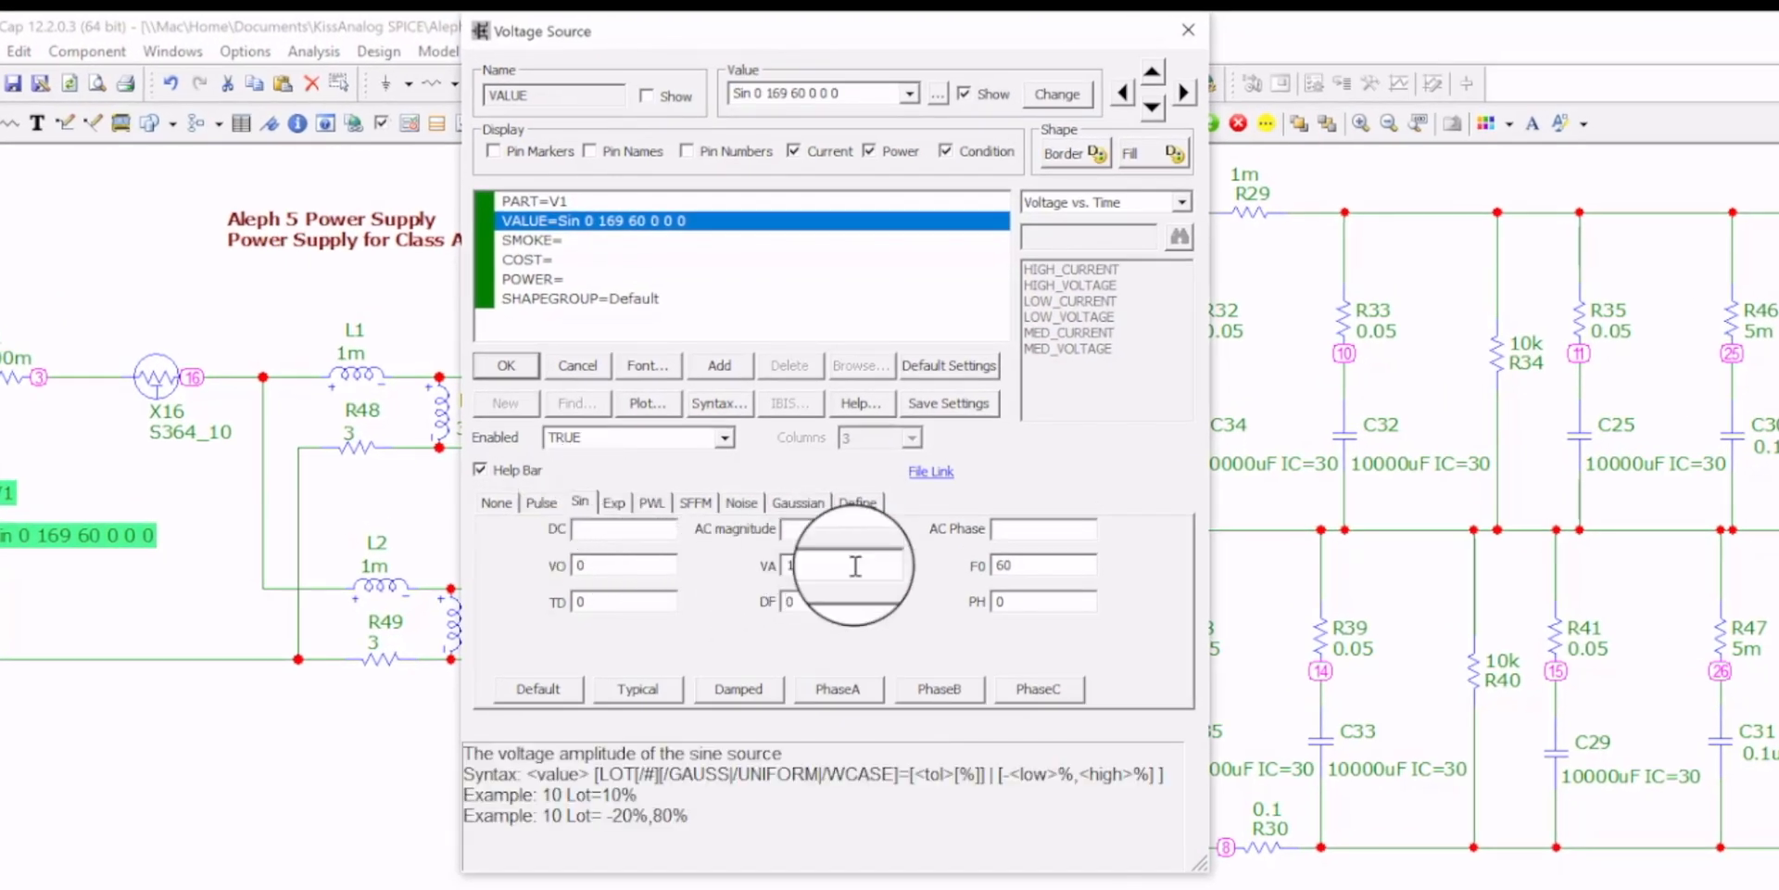
Set the source sine amplitude to 169 and start a Transient analysis from the Analysis menu
{"action": "type", "text": "169"}
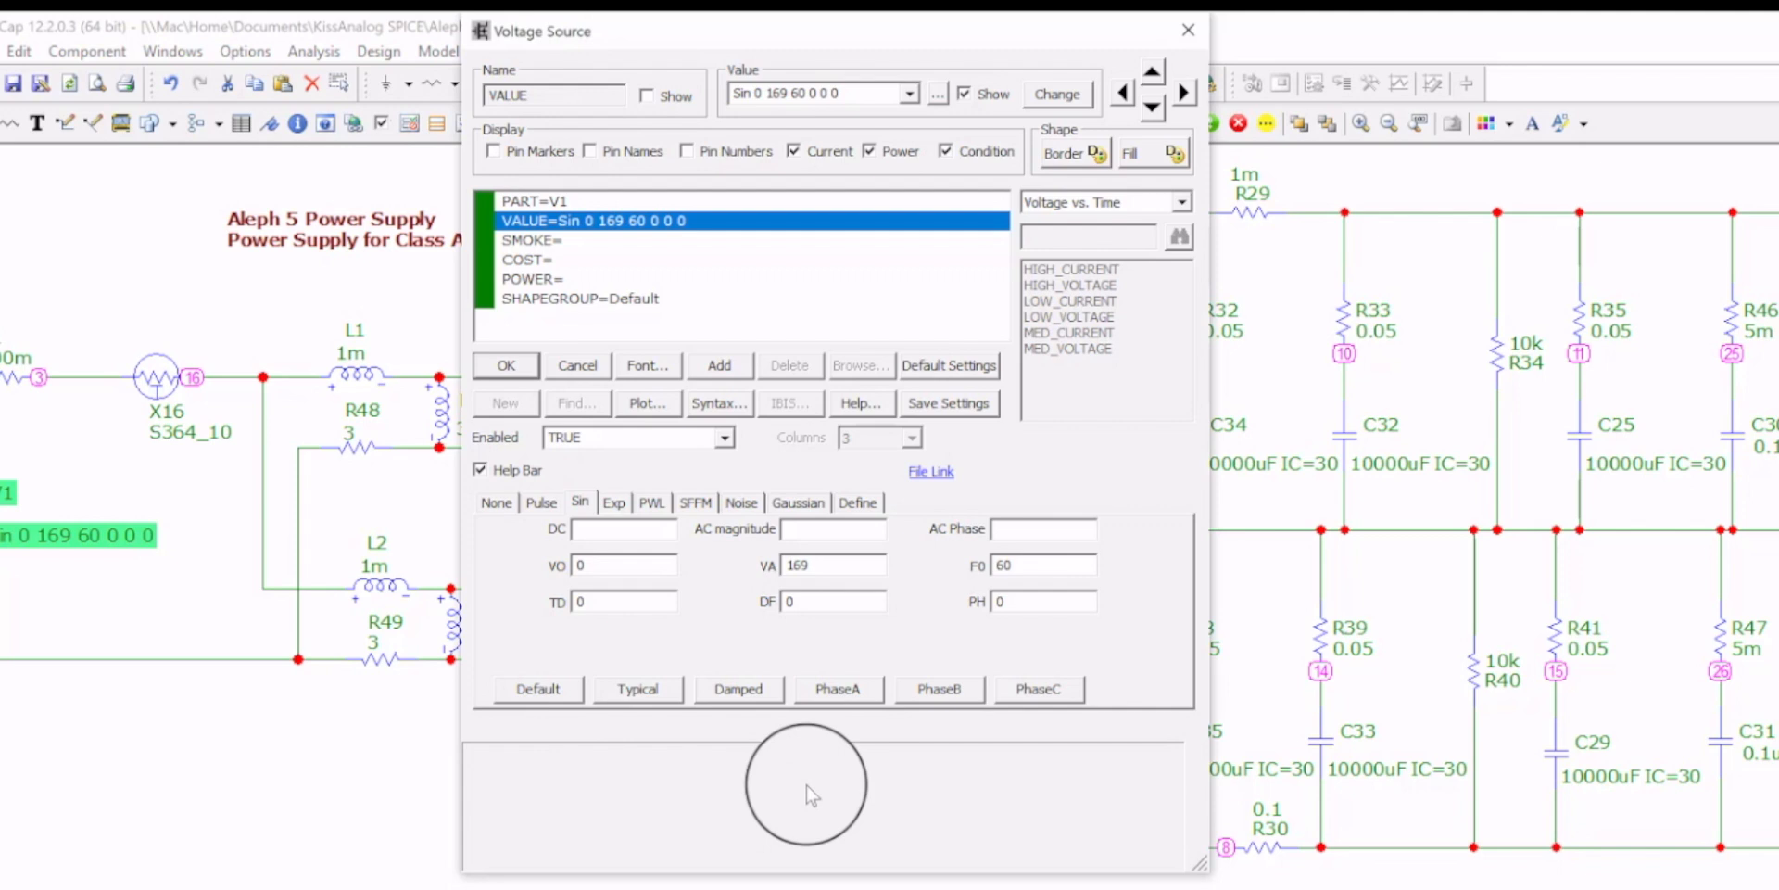
{"action": "left_click", "coordinate": [833, 565]}
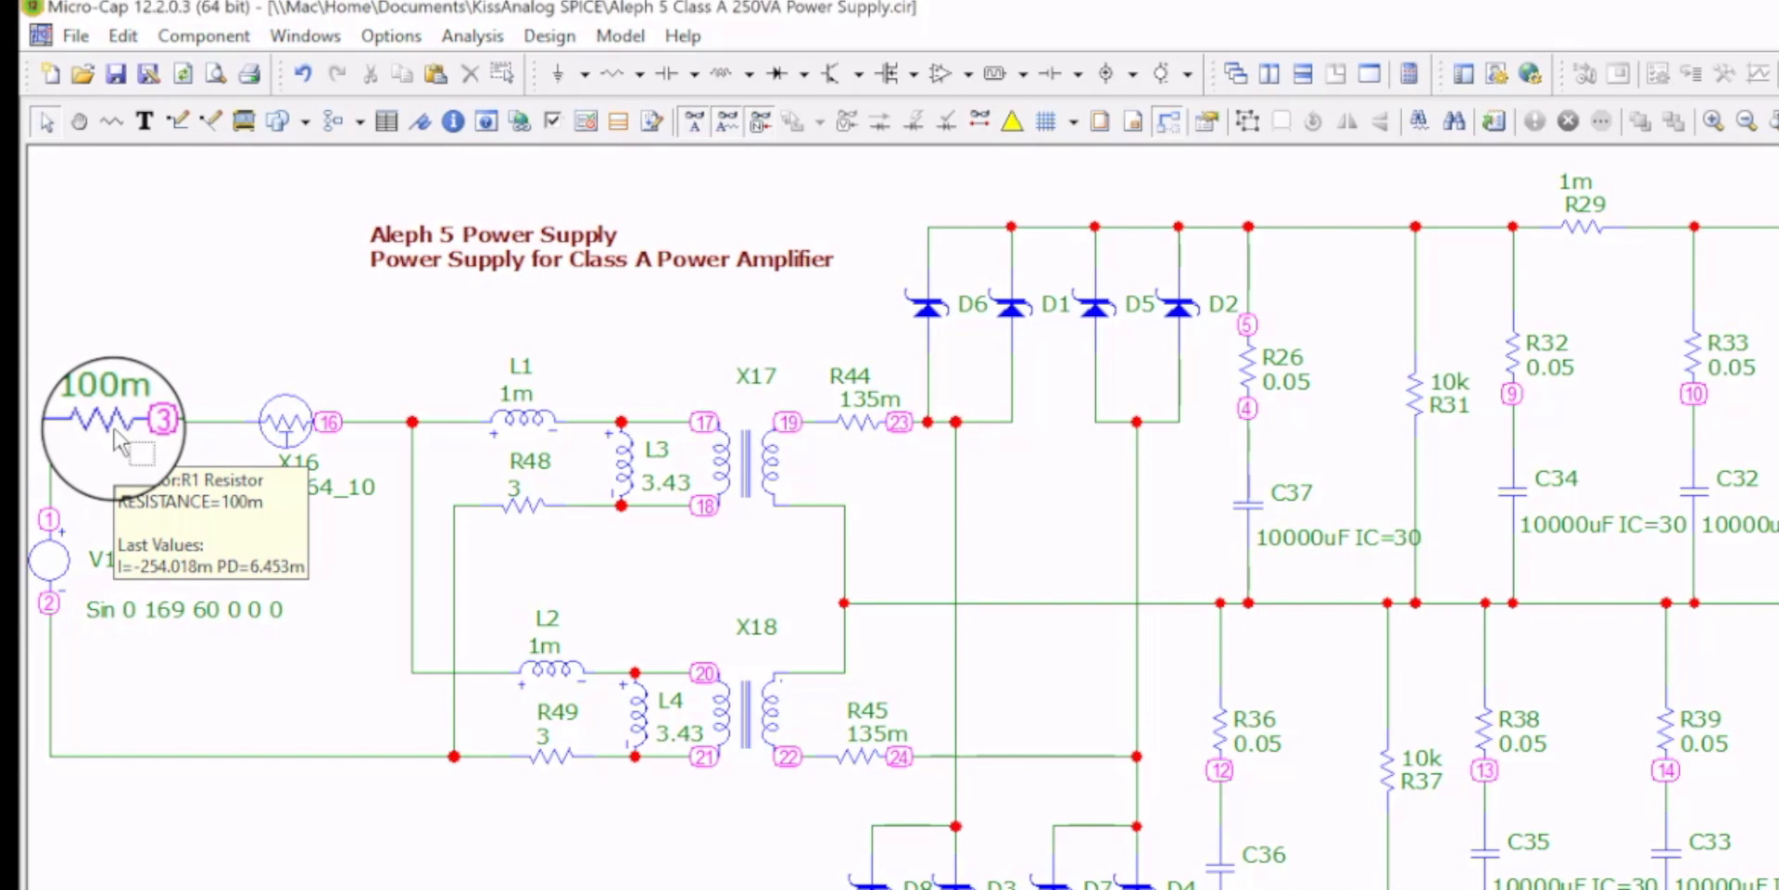
{"action": "mouse_move", "coordinate": [134, 684]}
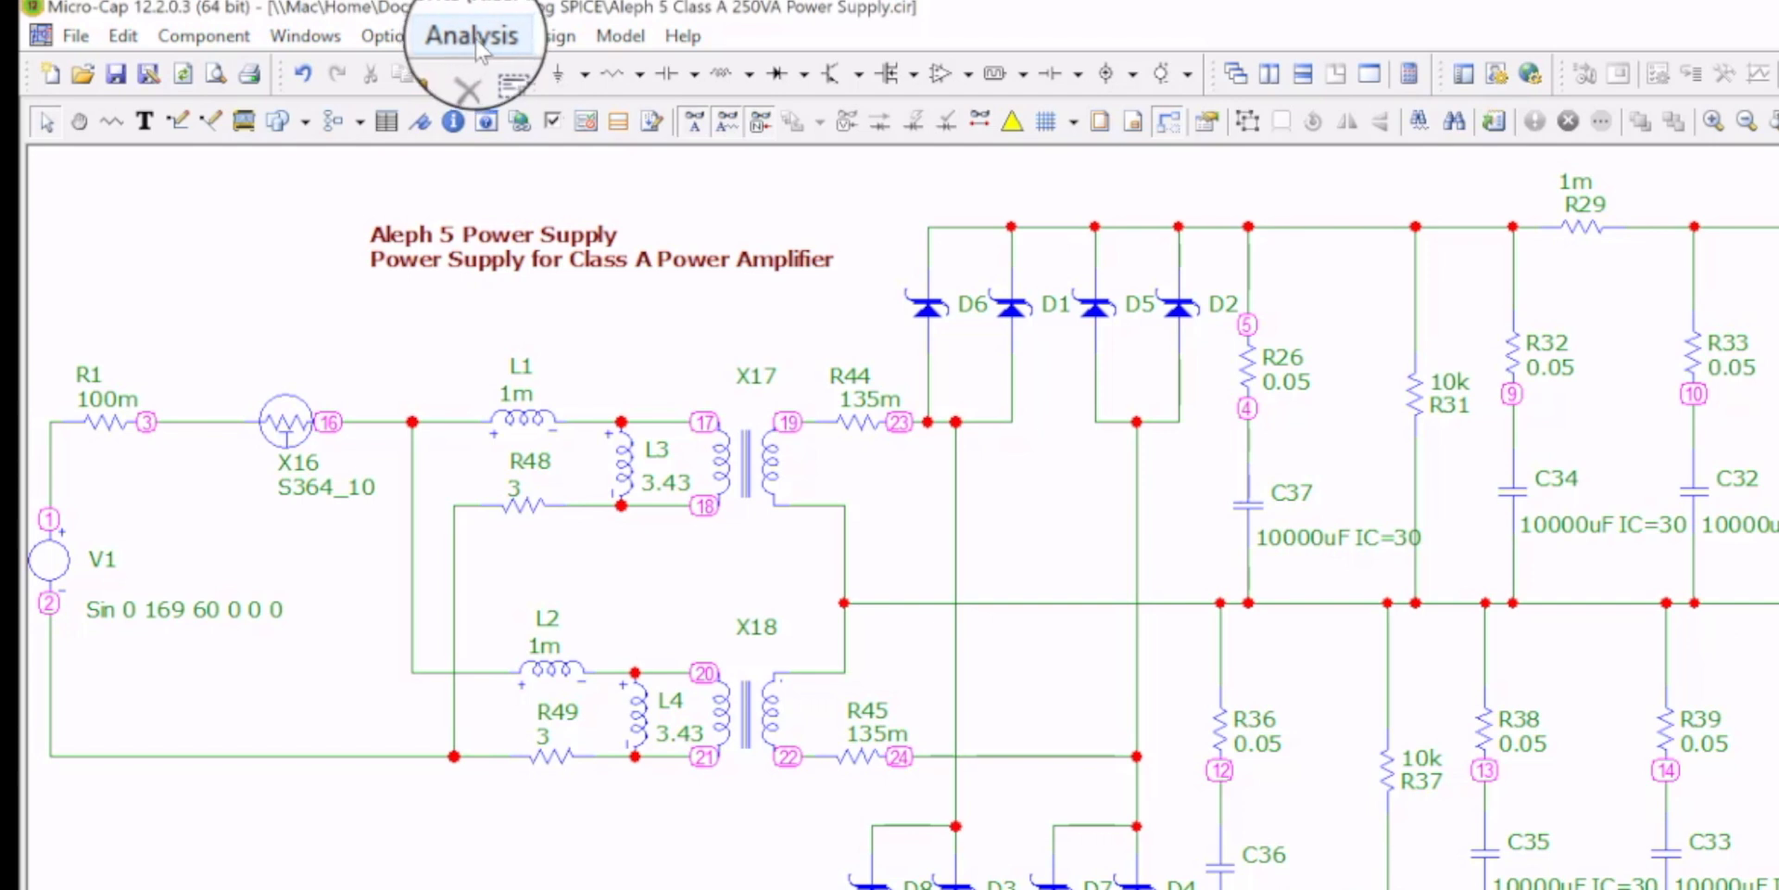
{"action": "left_click", "coordinate": [472, 35]}
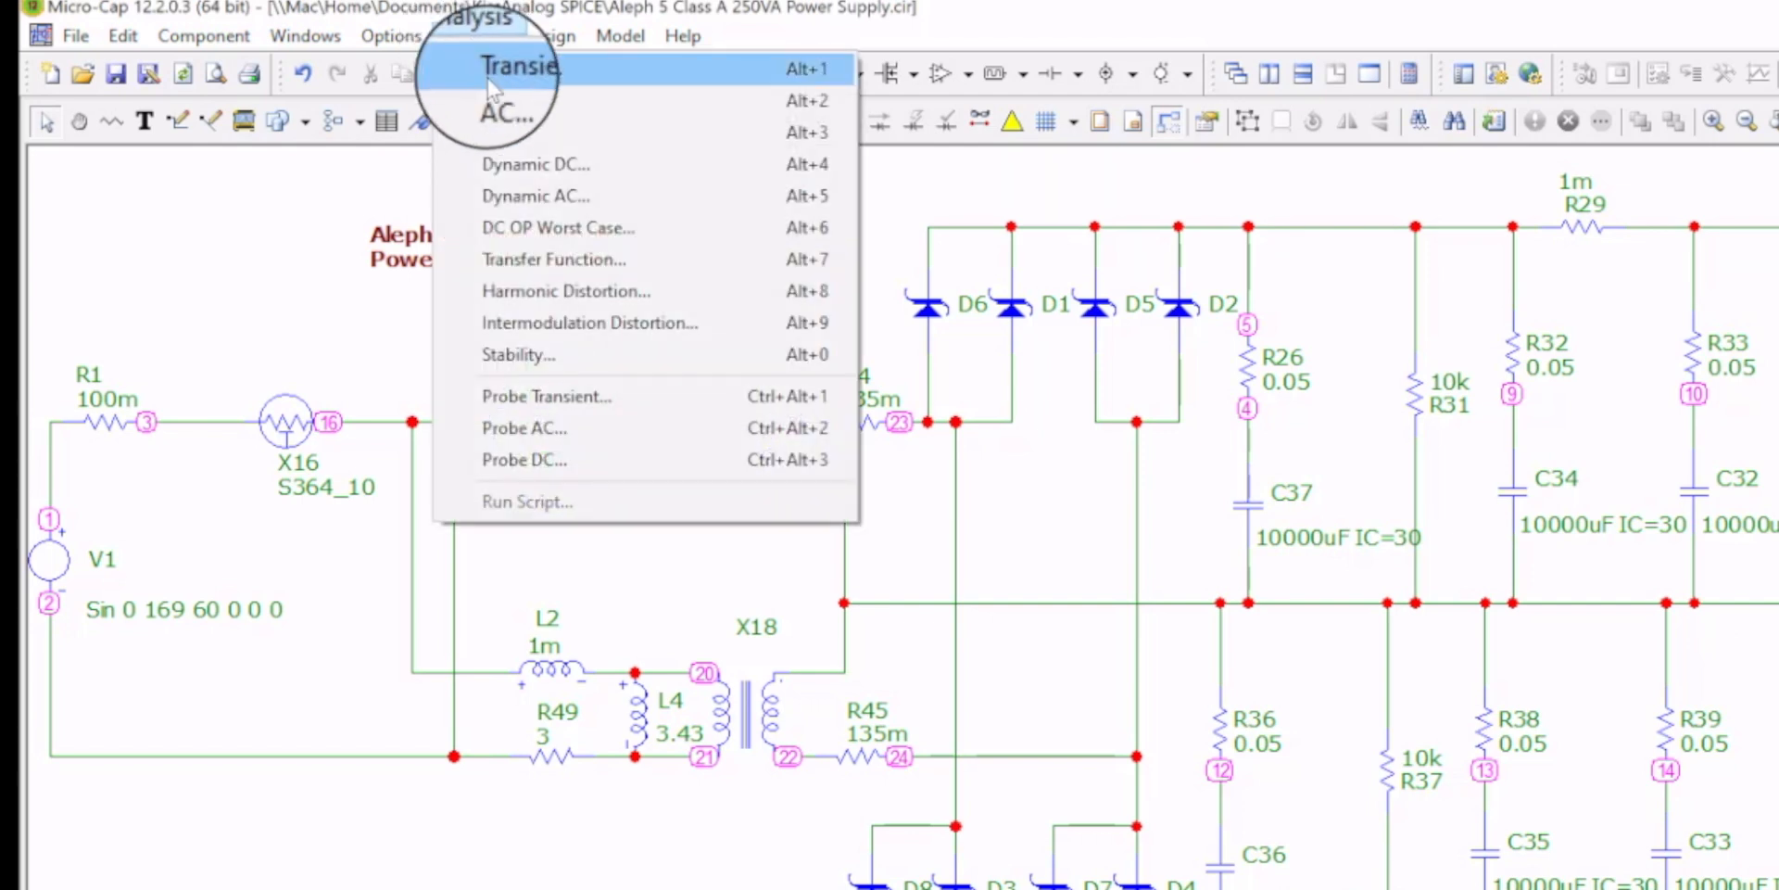
{"action": "mouse_move", "coordinate": [523, 68]}
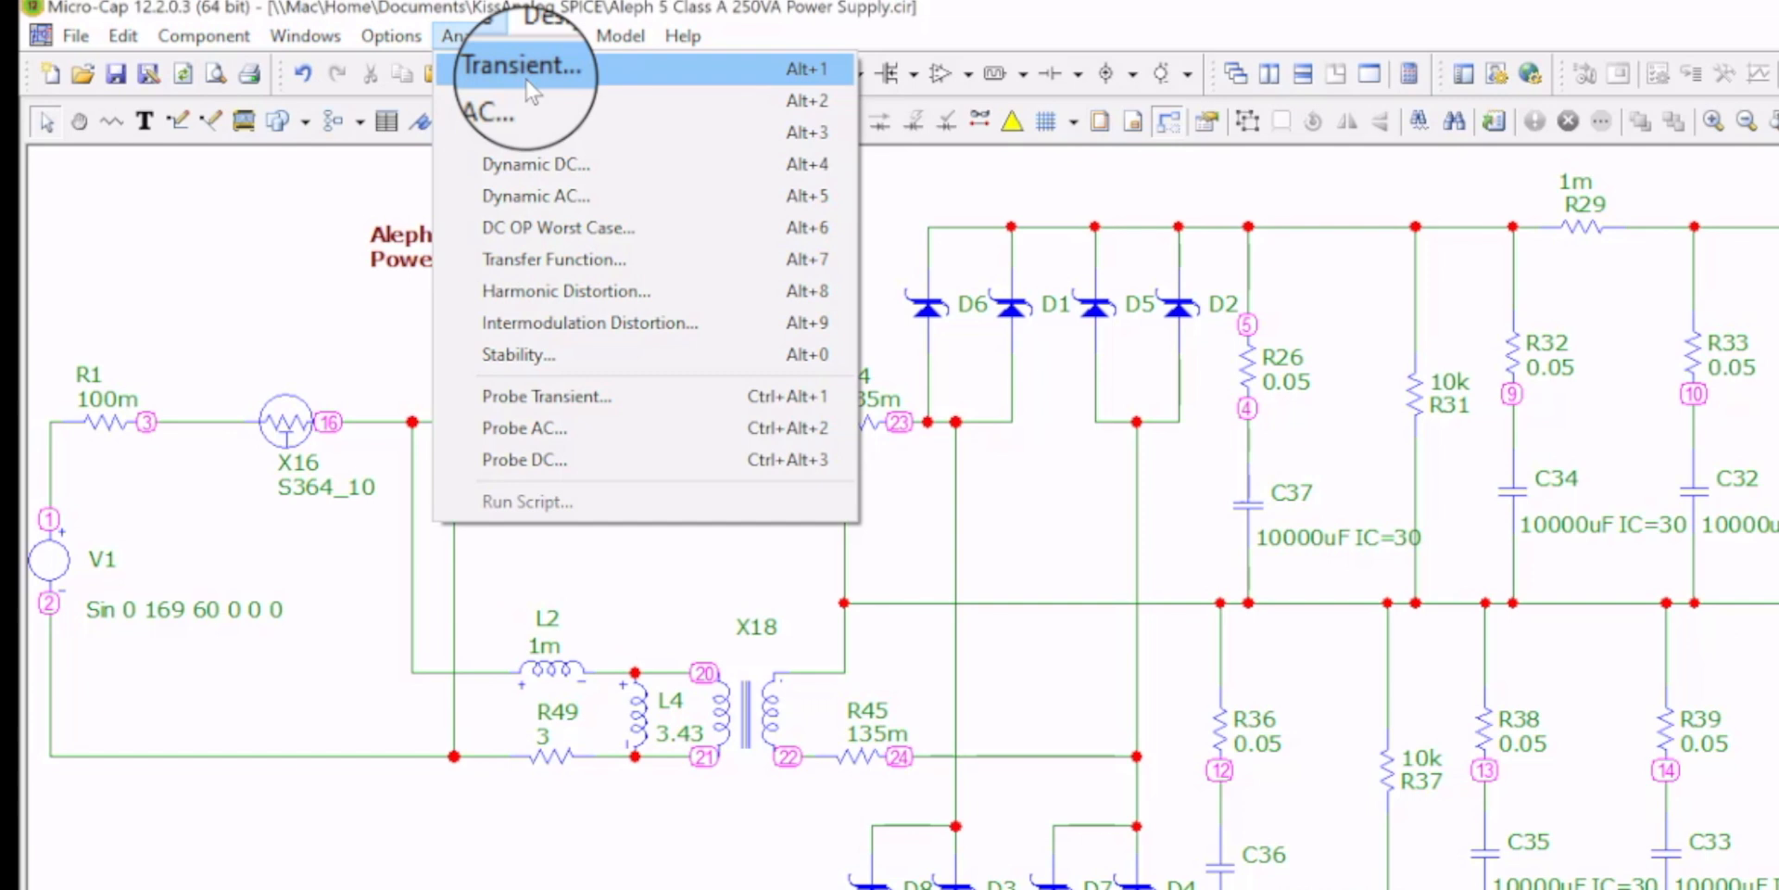
{"action": "mouse_move", "coordinate": [556, 397]}
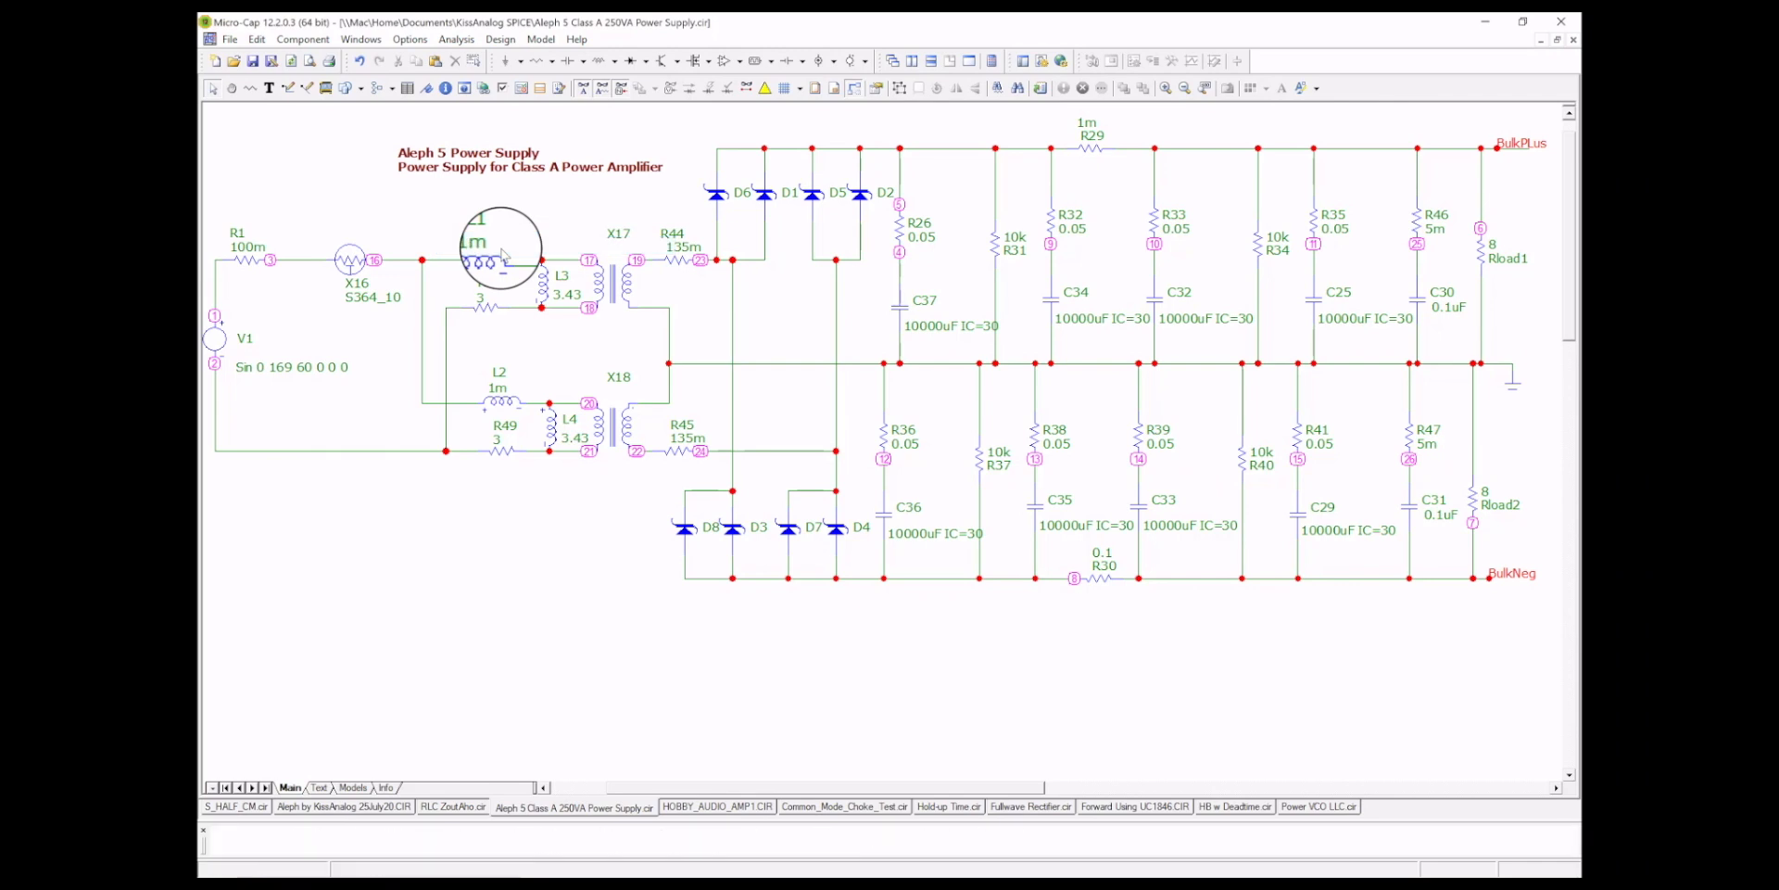
{"action": "left_click", "coordinate": [456, 39]}
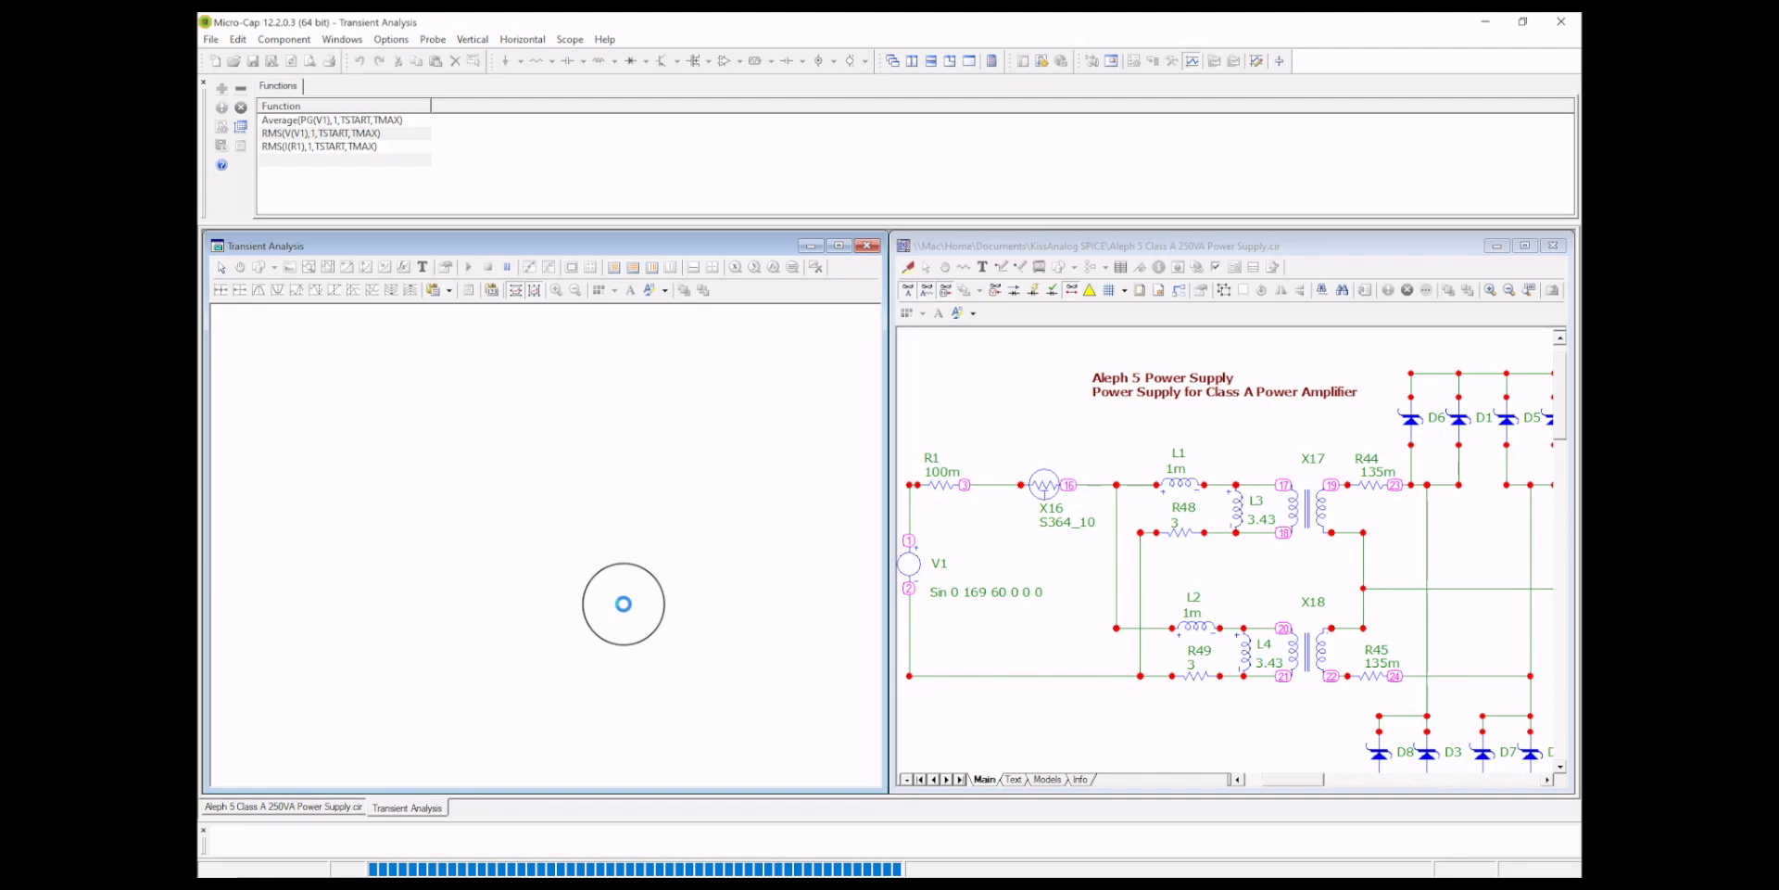
Run the transient simulation with Average(PG(V1)), RMS(V(V1)) and RMS(I(R1)) functions listed
{"action": "left_click", "coordinate": [467, 267]}
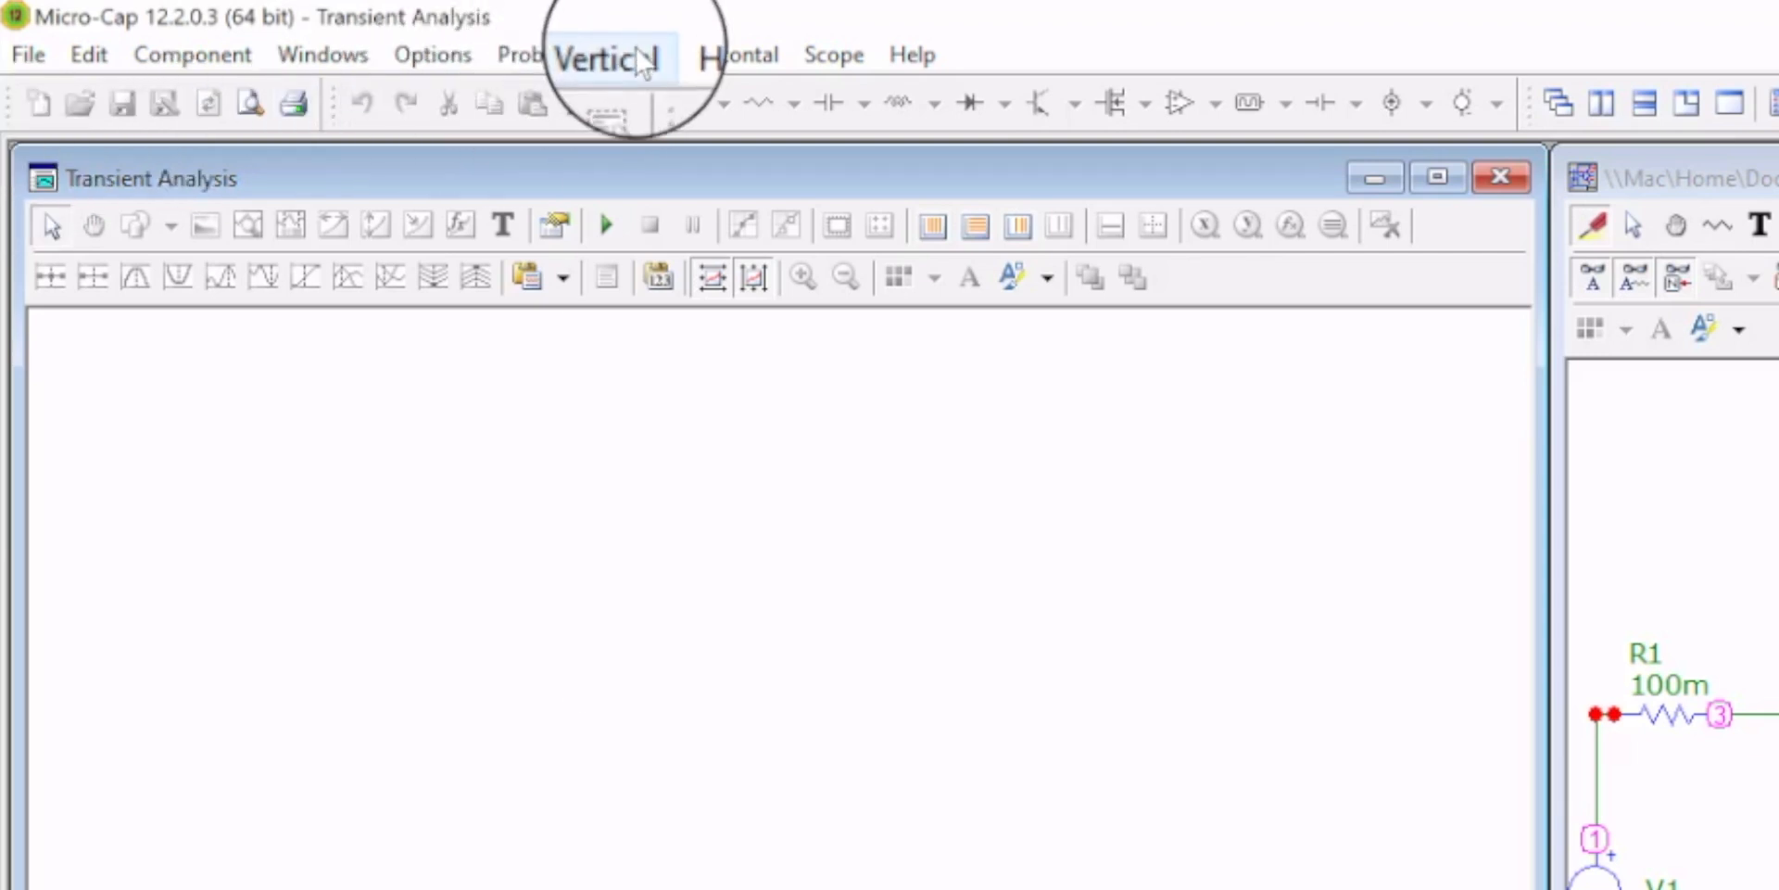
Add a measurement function via Scope Measurements and choose the waveform it evaluates
{"action": "left_click", "coordinate": [840, 53]}
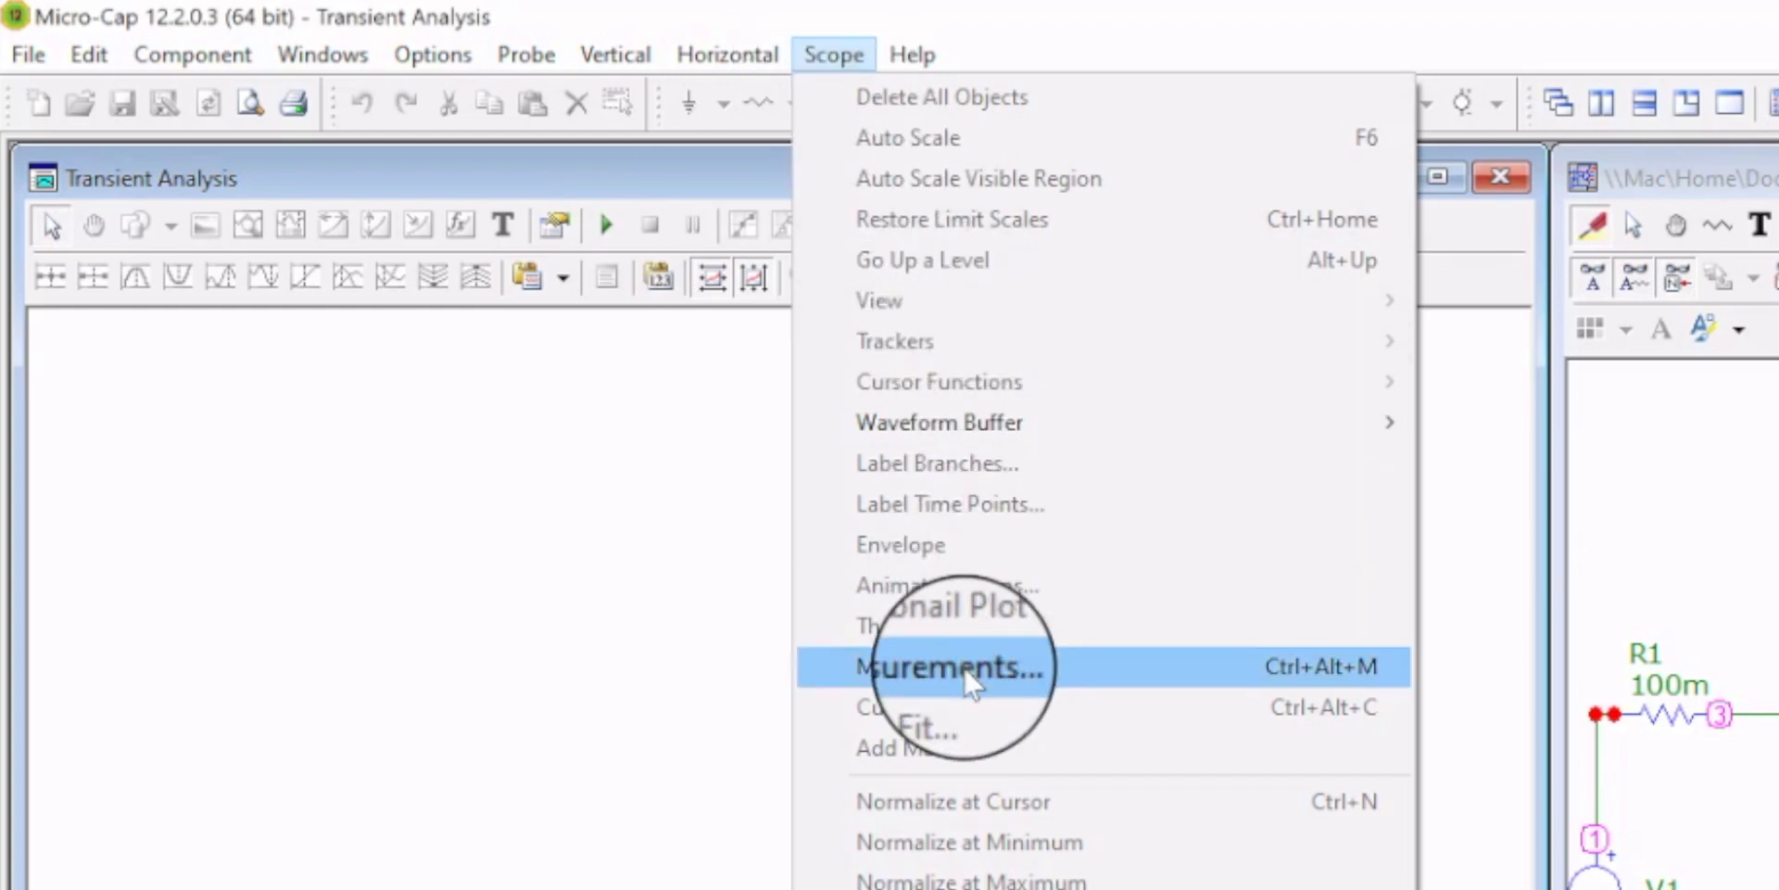
{"action": "left_click", "coordinate": [953, 665]}
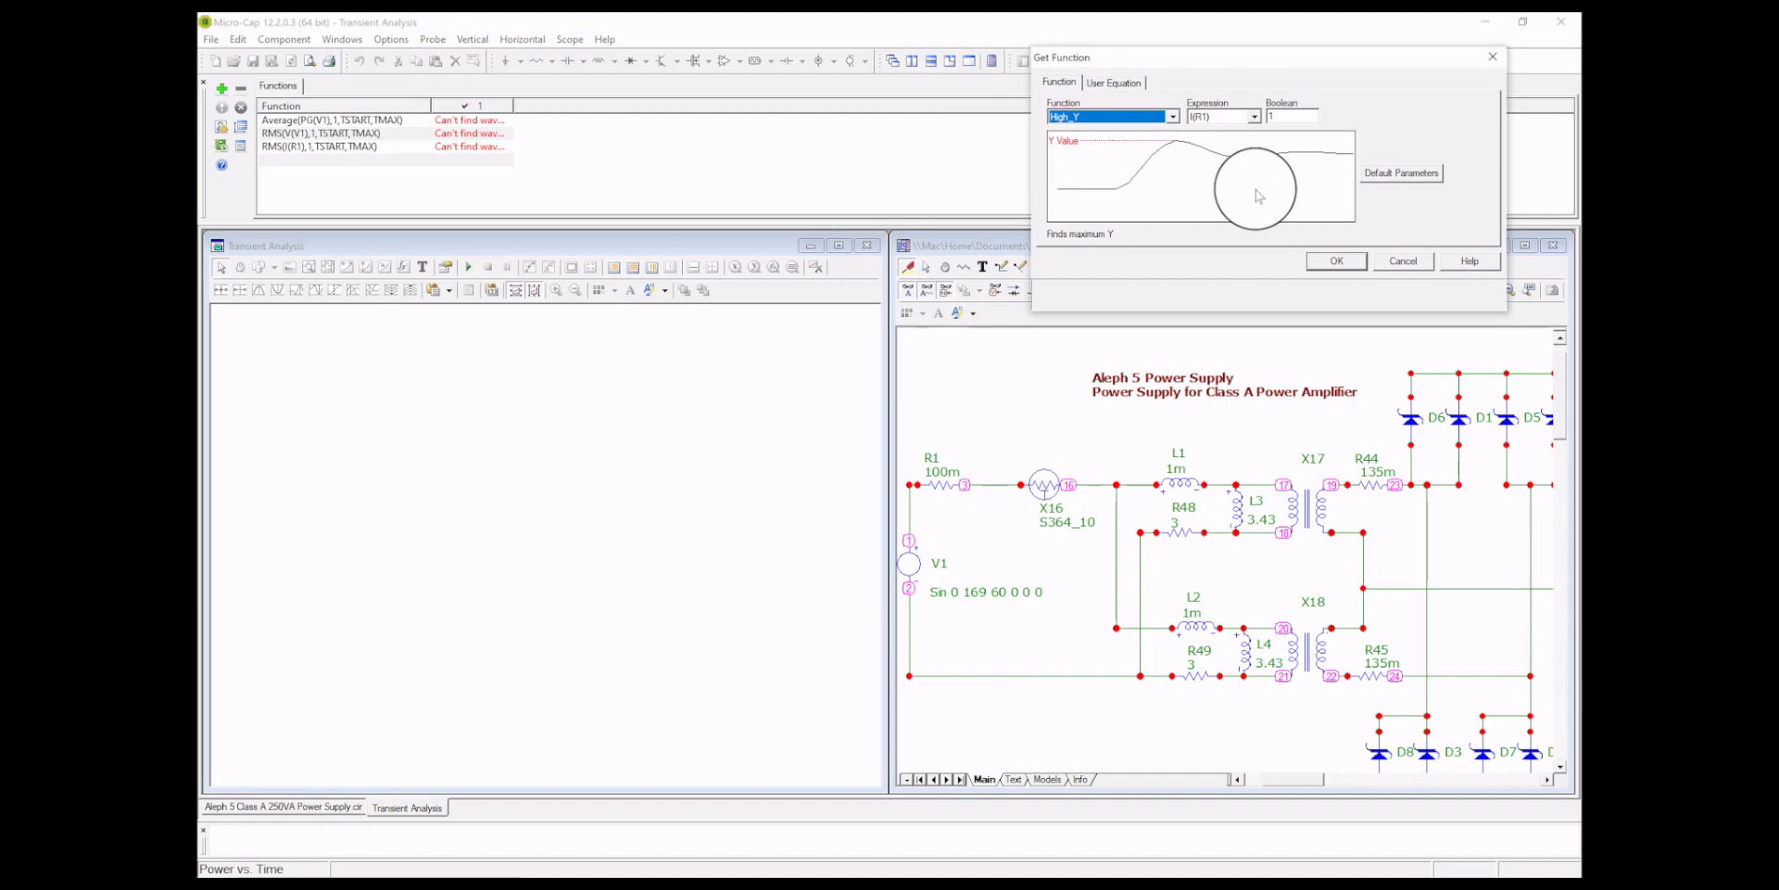
{"action": "left_click", "coordinate": [1169, 117]}
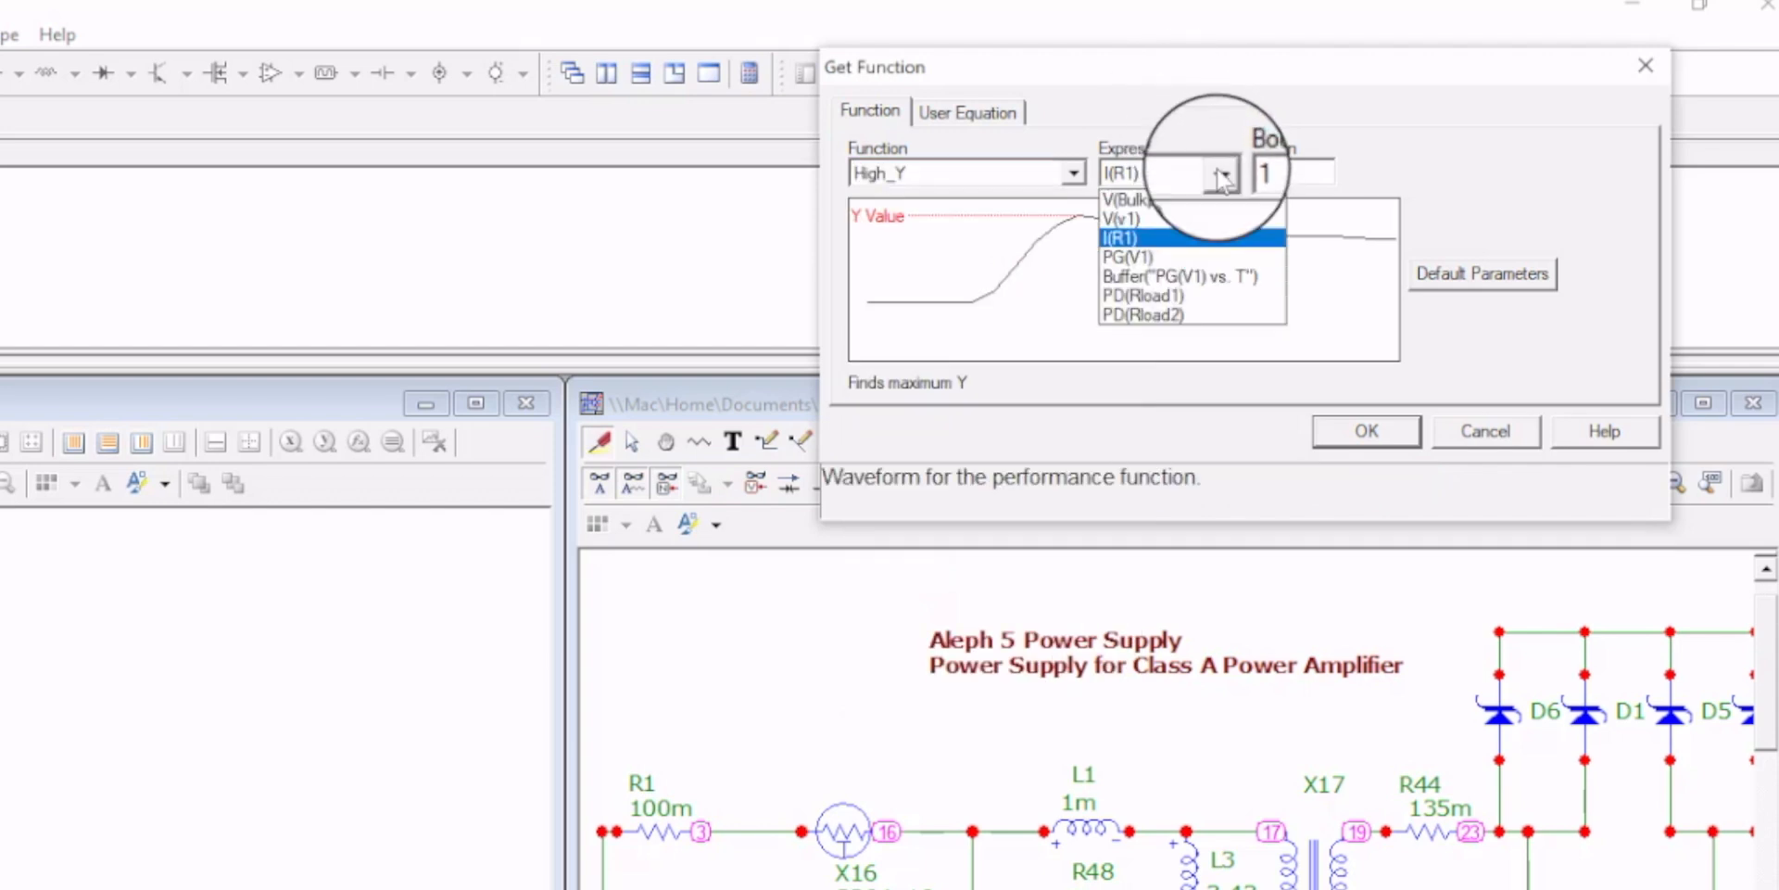
{"action": "left_click", "coordinate": [1123, 237]}
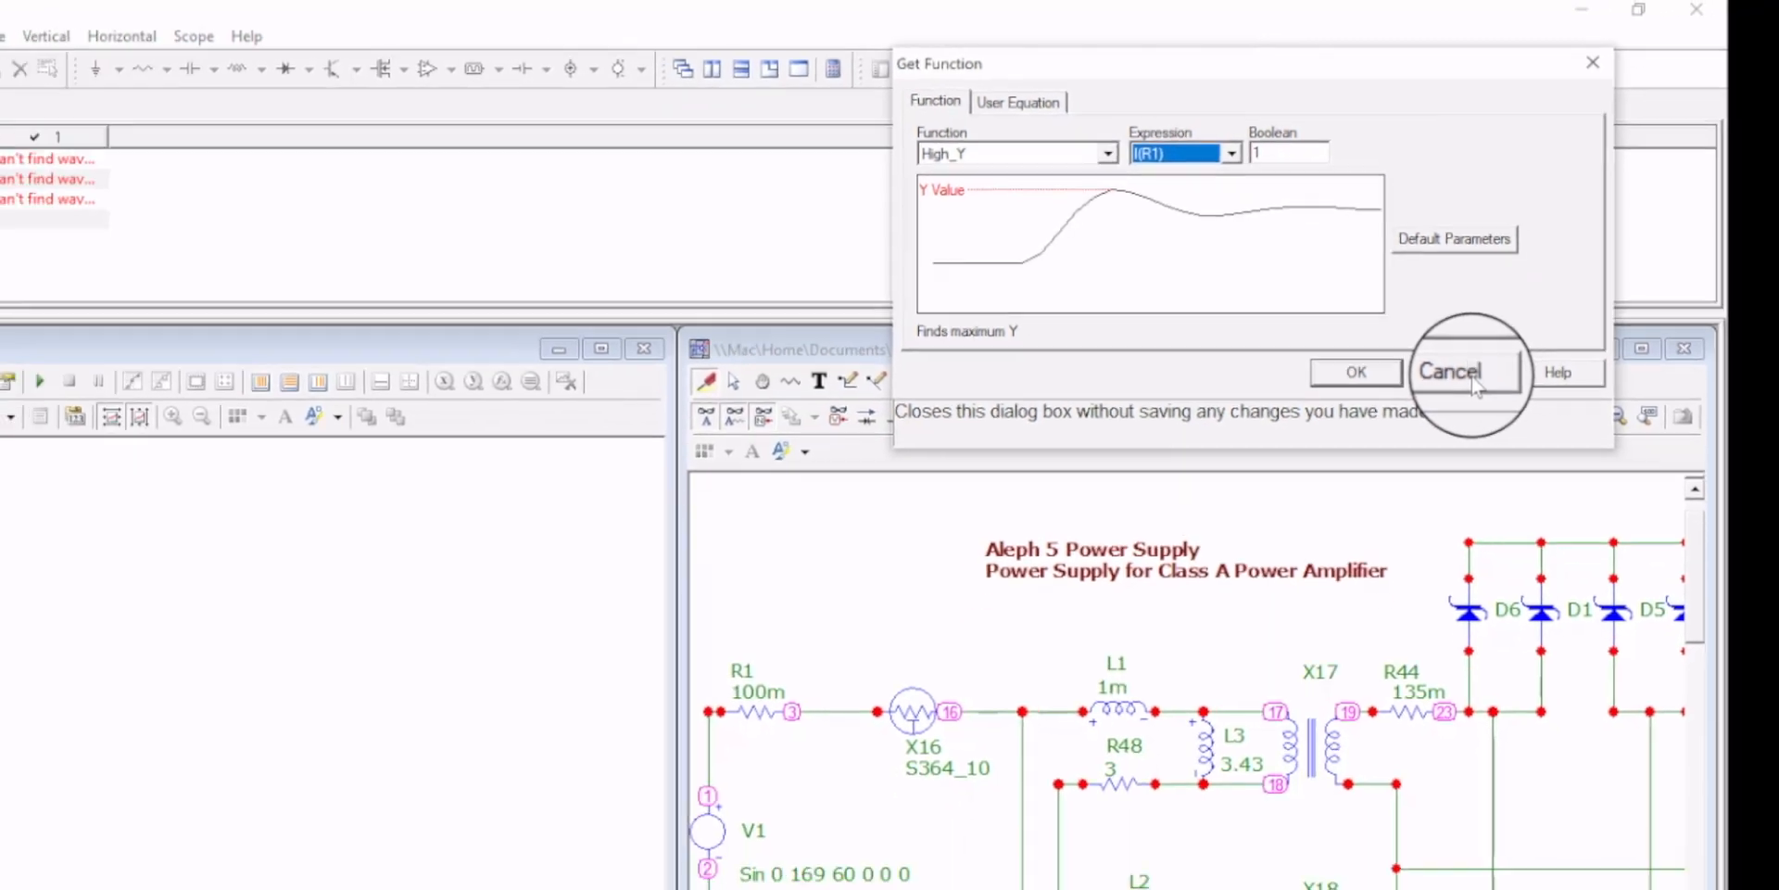
Cancel the Get Function dialog, keeping the average power and RMS functions listed
{"action": "left_click", "coordinate": [1450, 371]}
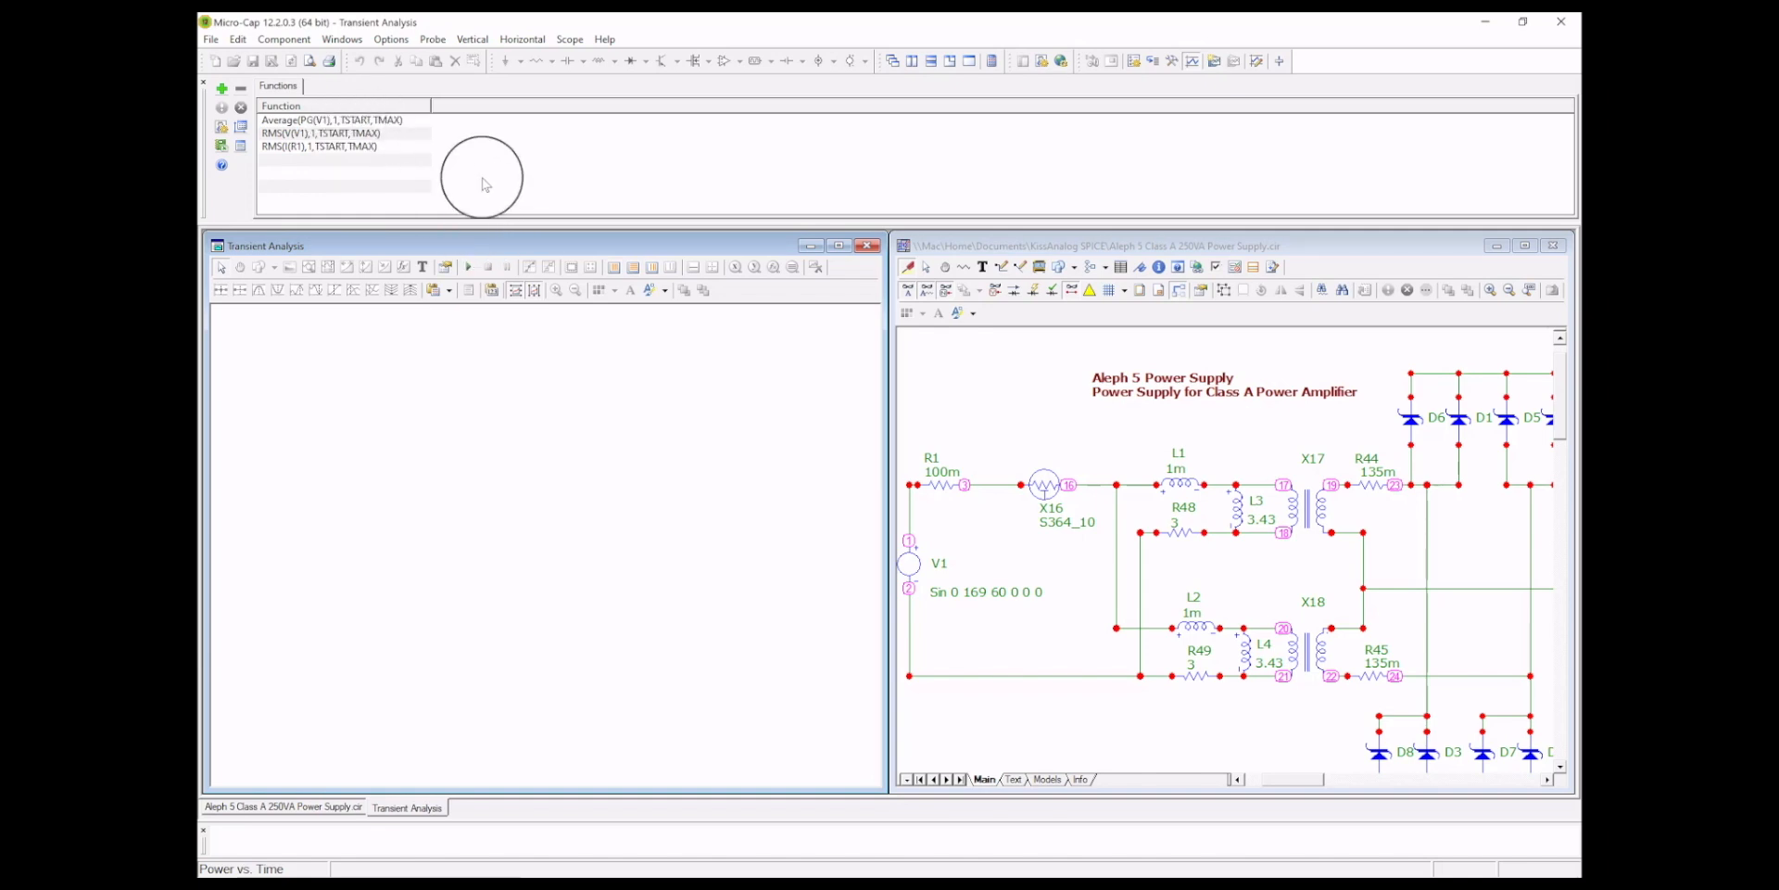
{"action": "mouse_move", "coordinate": [800, 374]}
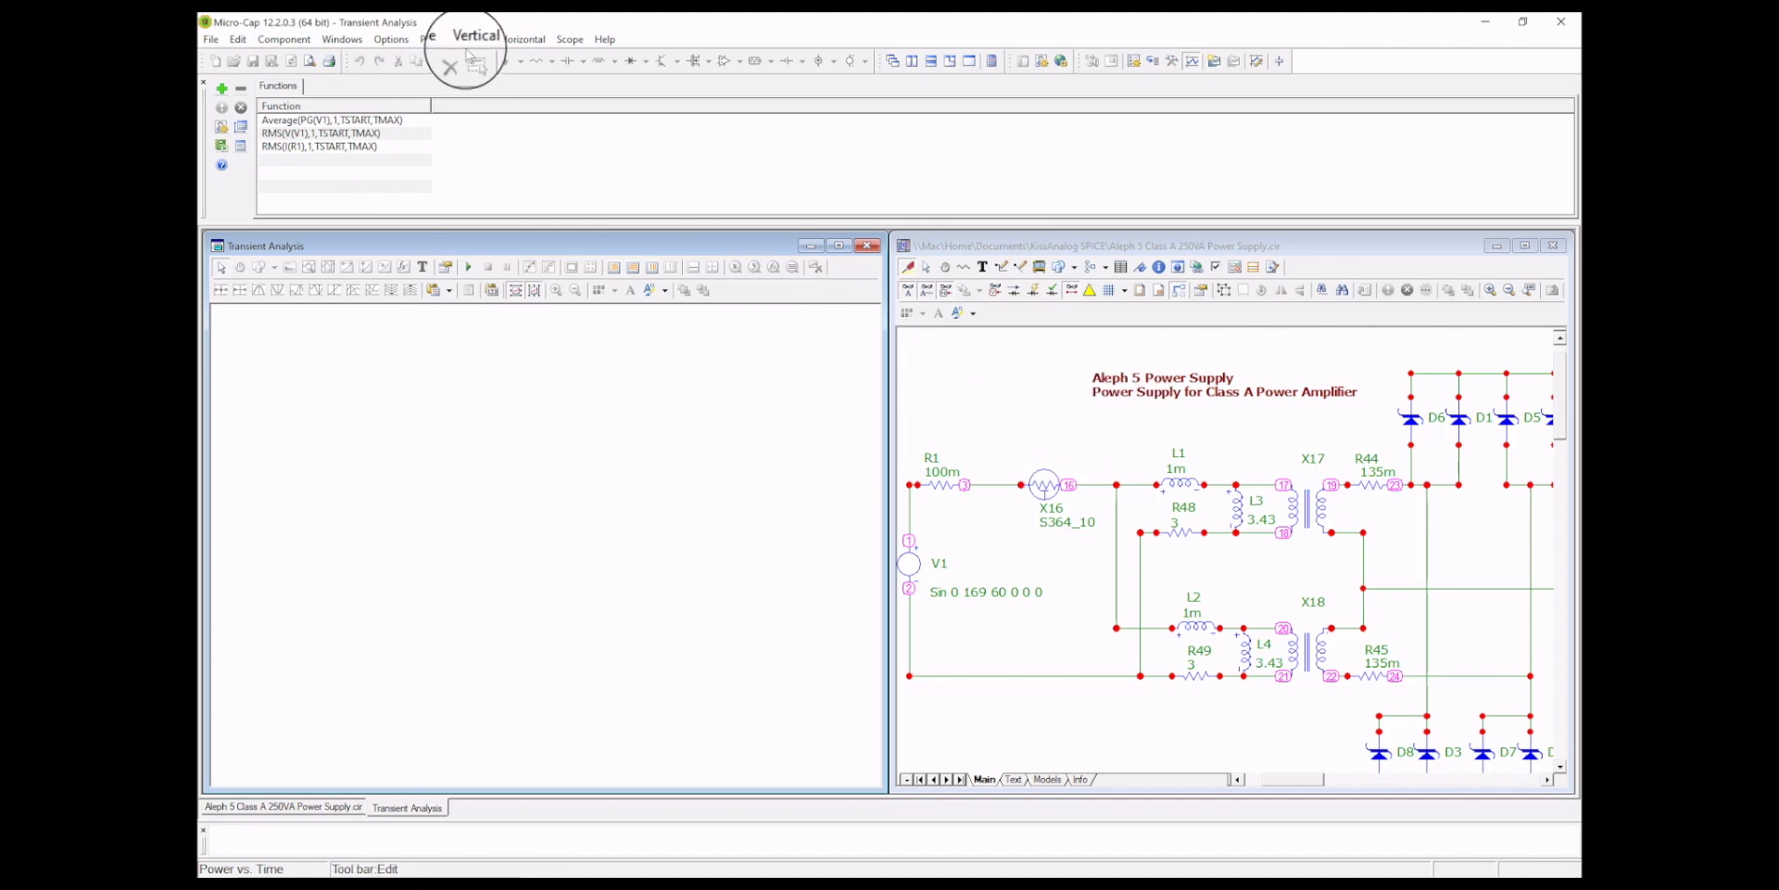
Probe the R1 current onto the plot, giving RMS(I(R1)) = 3.137, and maximize the analysis window
{"action": "left_click", "coordinate": [473, 38]}
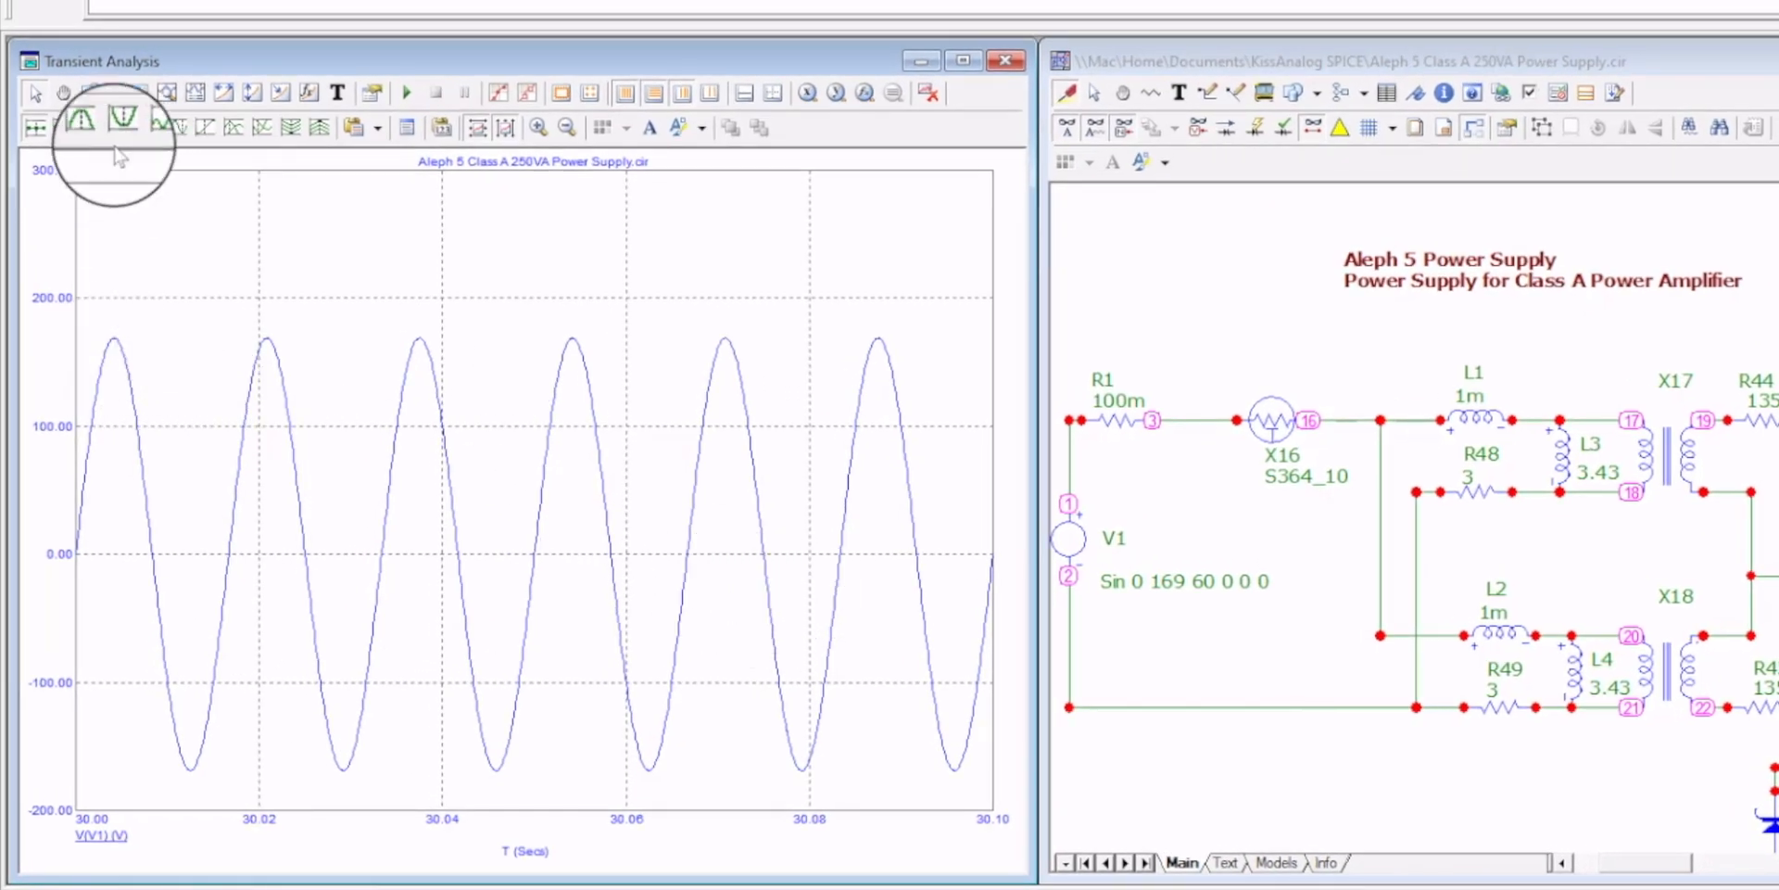
{"action": "left_click", "coordinate": [117, 128]}
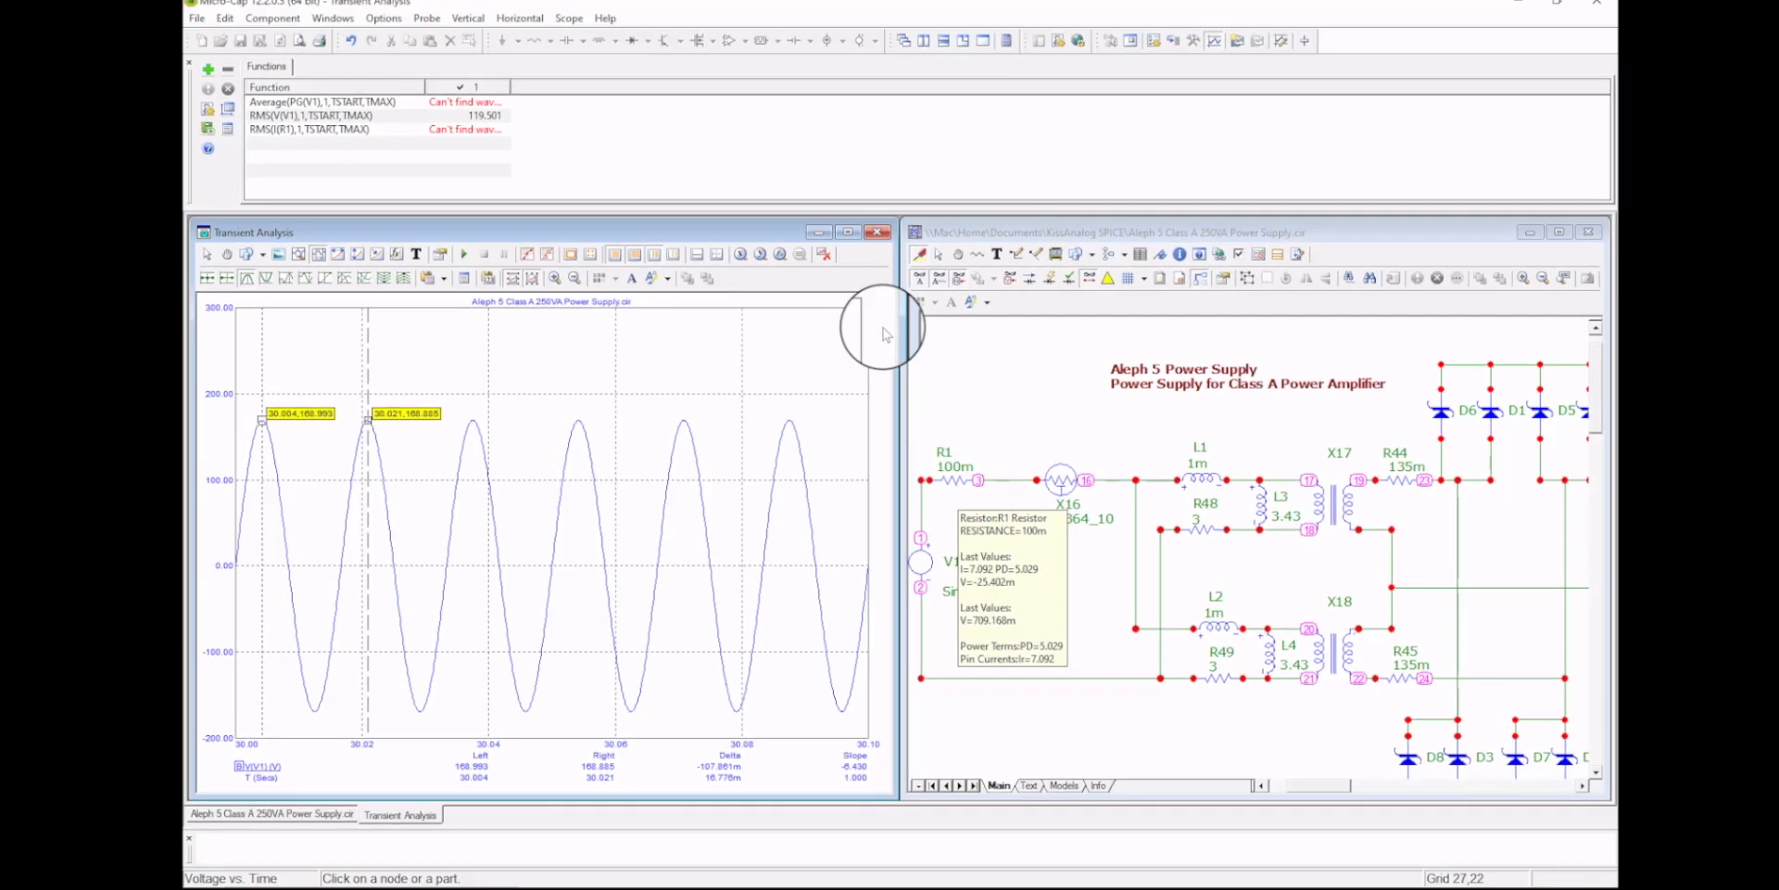
{"action": "left_click", "coordinate": [467, 16]}
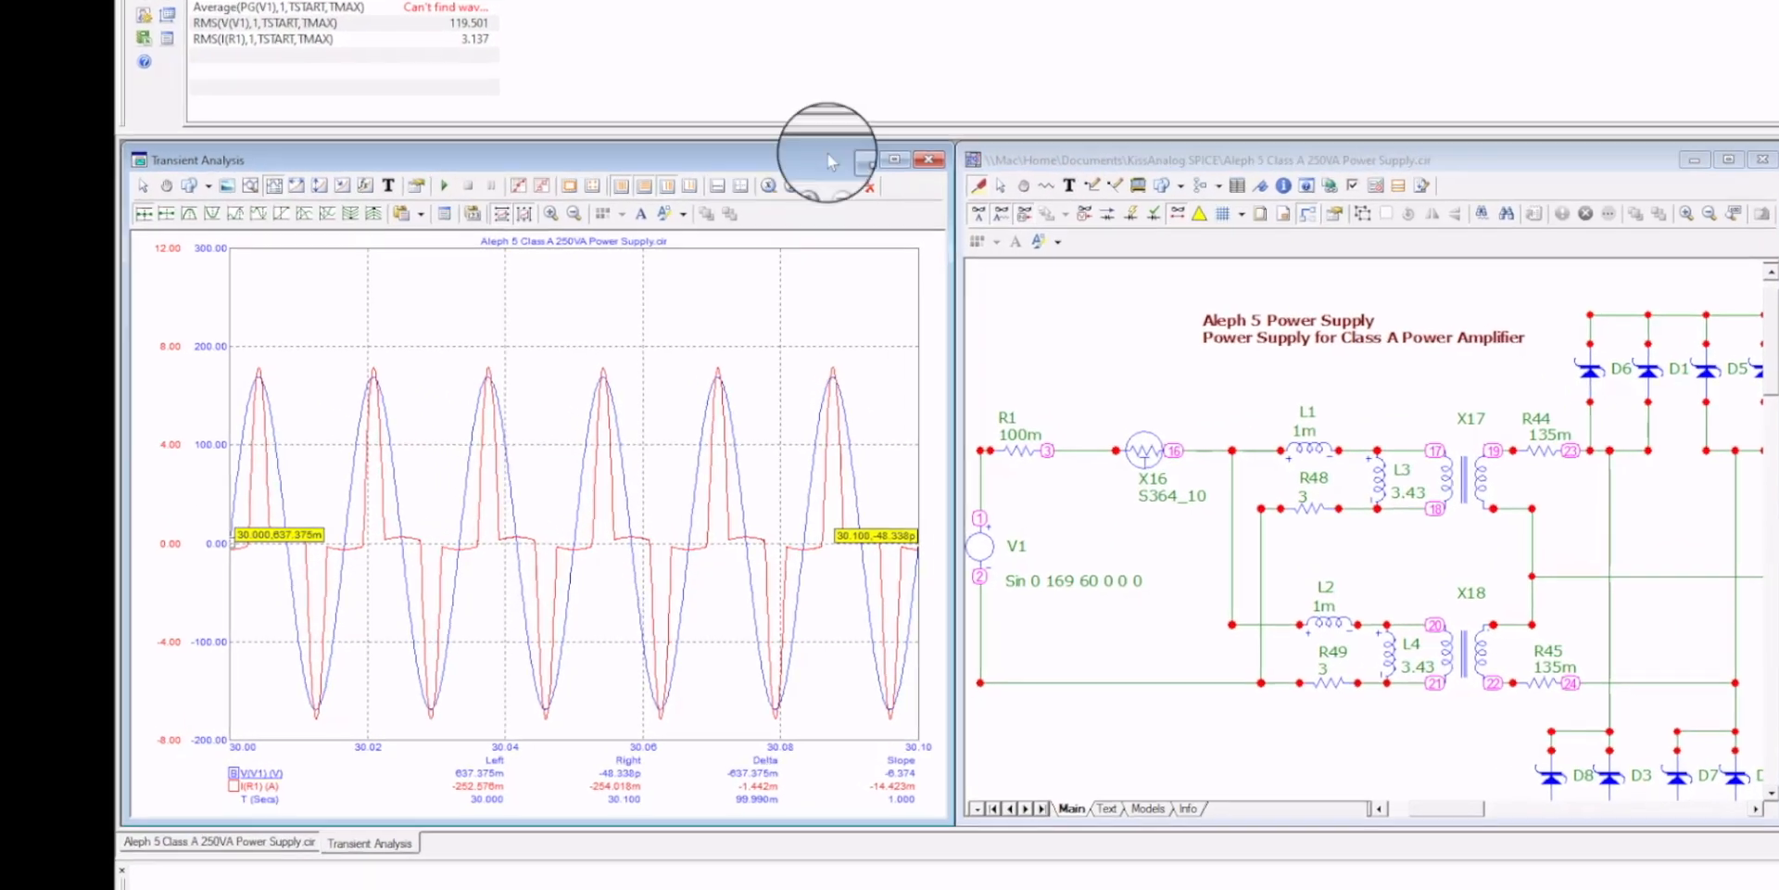
{"action": "left_click", "coordinate": [865, 160]}
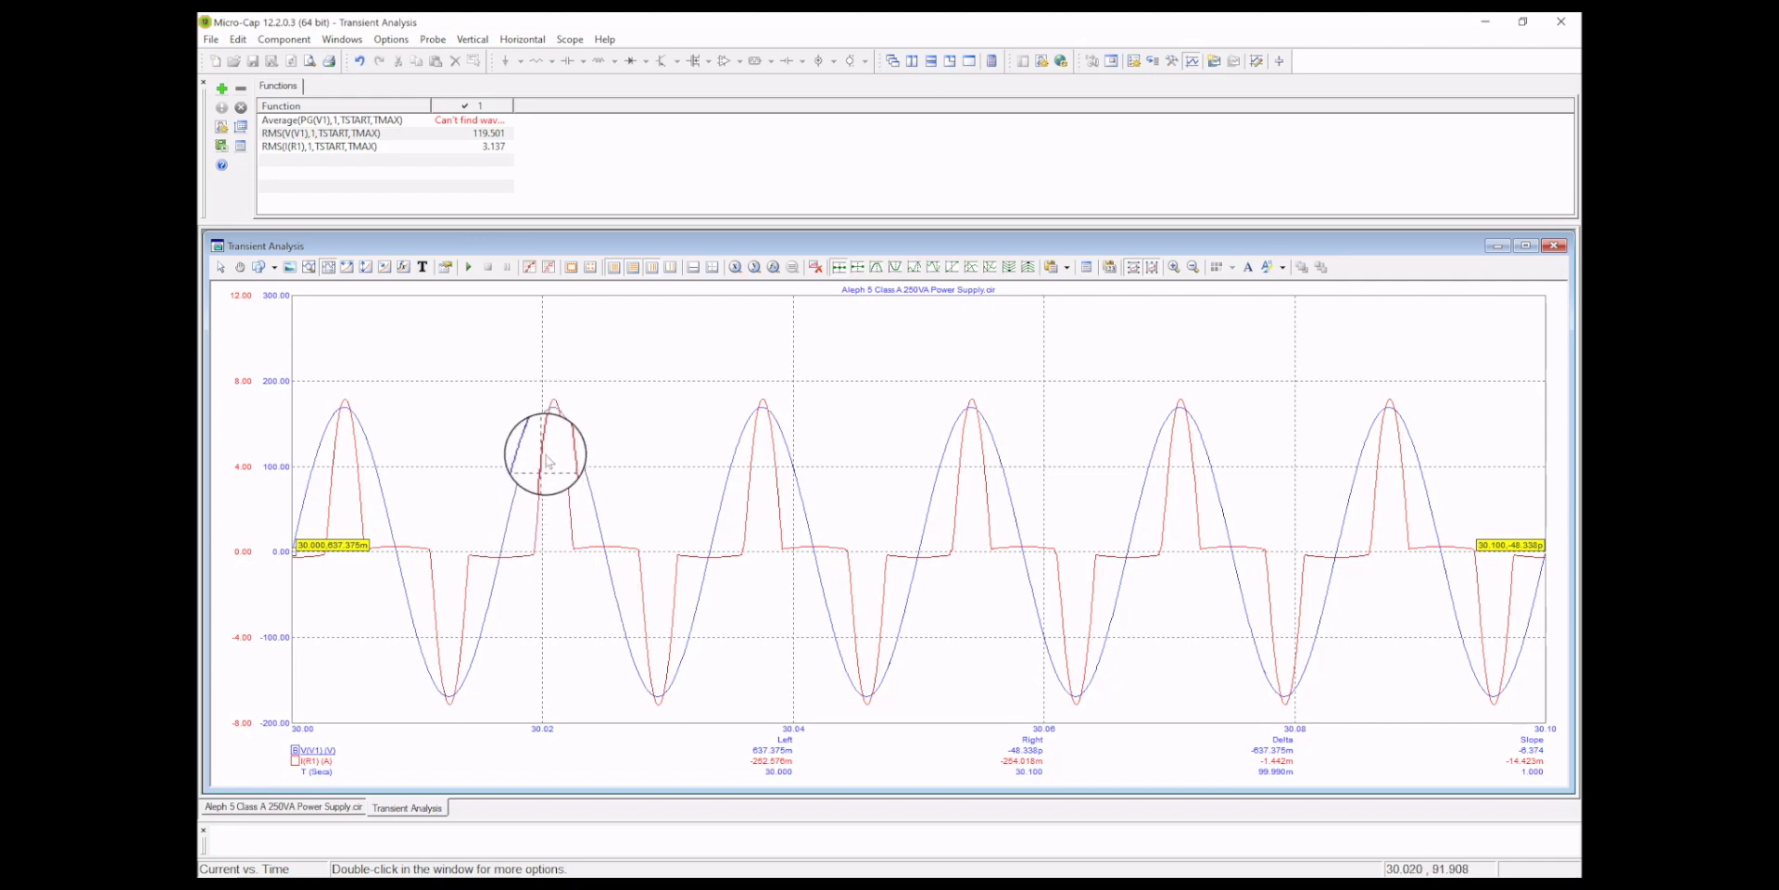
{"action": "mouse_move", "coordinate": [569, 476]}
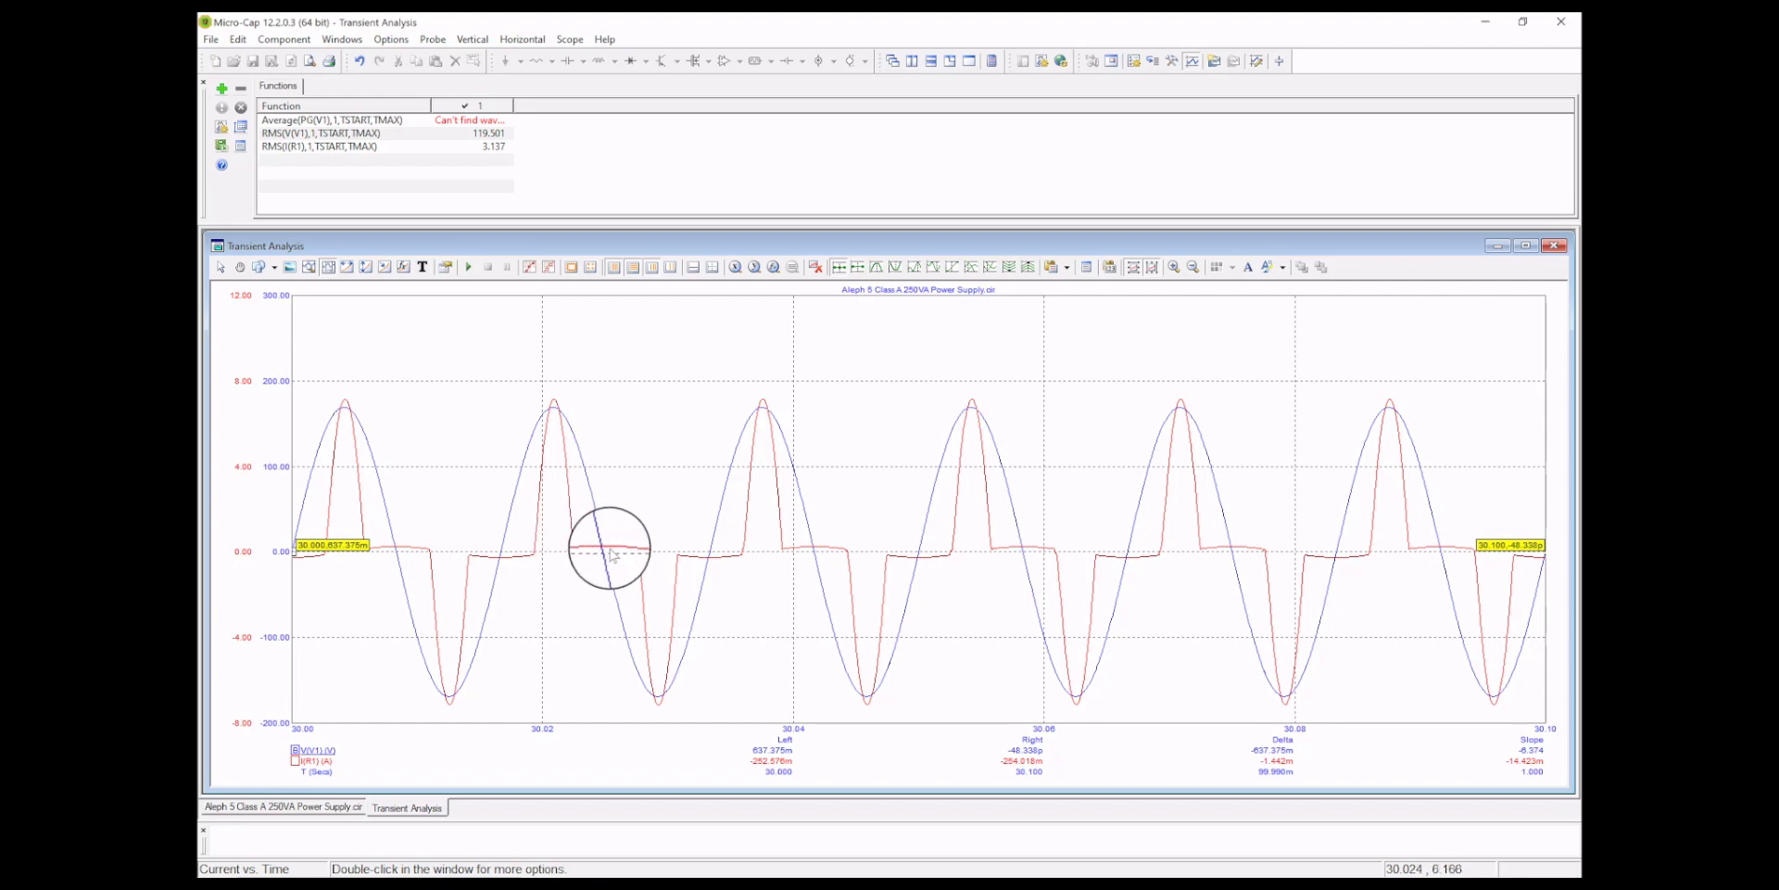
{"action": "mouse_move", "coordinate": [600, 556]}
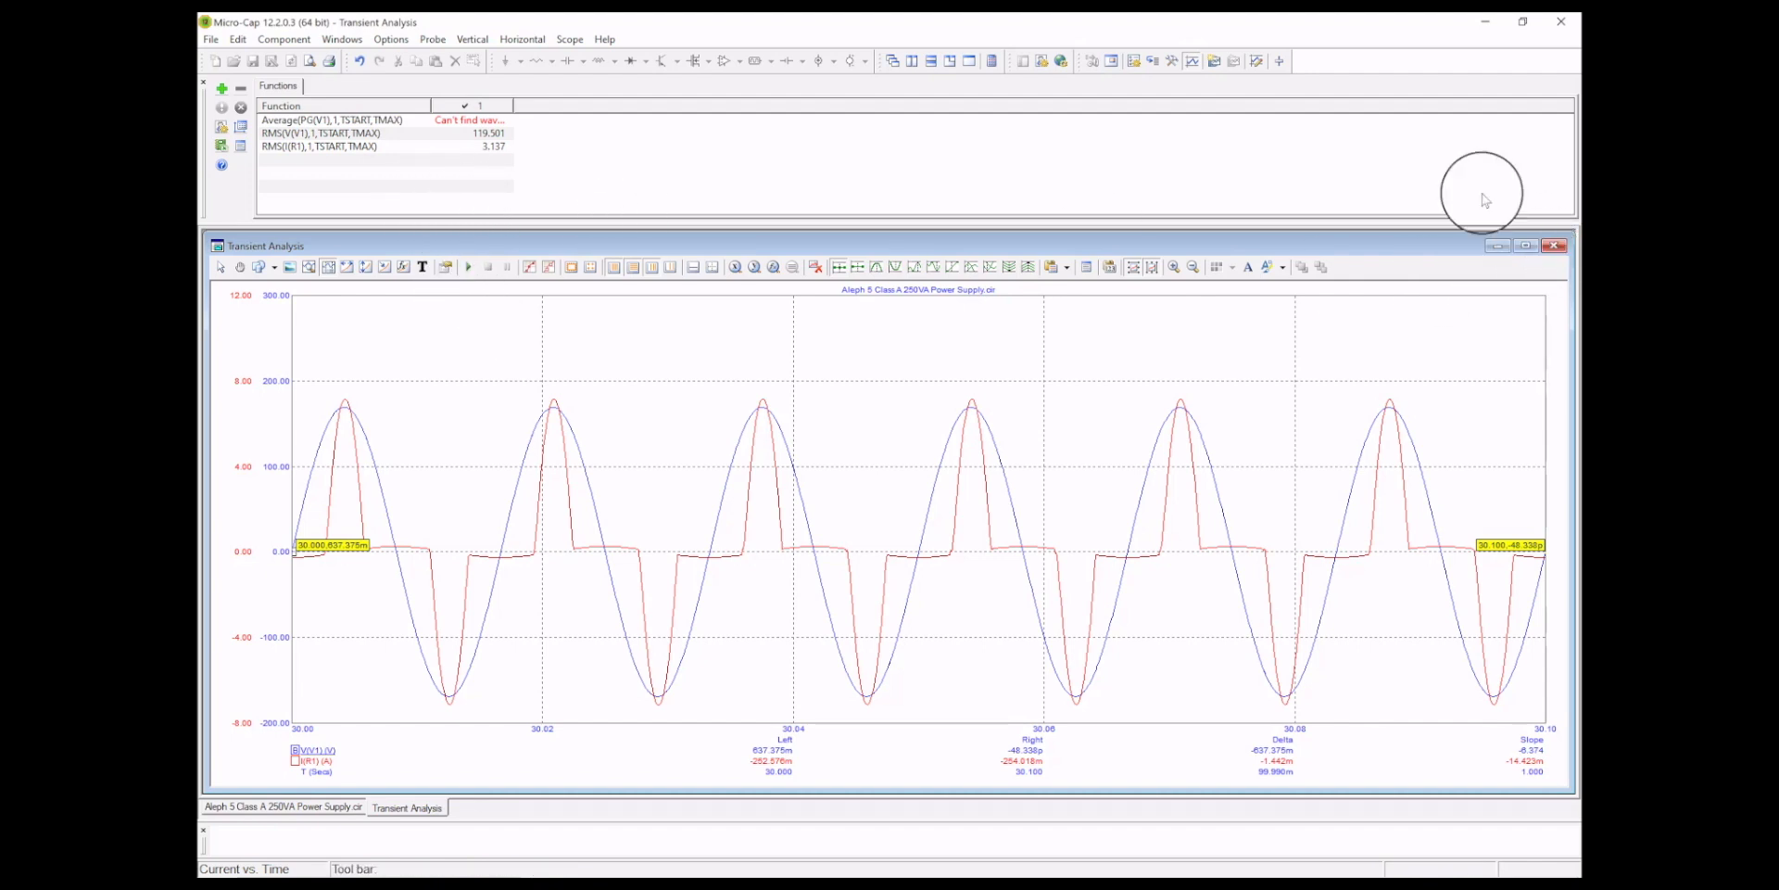
{"action": "mouse_move", "coordinate": [912, 59]}
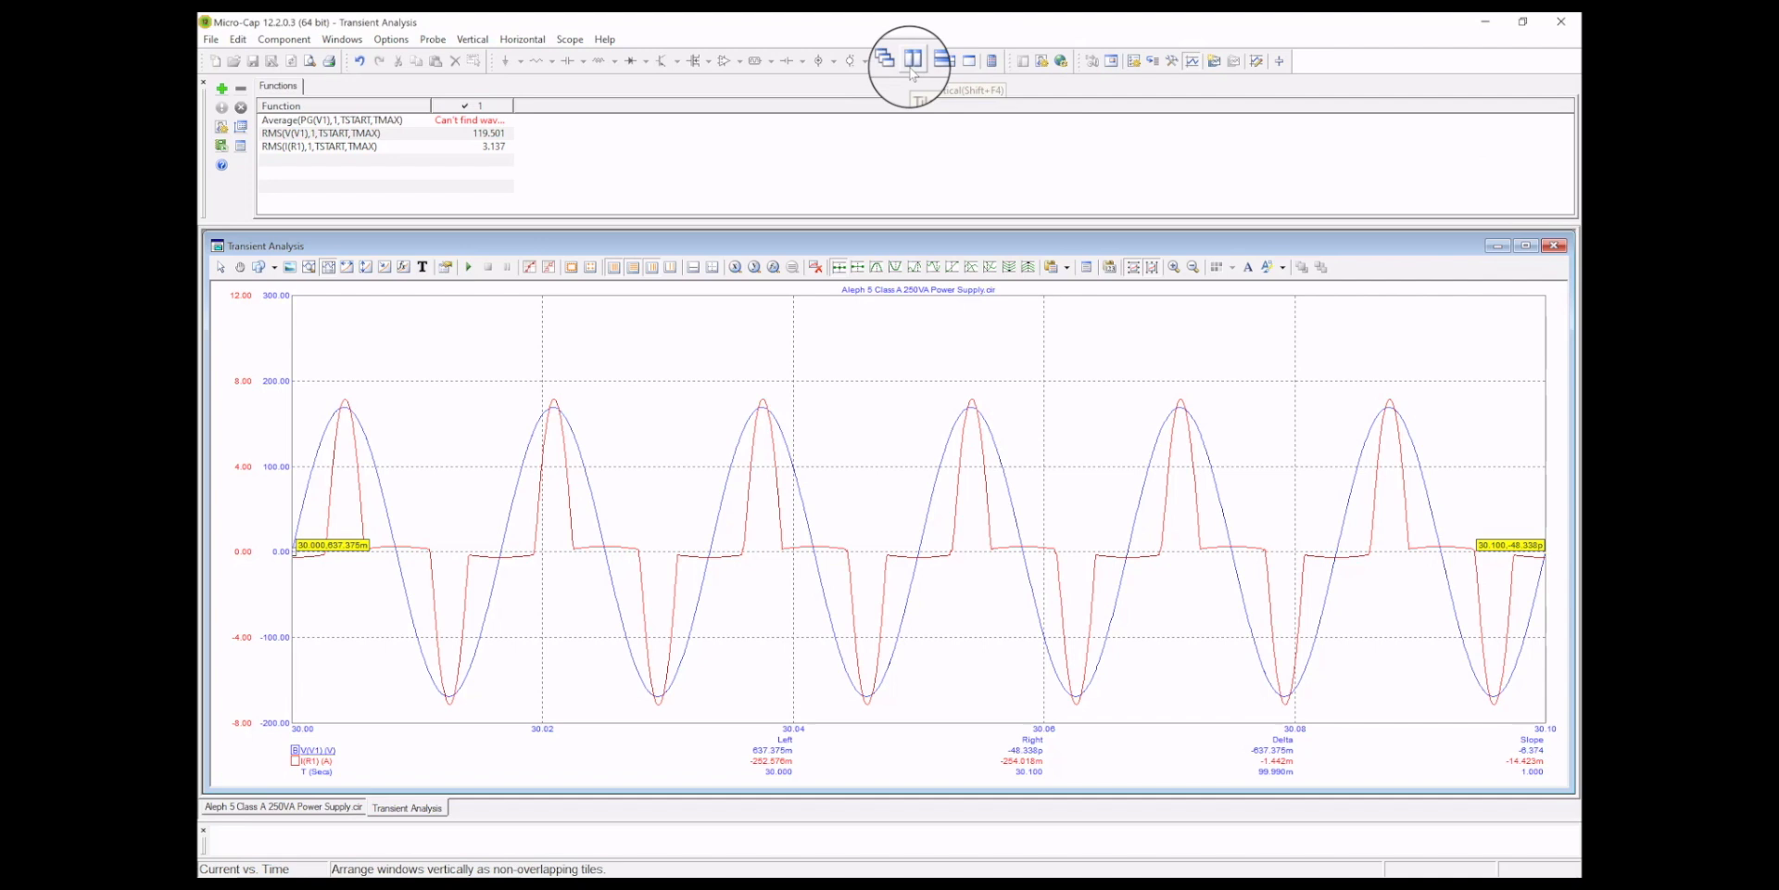
Tile the windows, switch probing to Power and plot PG(V1), averaging 282.214
{"action": "left_click", "coordinate": [912, 59]}
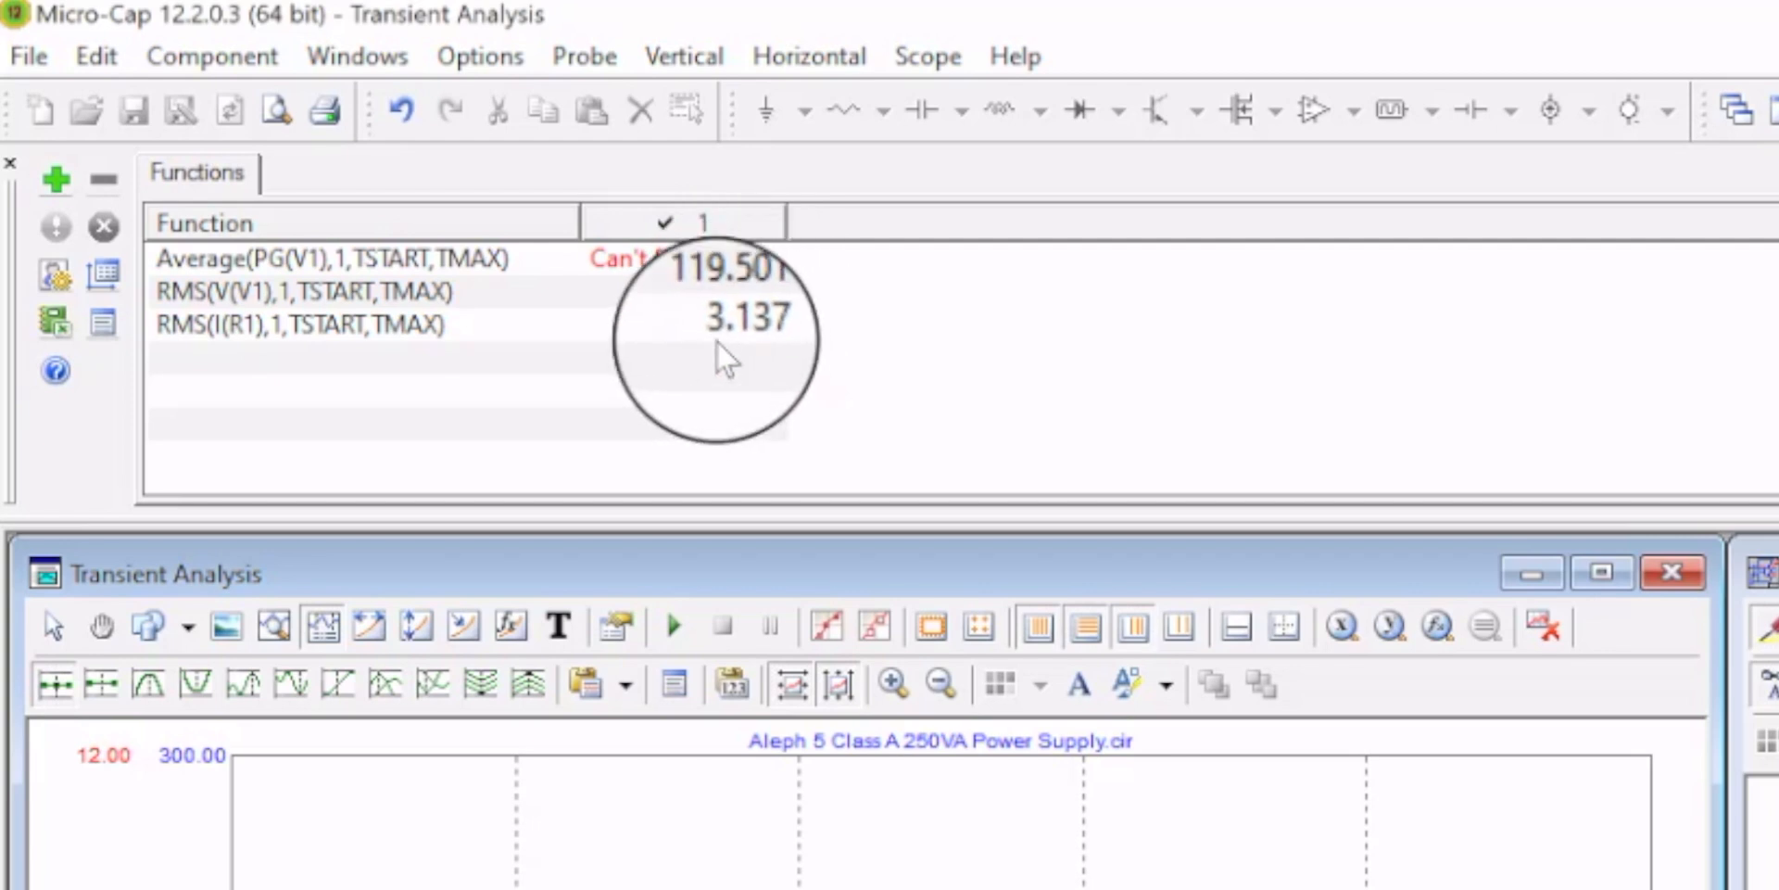
{"action": "mouse_move", "coordinate": [789, 352]}
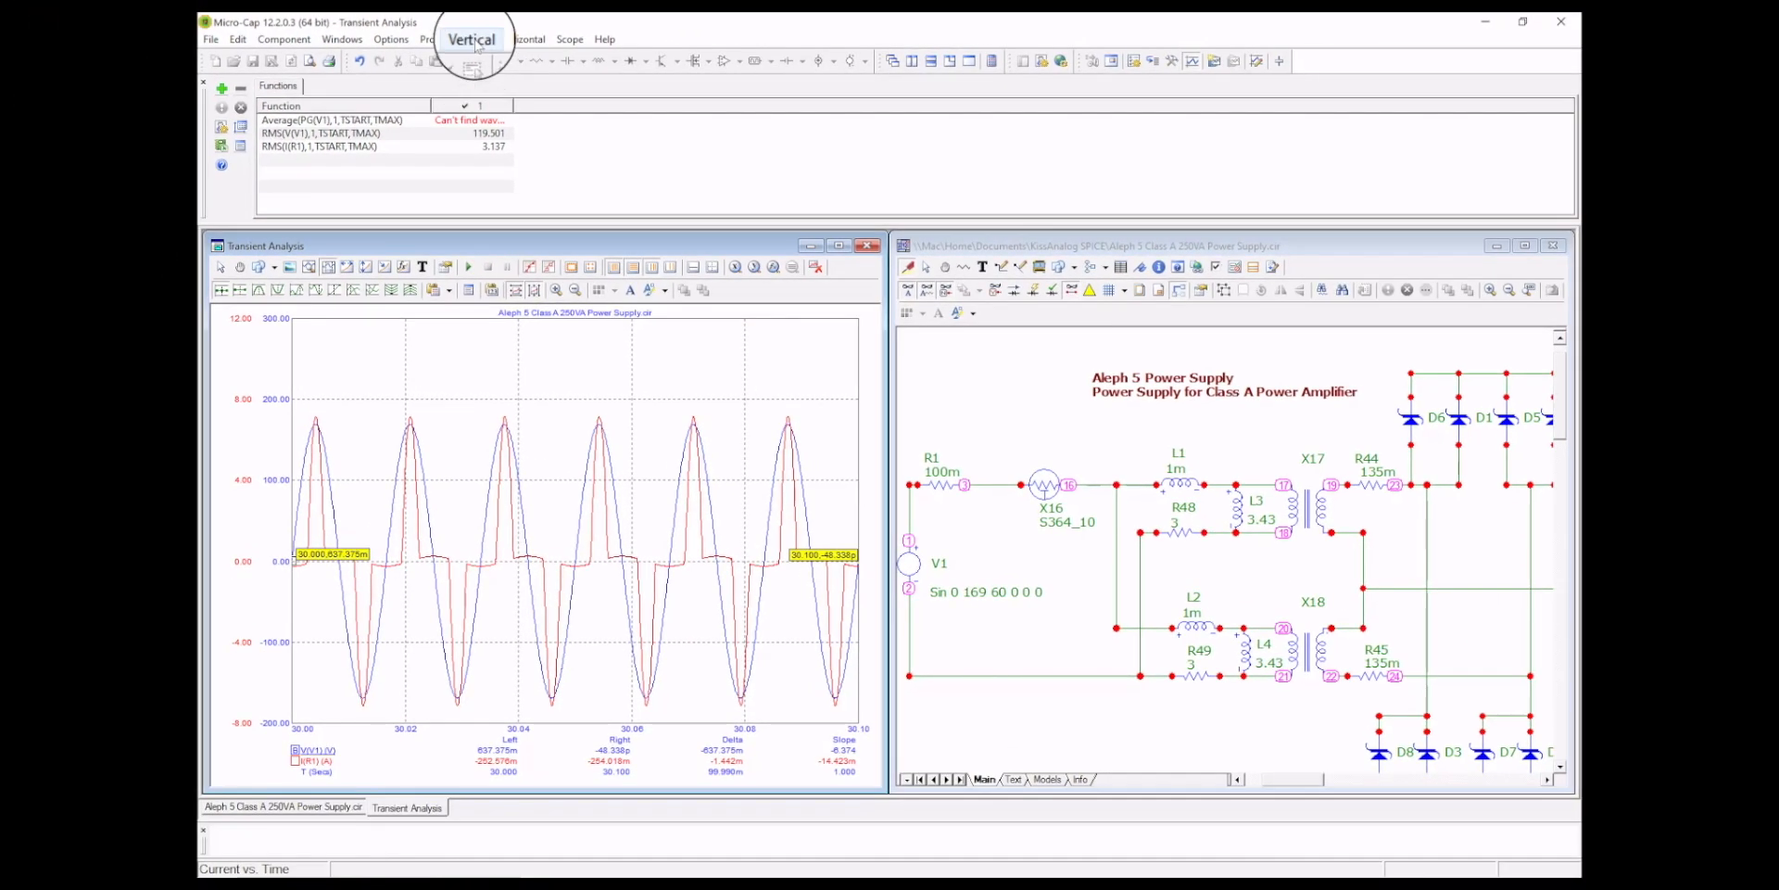
{"action": "left_click", "coordinate": [472, 39]}
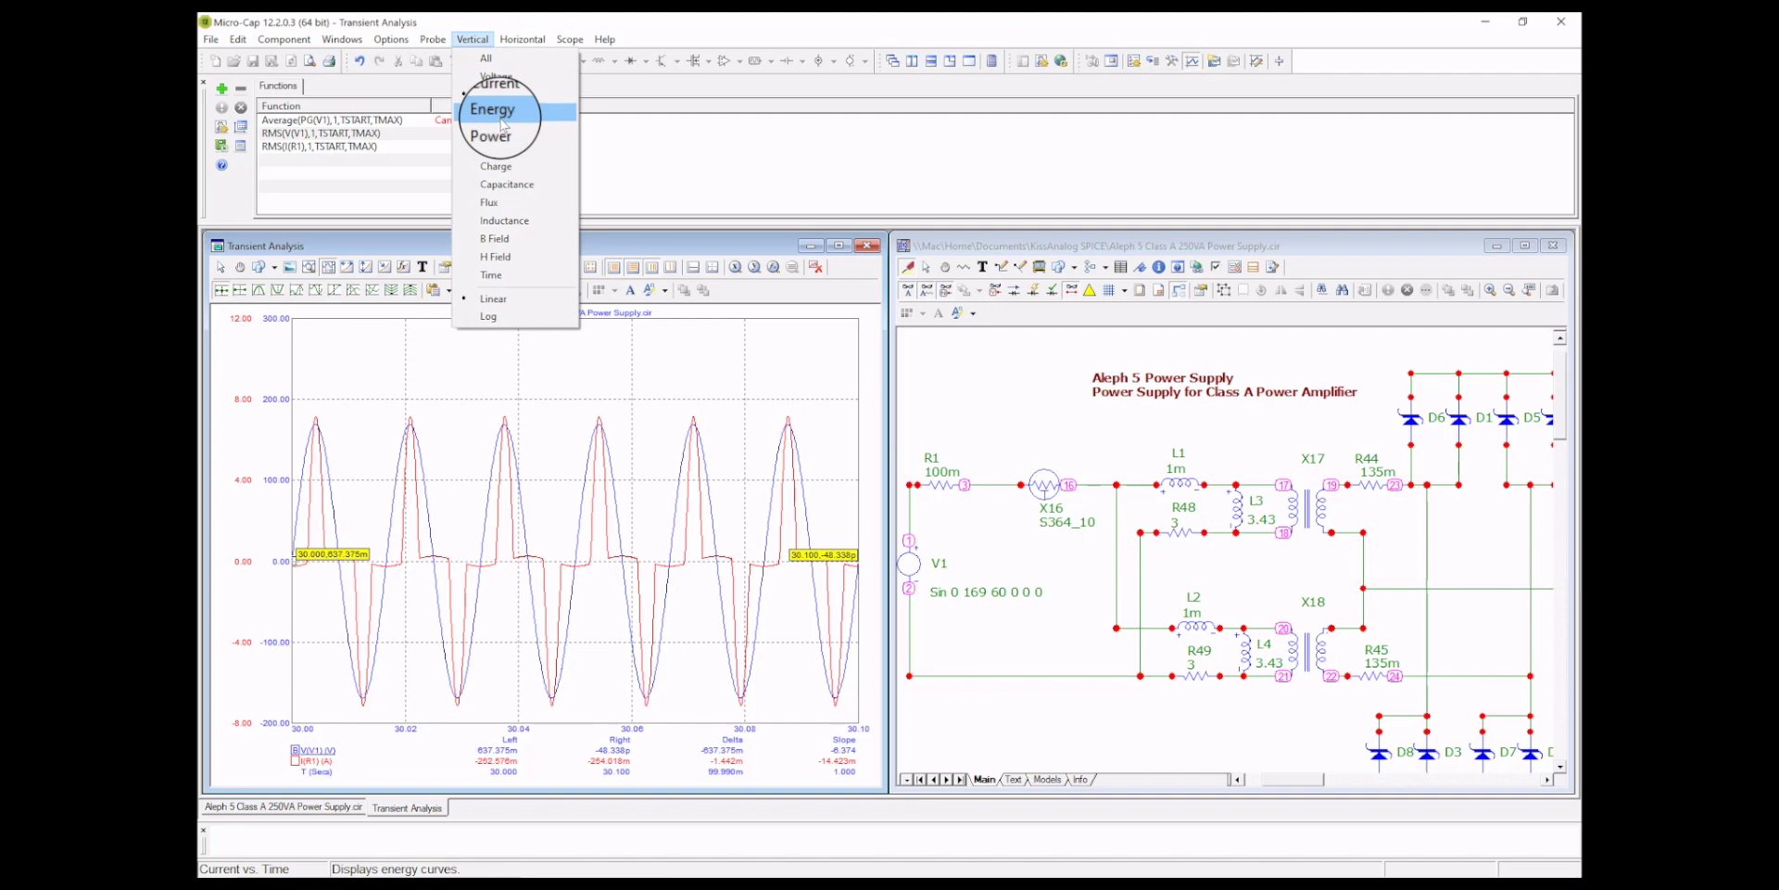
{"action": "left_click", "coordinate": [489, 135]}
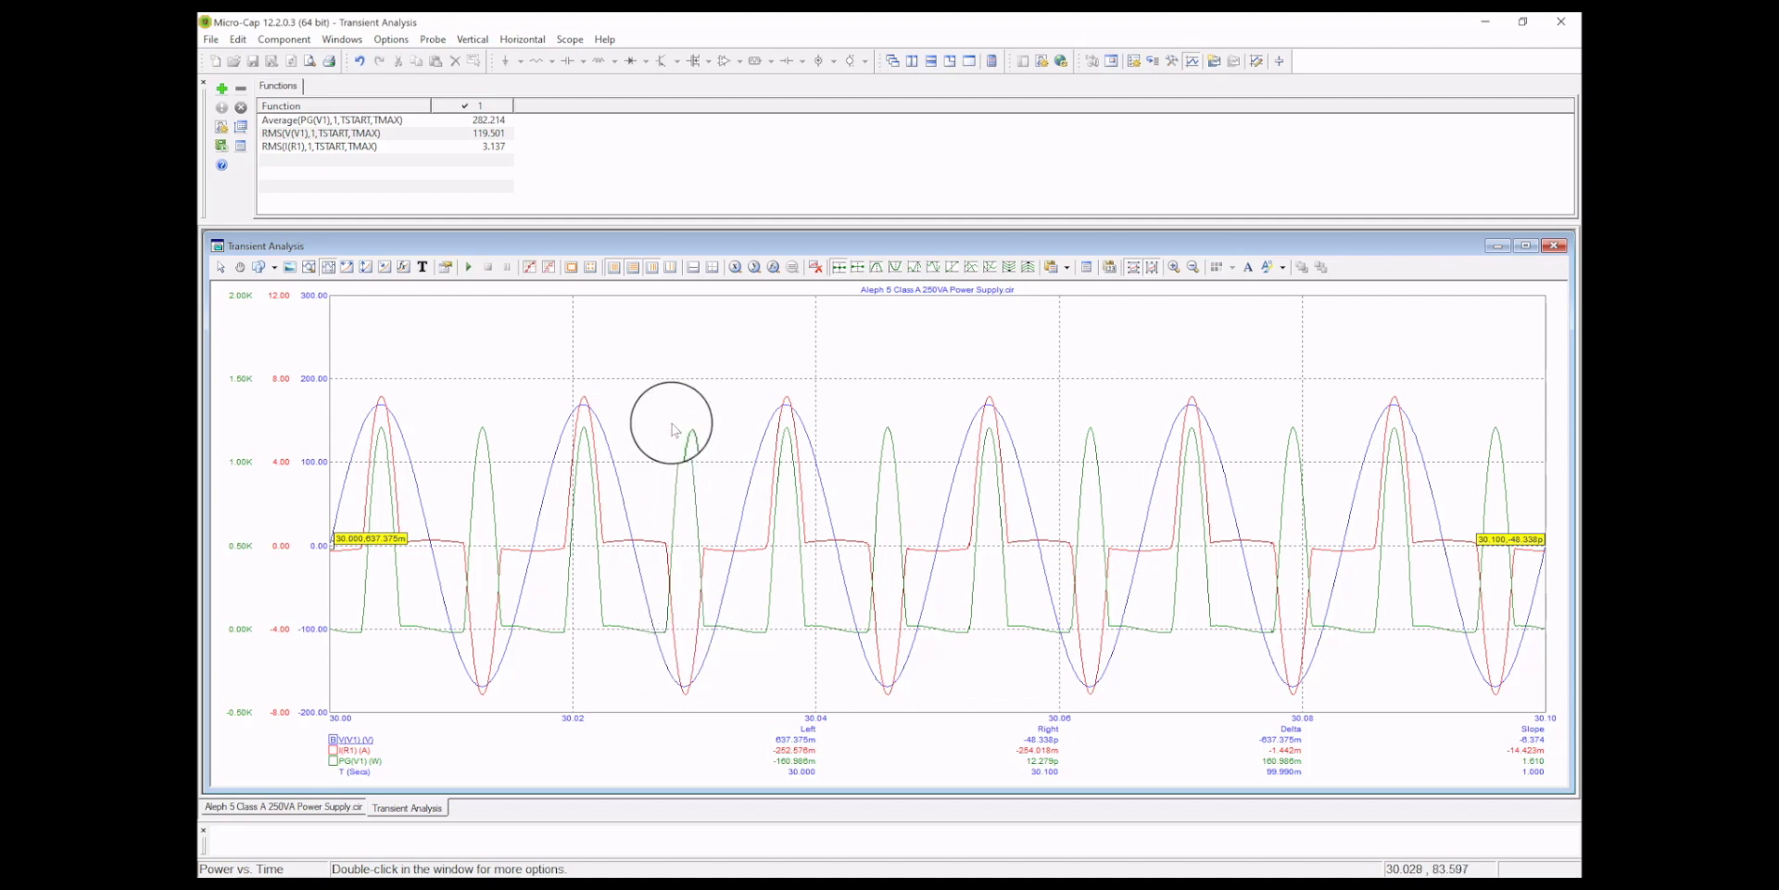
{"action": "mouse_move", "coordinate": [712, 548]}
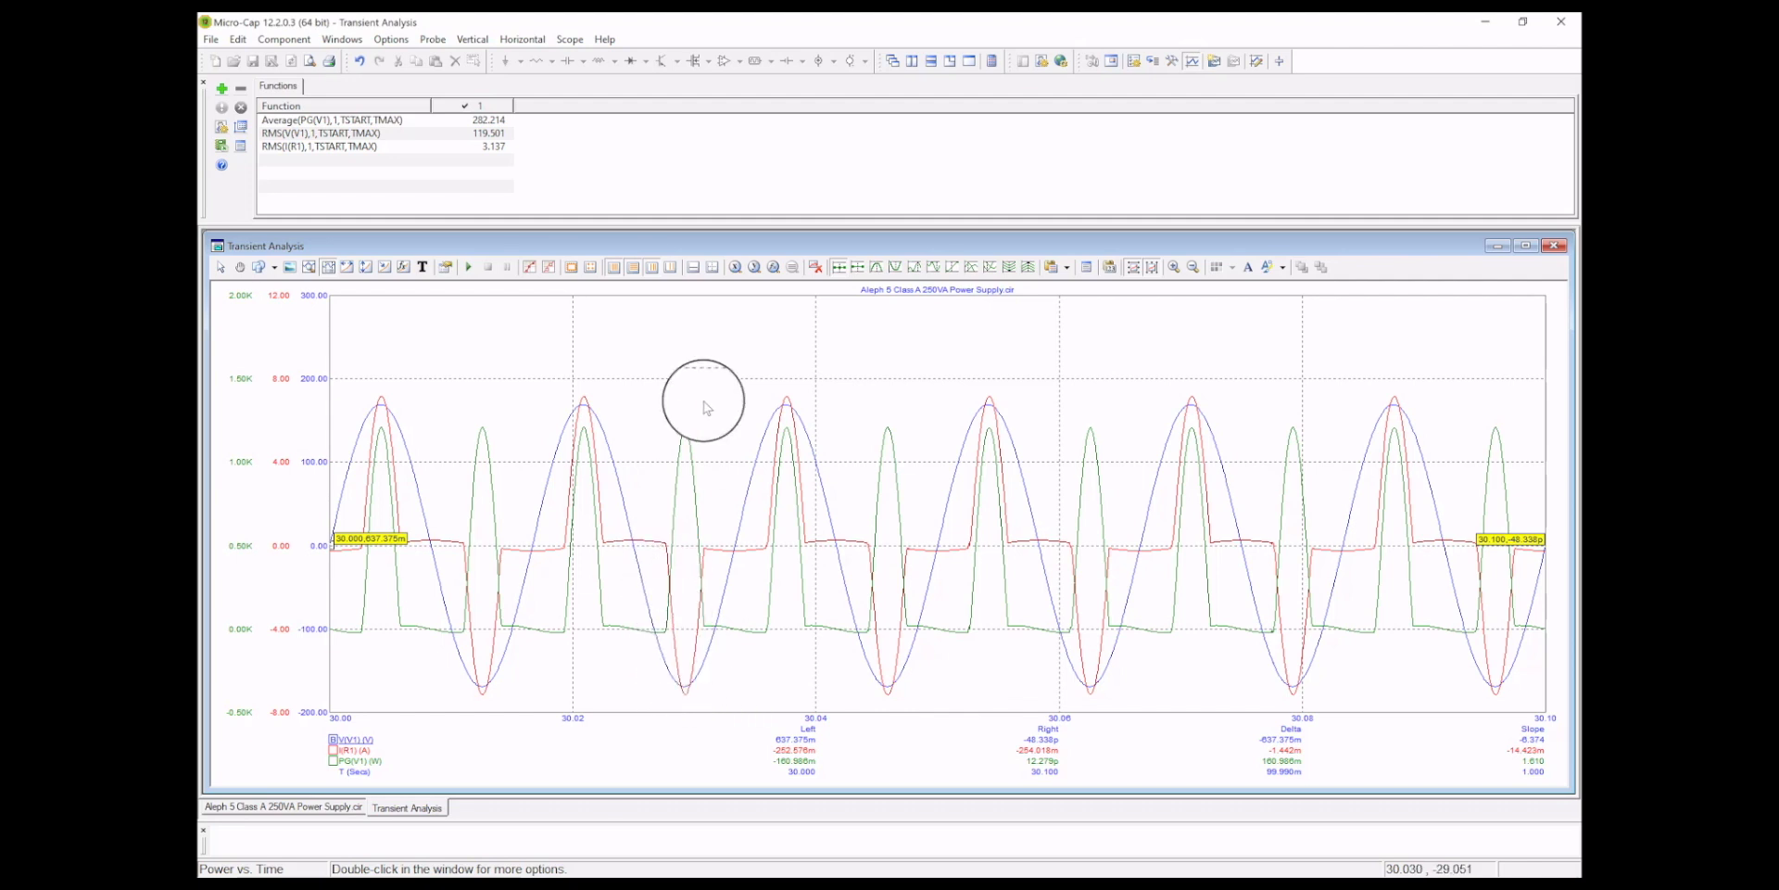
{"action": "mouse_move", "coordinate": [686, 433]}
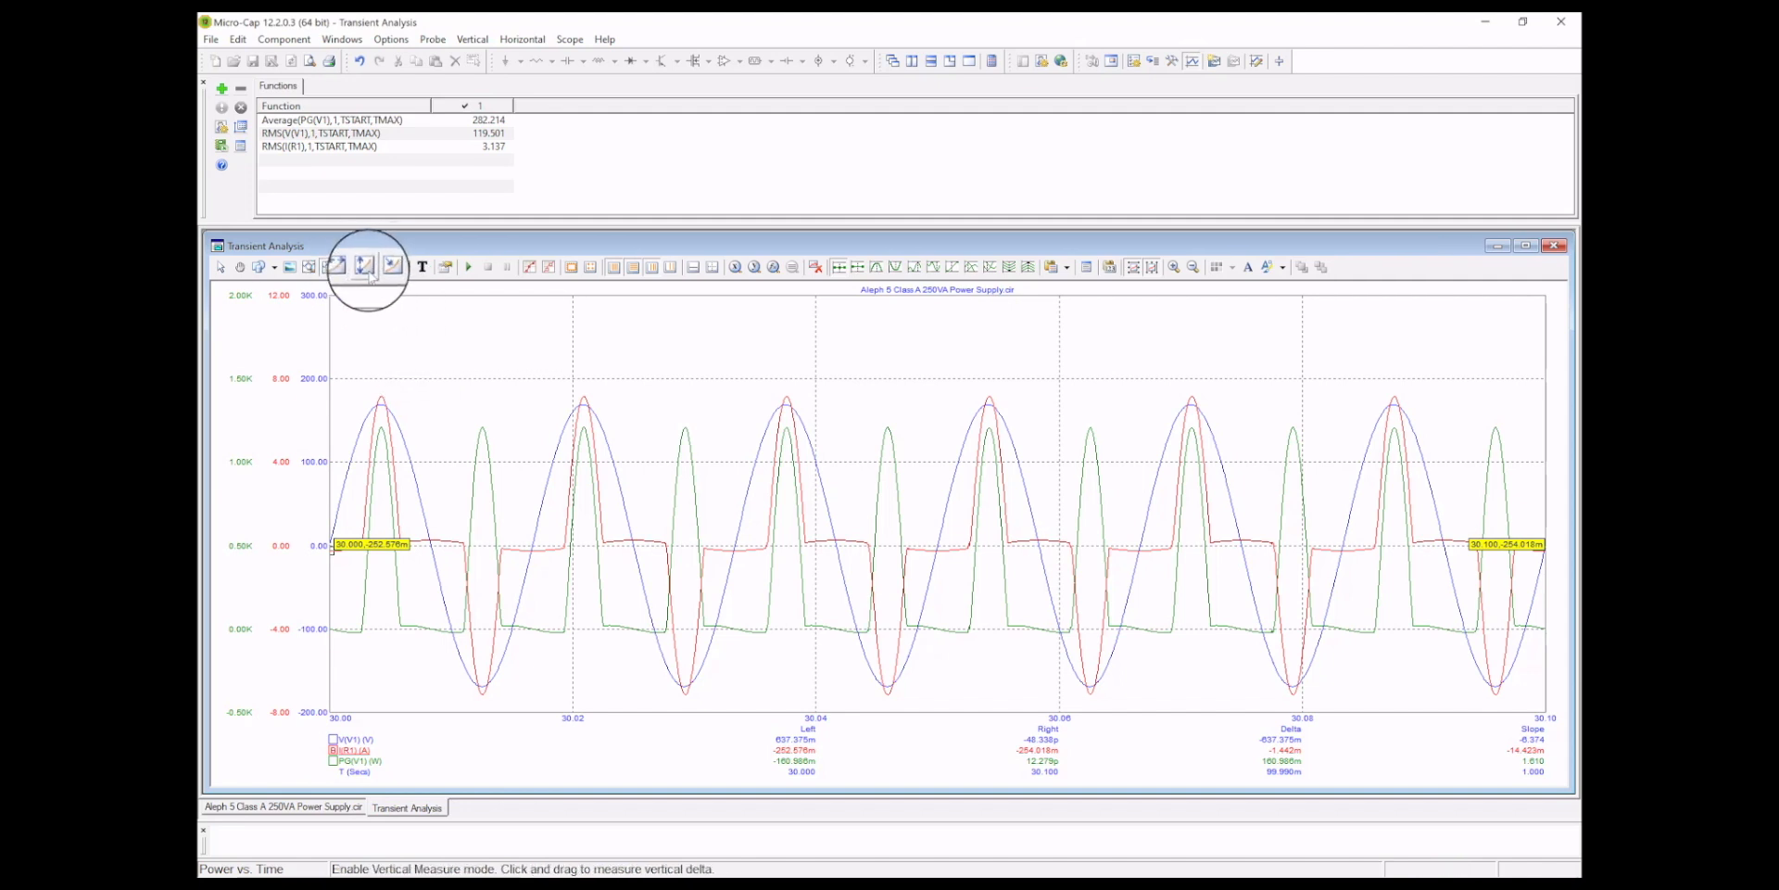
Move the left cursor to the first peak (R1 current ≈7.152 A) and tile analysis beside schematic
{"action": "left_click", "coordinate": [365, 265]}
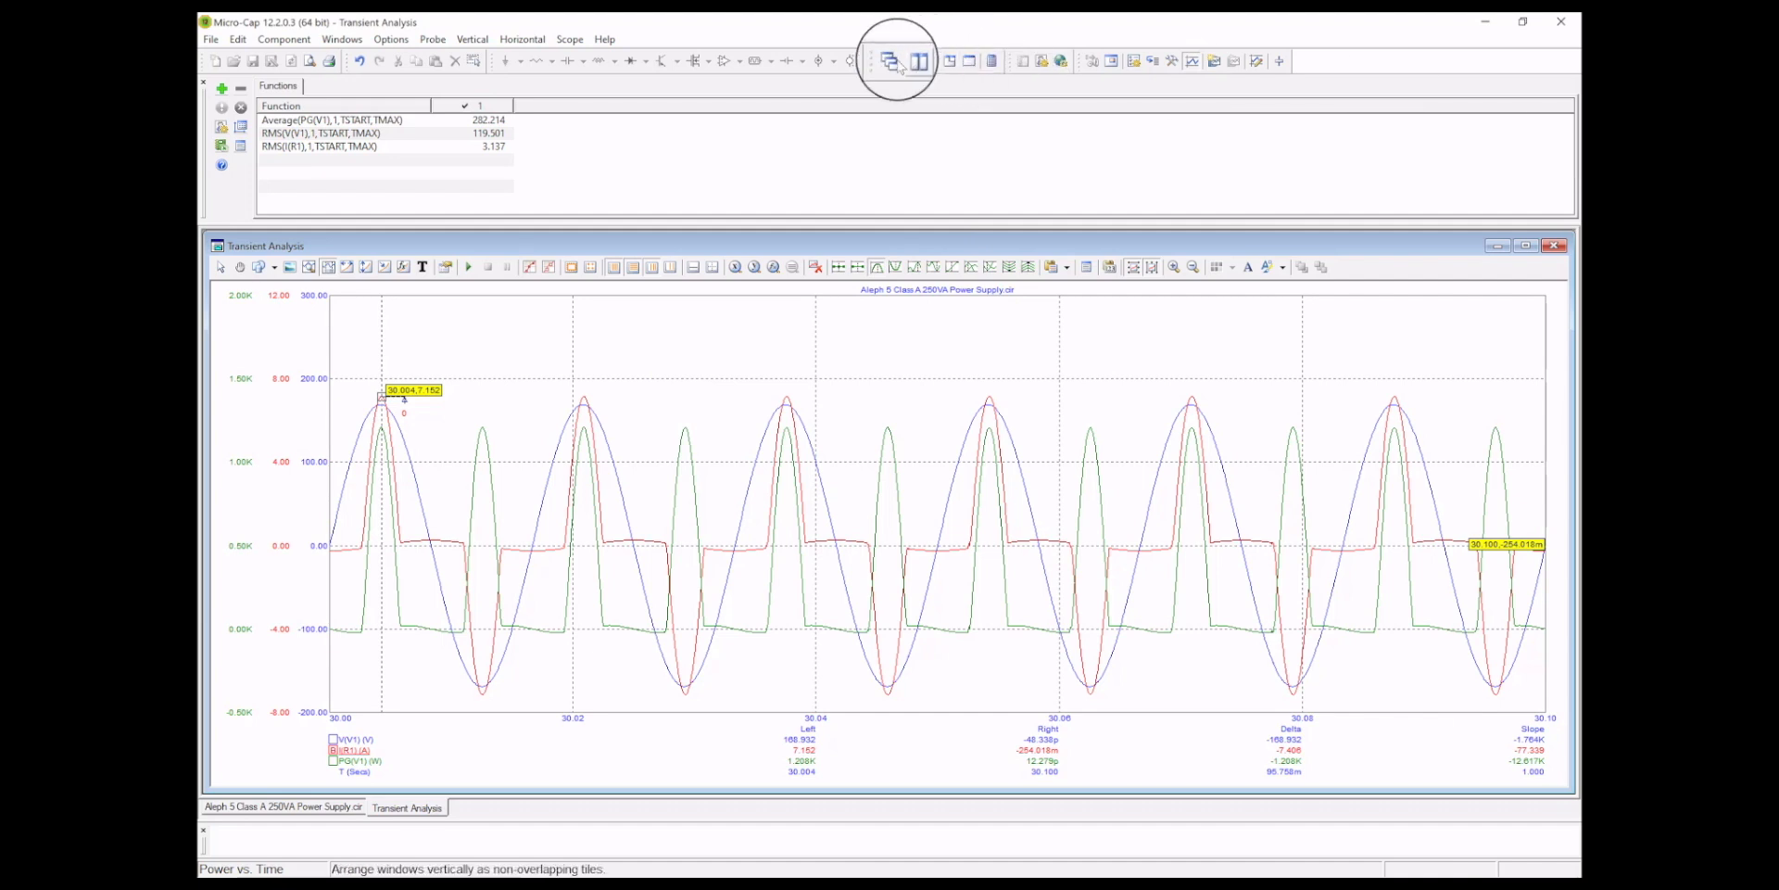
{"action": "left_click", "coordinate": [921, 59]}
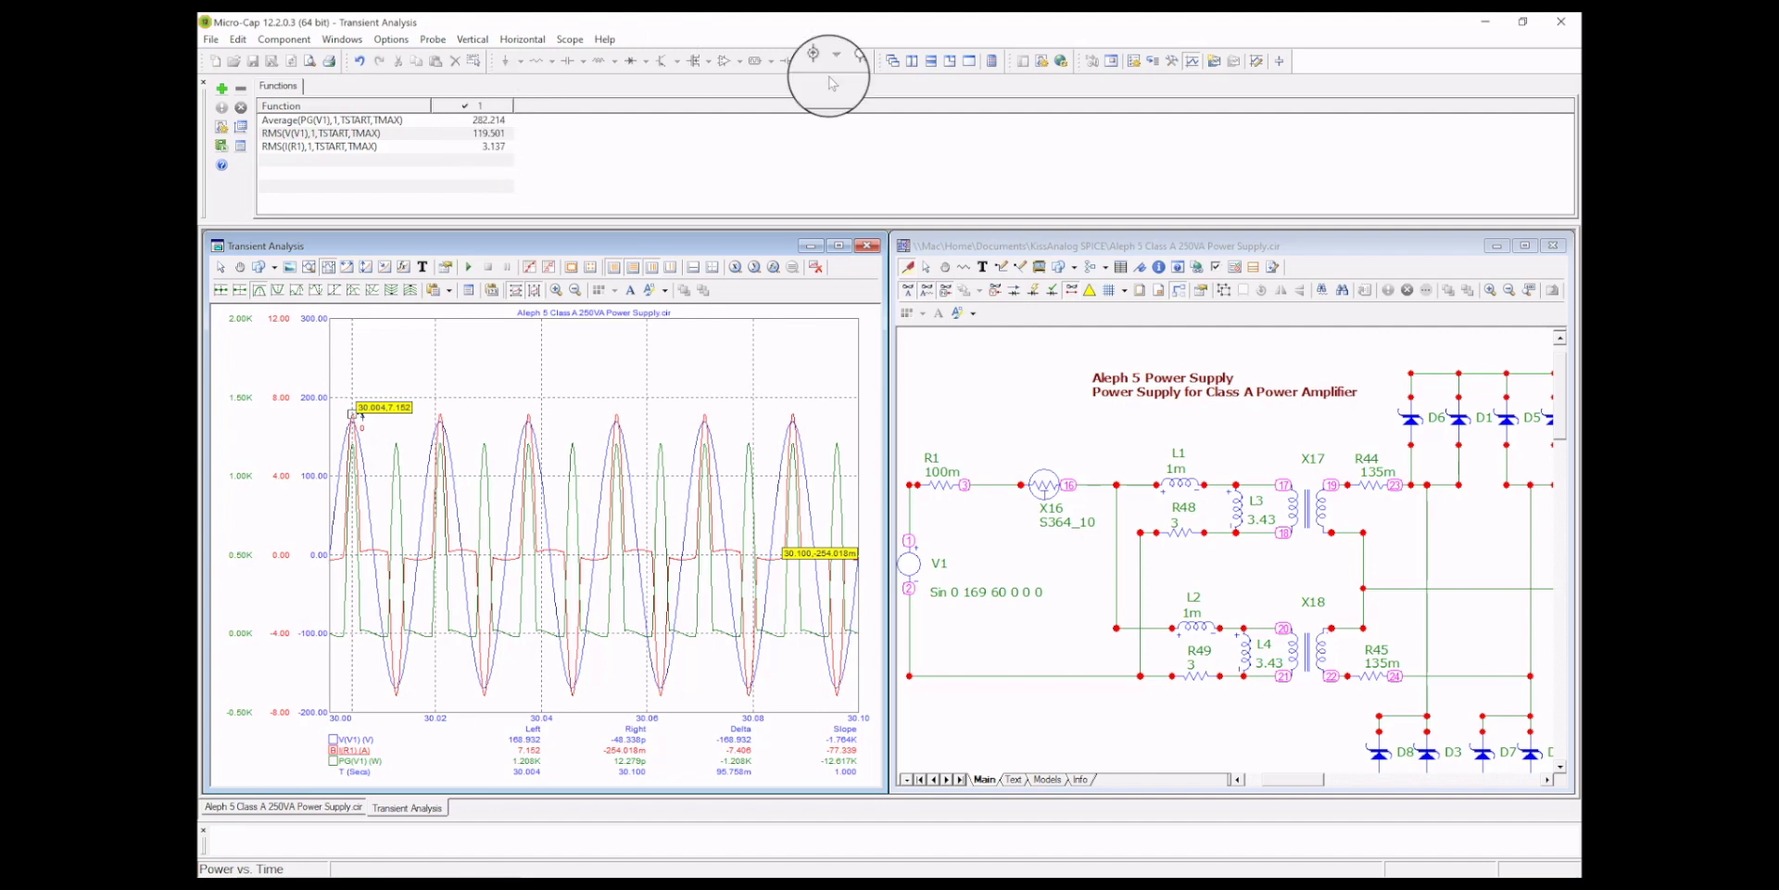
{"action": "mouse_move", "coordinate": [990, 59]}
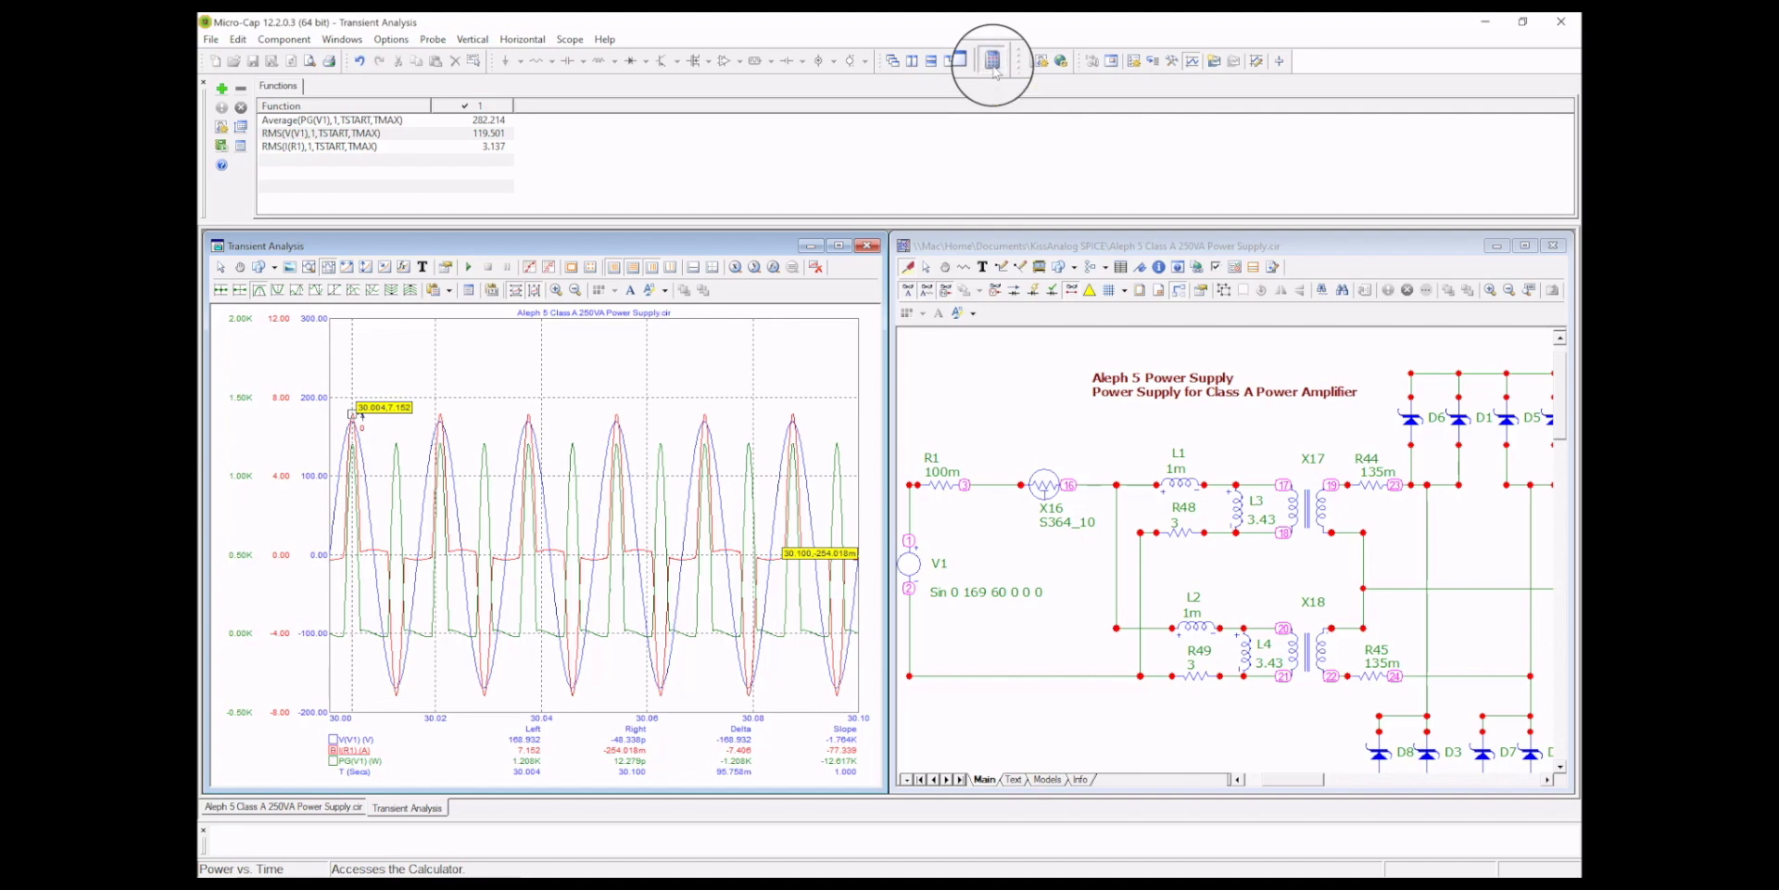
In the calculator, evaluate RMS voltage times current, 119.501*3.137 = 374.875
{"action": "left_click", "coordinate": [990, 61]}
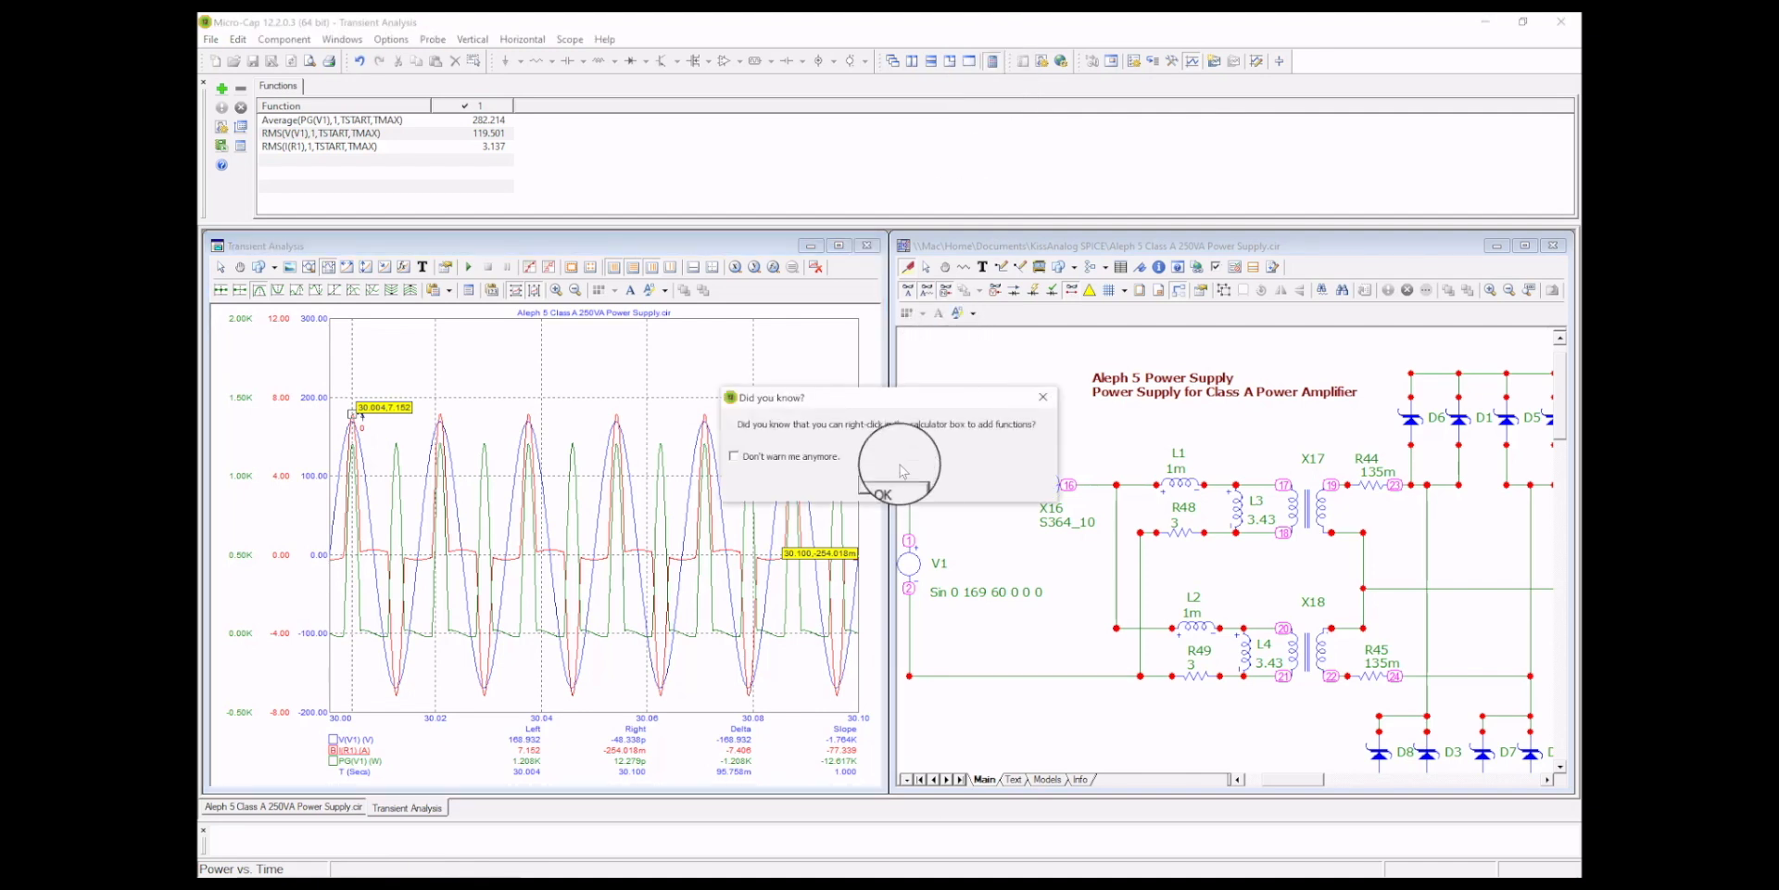
{"action": "left_click", "coordinate": [882, 493]}
{"action": "type", "text": "119"}
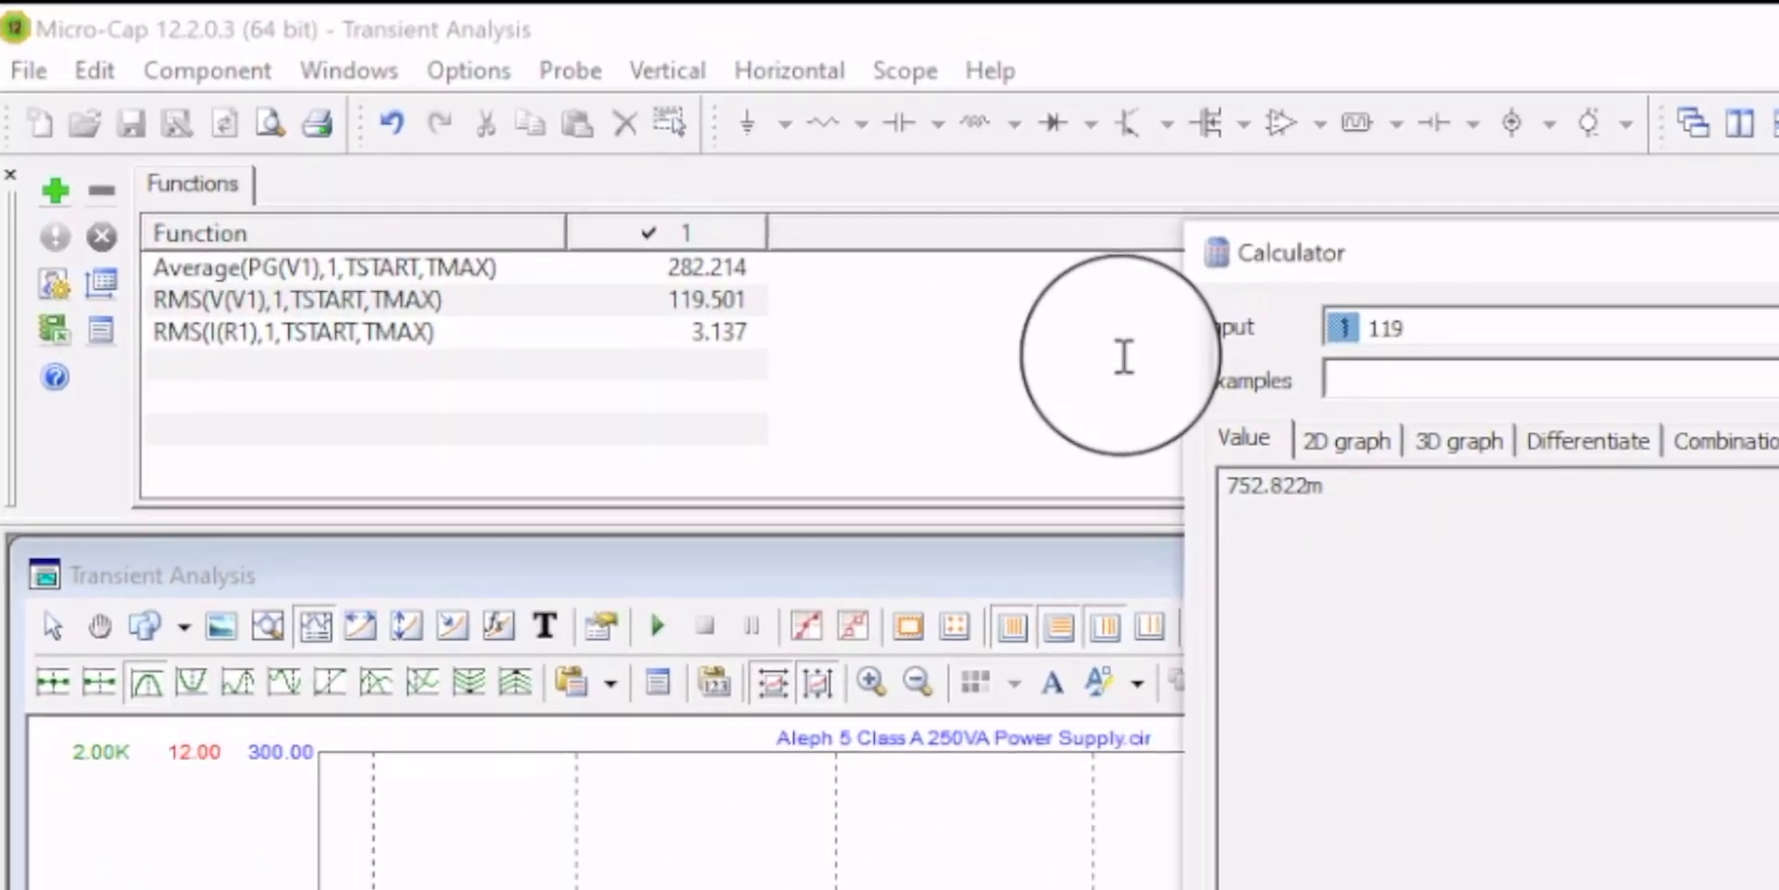
{"action": "type", "text": ".501*"}
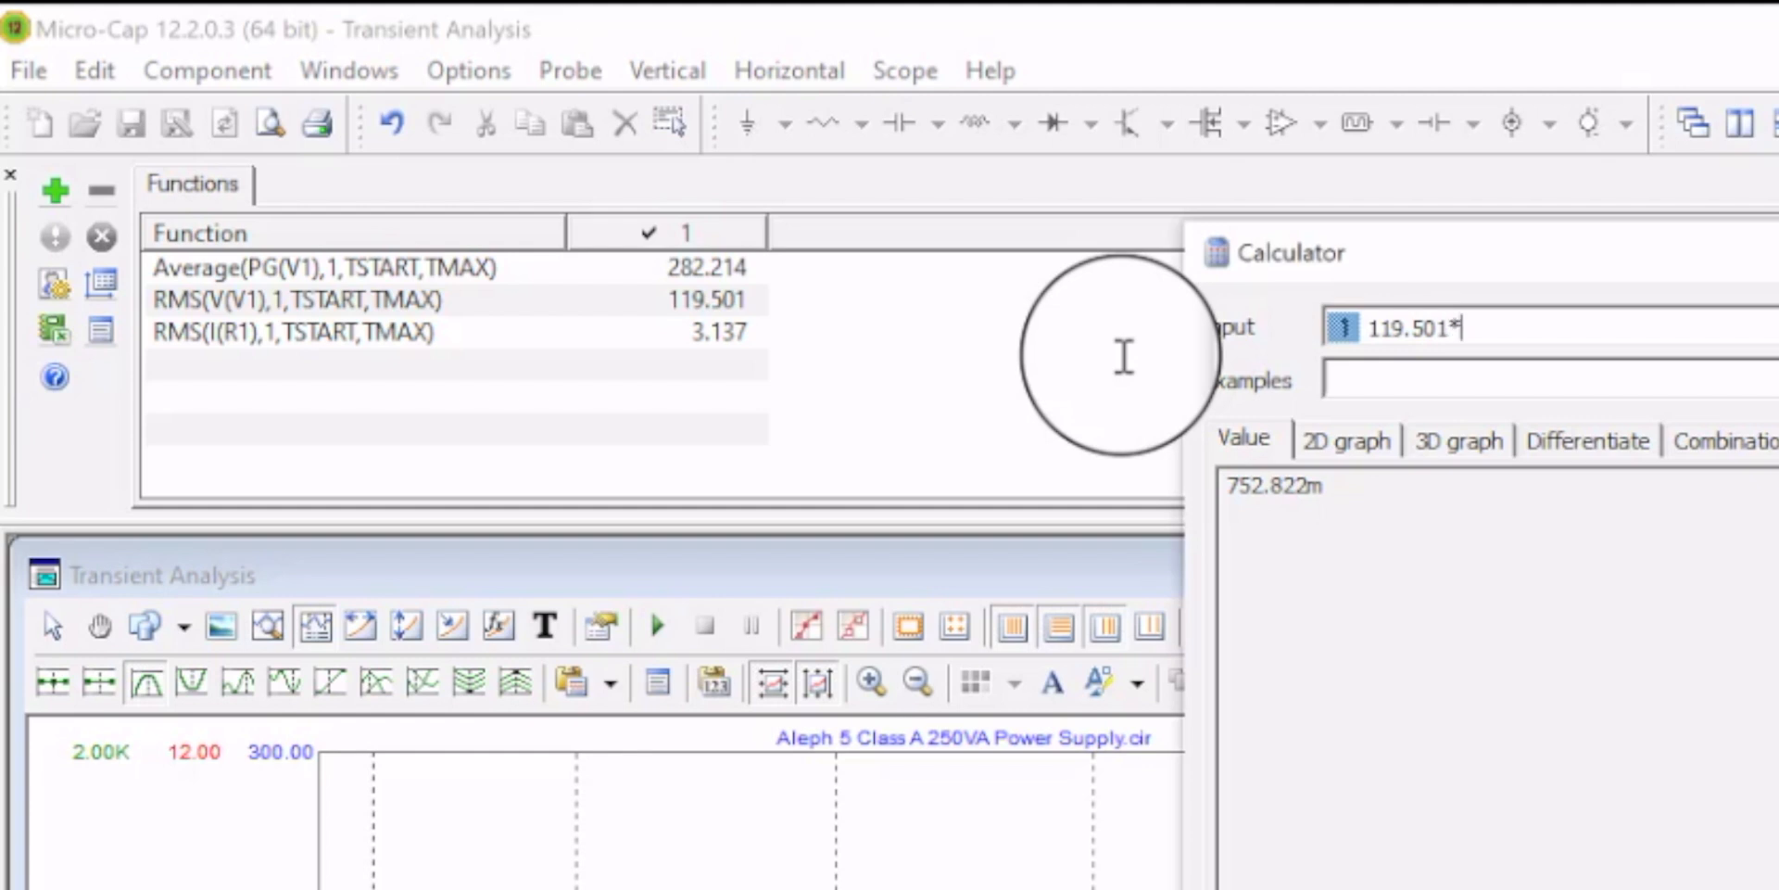
{"action": "type", "text": "3.137"}
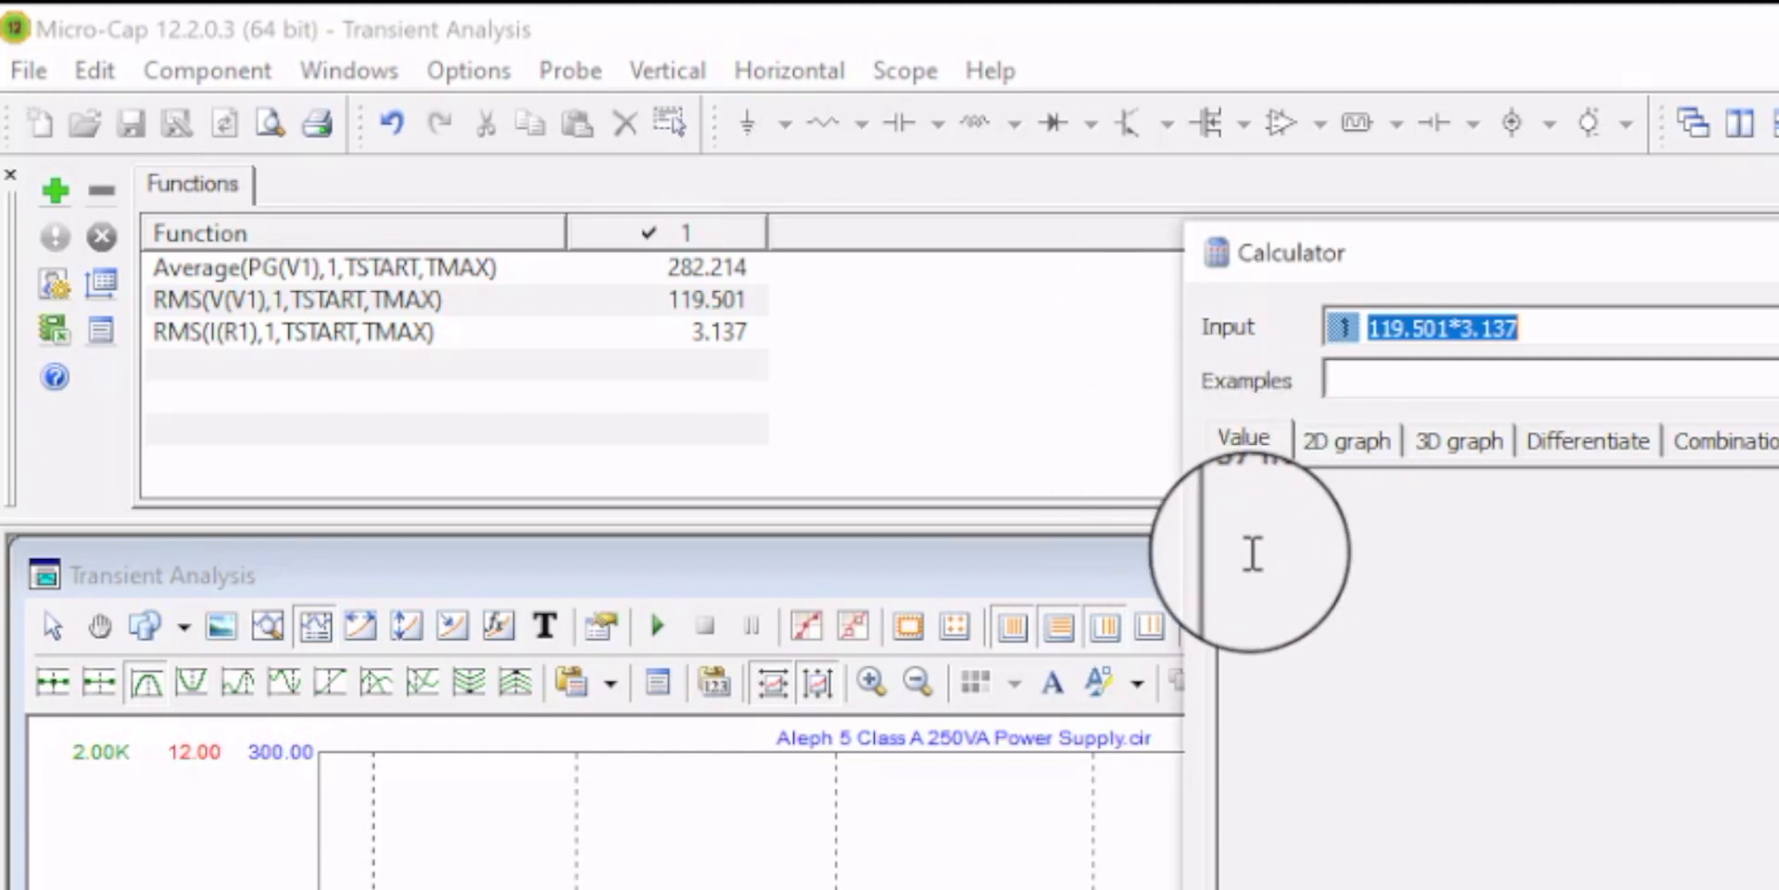
{"action": "left_click", "coordinate": [1242, 441]}
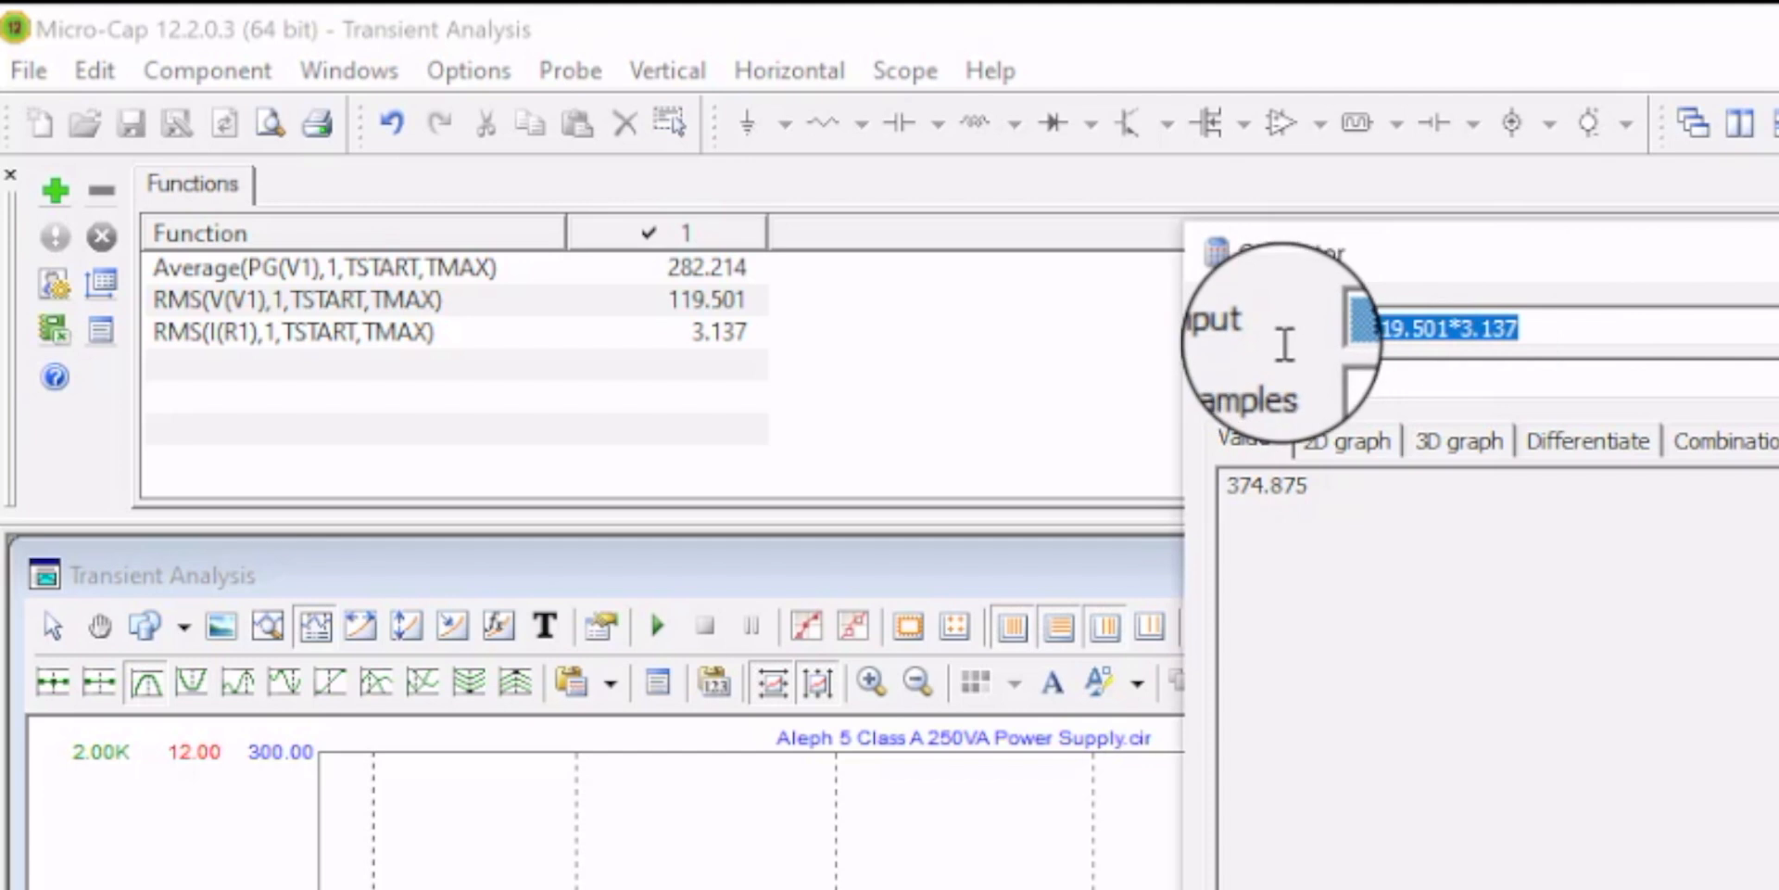
Evaluate 282.214/374.875 for a power factor of about 0.753, then close the calculator
{"action": "key", "text": "Delete"}
{"action": "type", "text": "82.214/"}
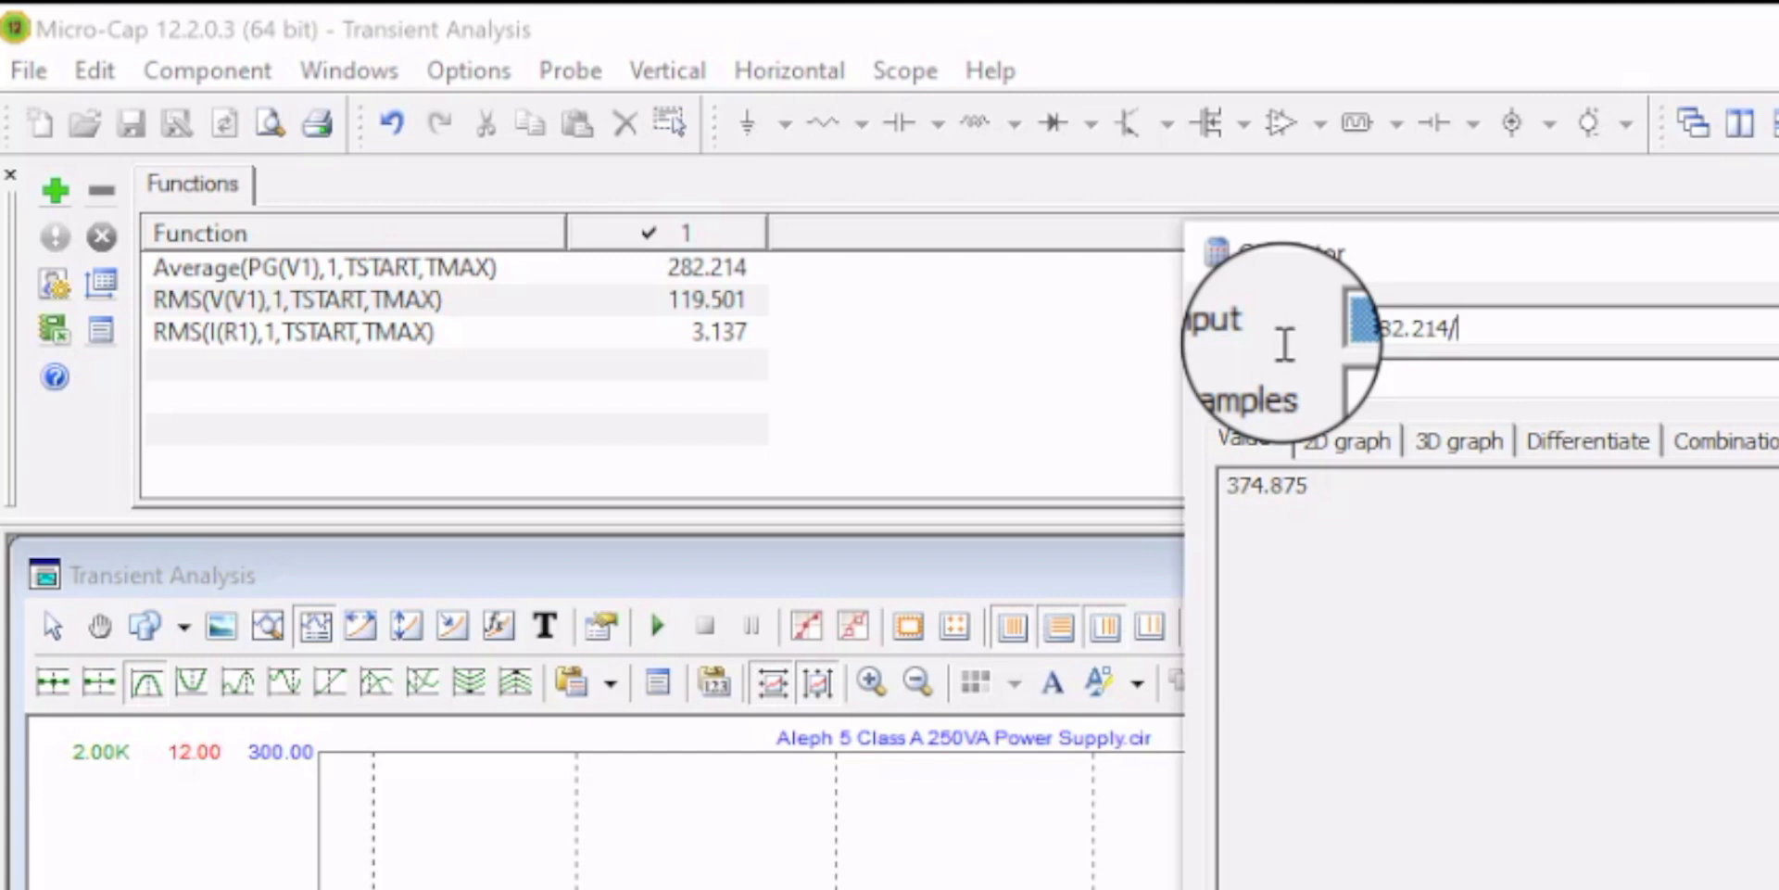
{"action": "type", "text": "374.875"}
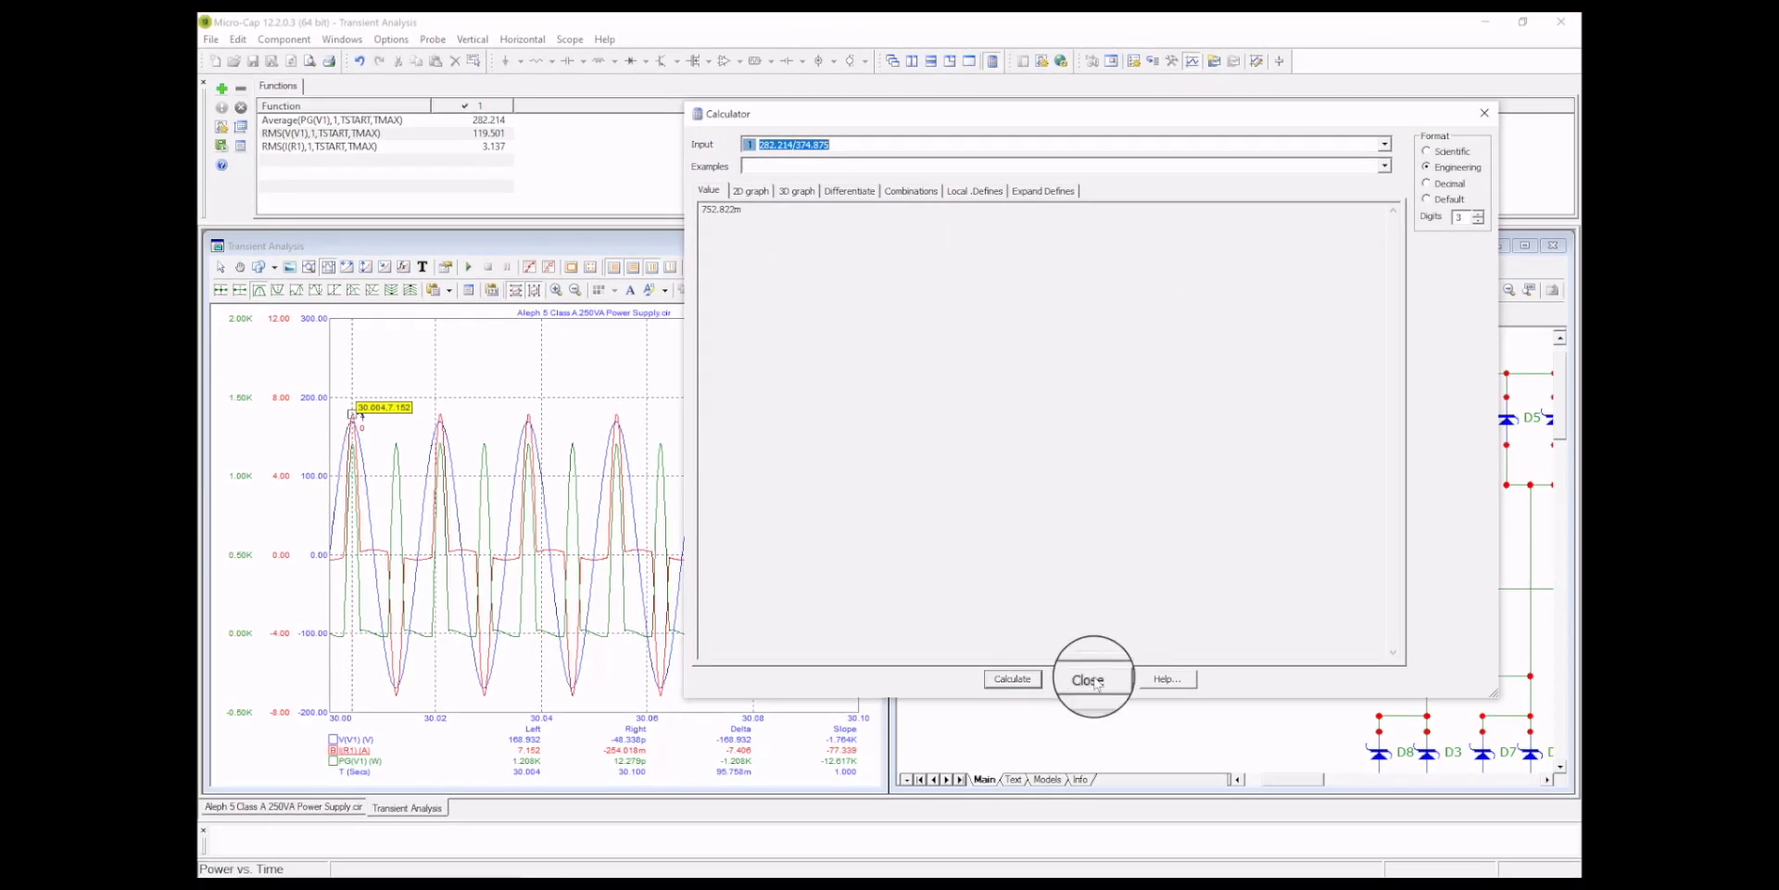
{"action": "left_click", "coordinate": [1084, 678]}
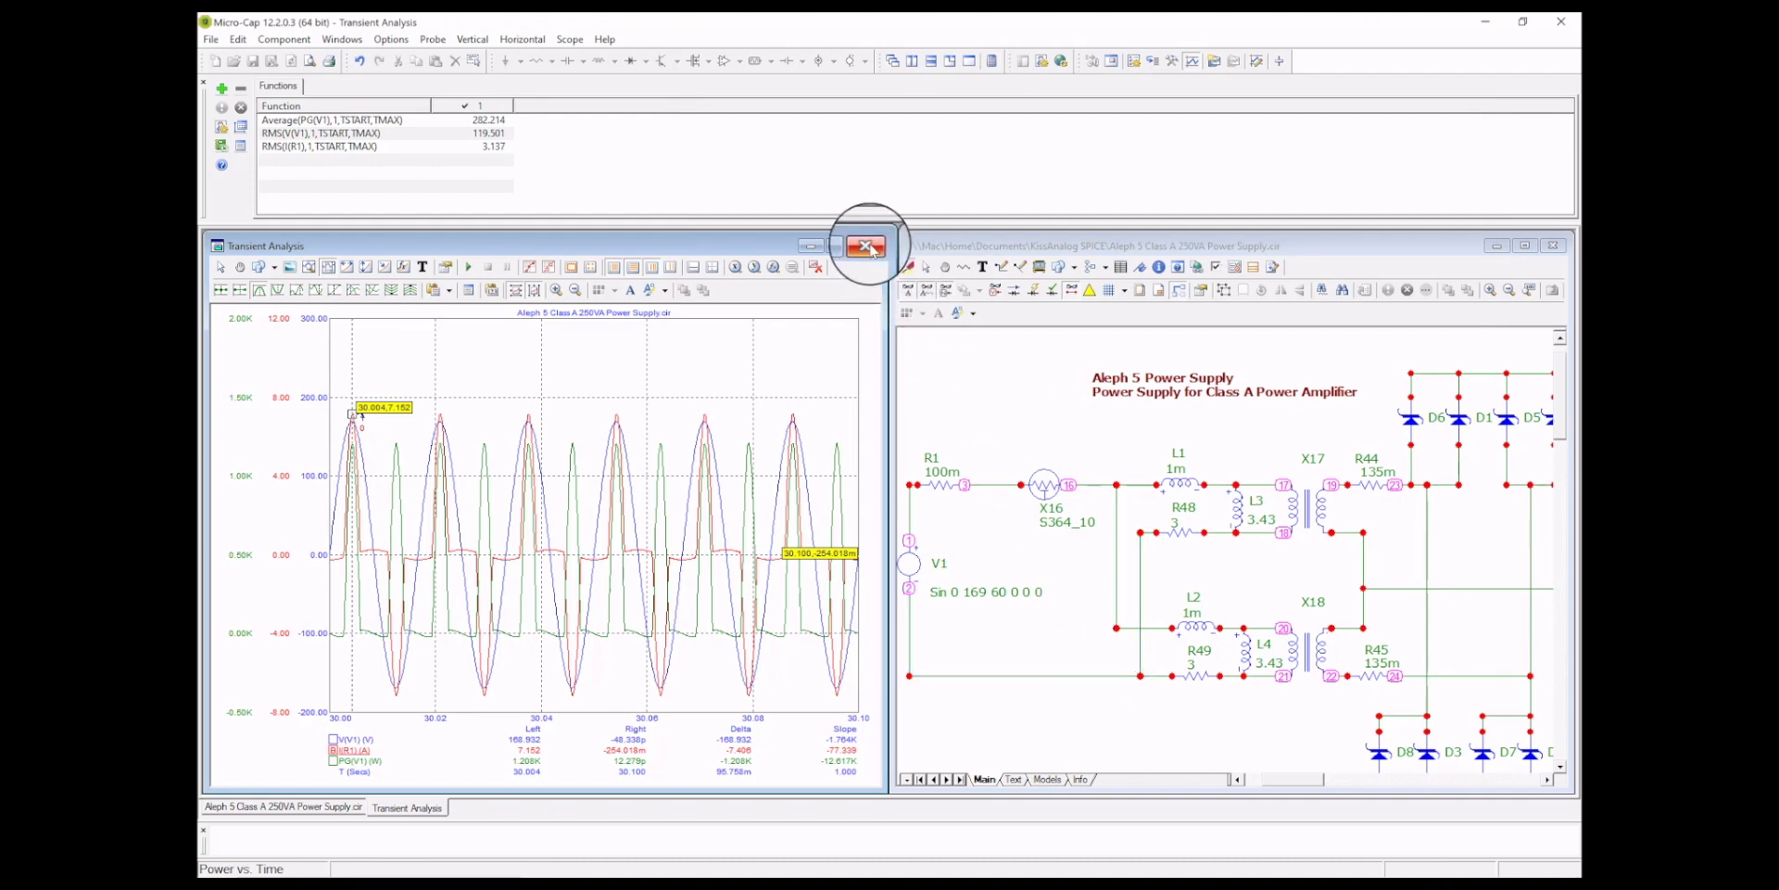
{"action": "mouse_move", "coordinate": [866, 246]}
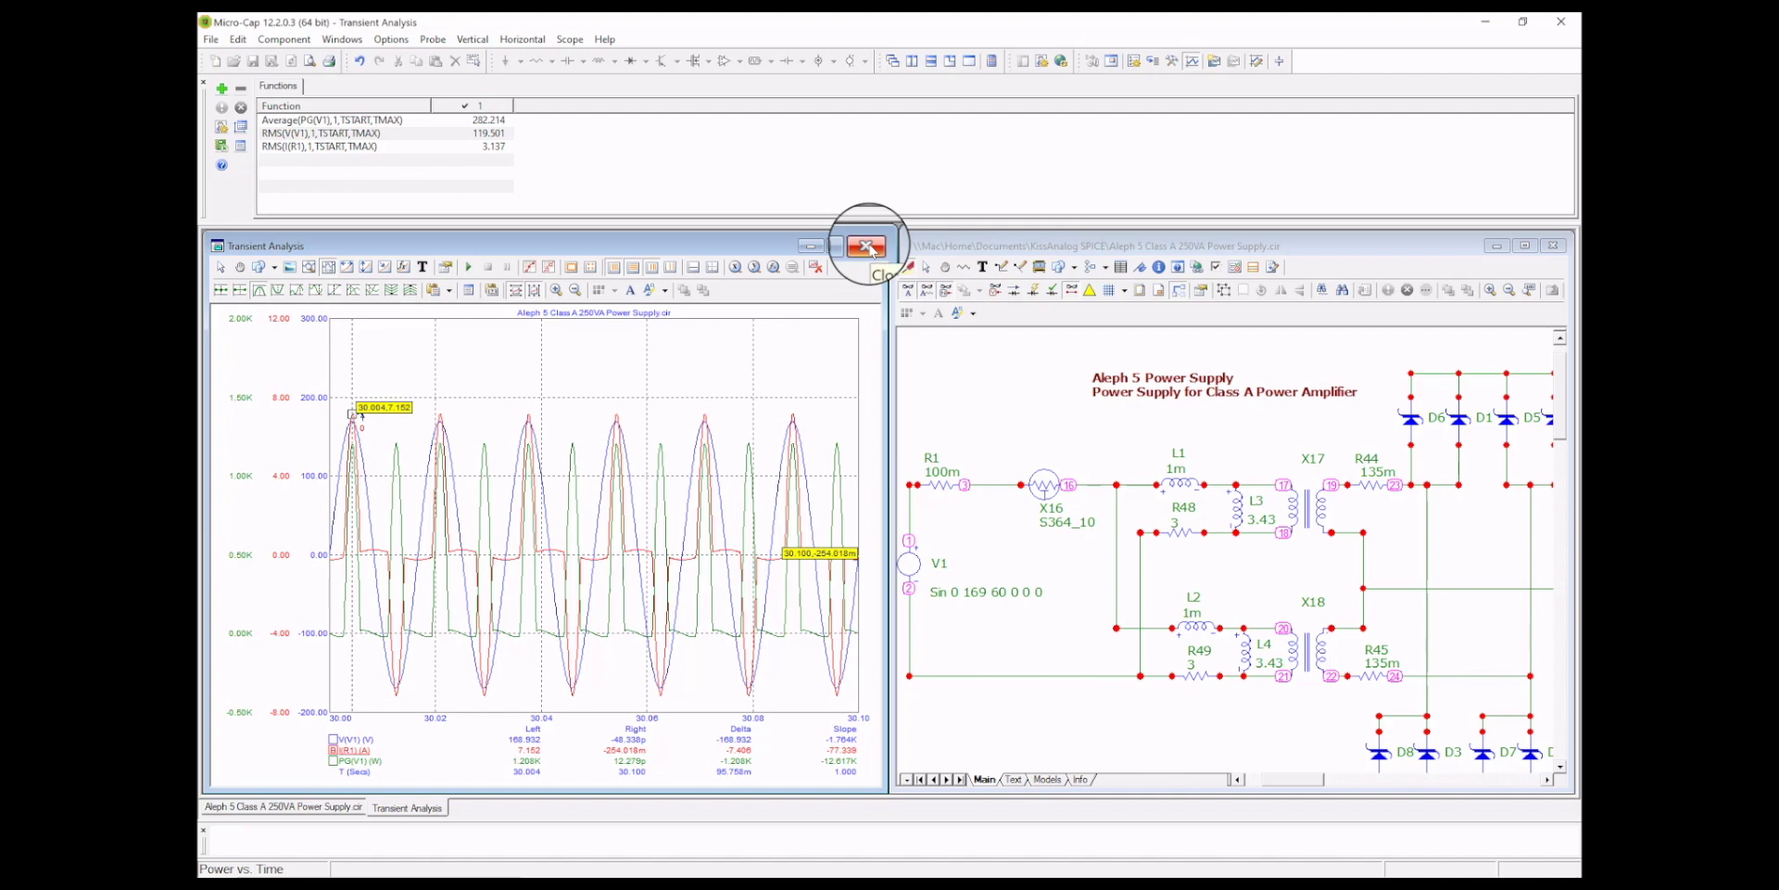
Close the Transient Analysis window so the Aleph 5 schematic fills the workspace
{"action": "left_click", "coordinate": [867, 247]}
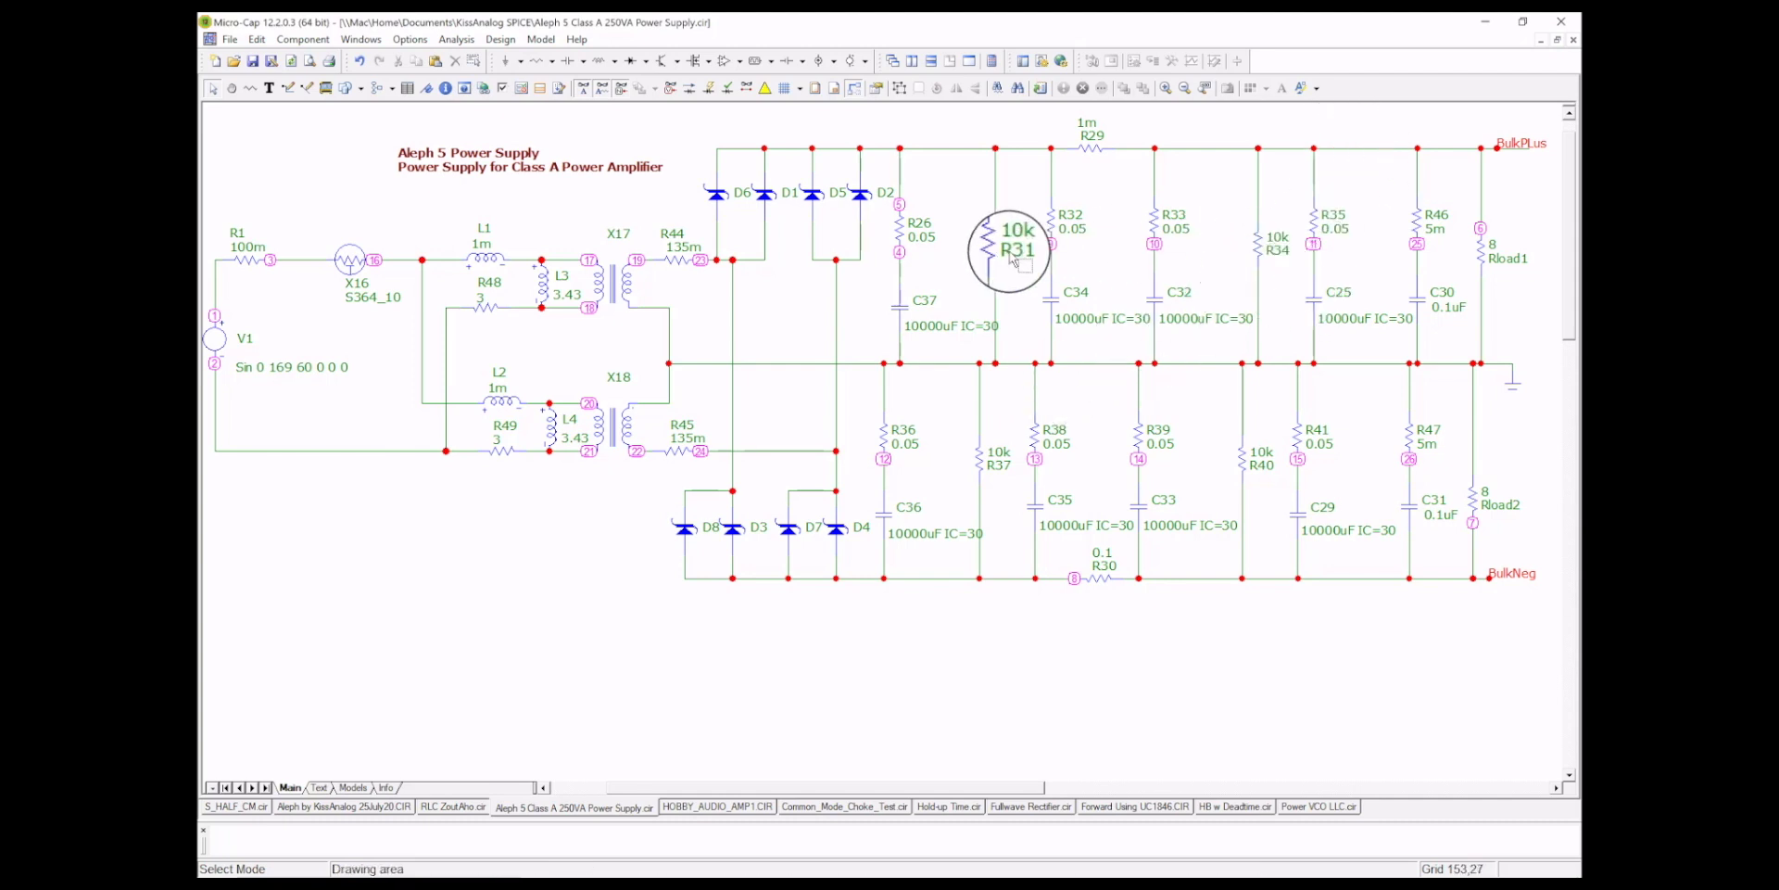
{"action": "mouse_move", "coordinate": [891, 317]}
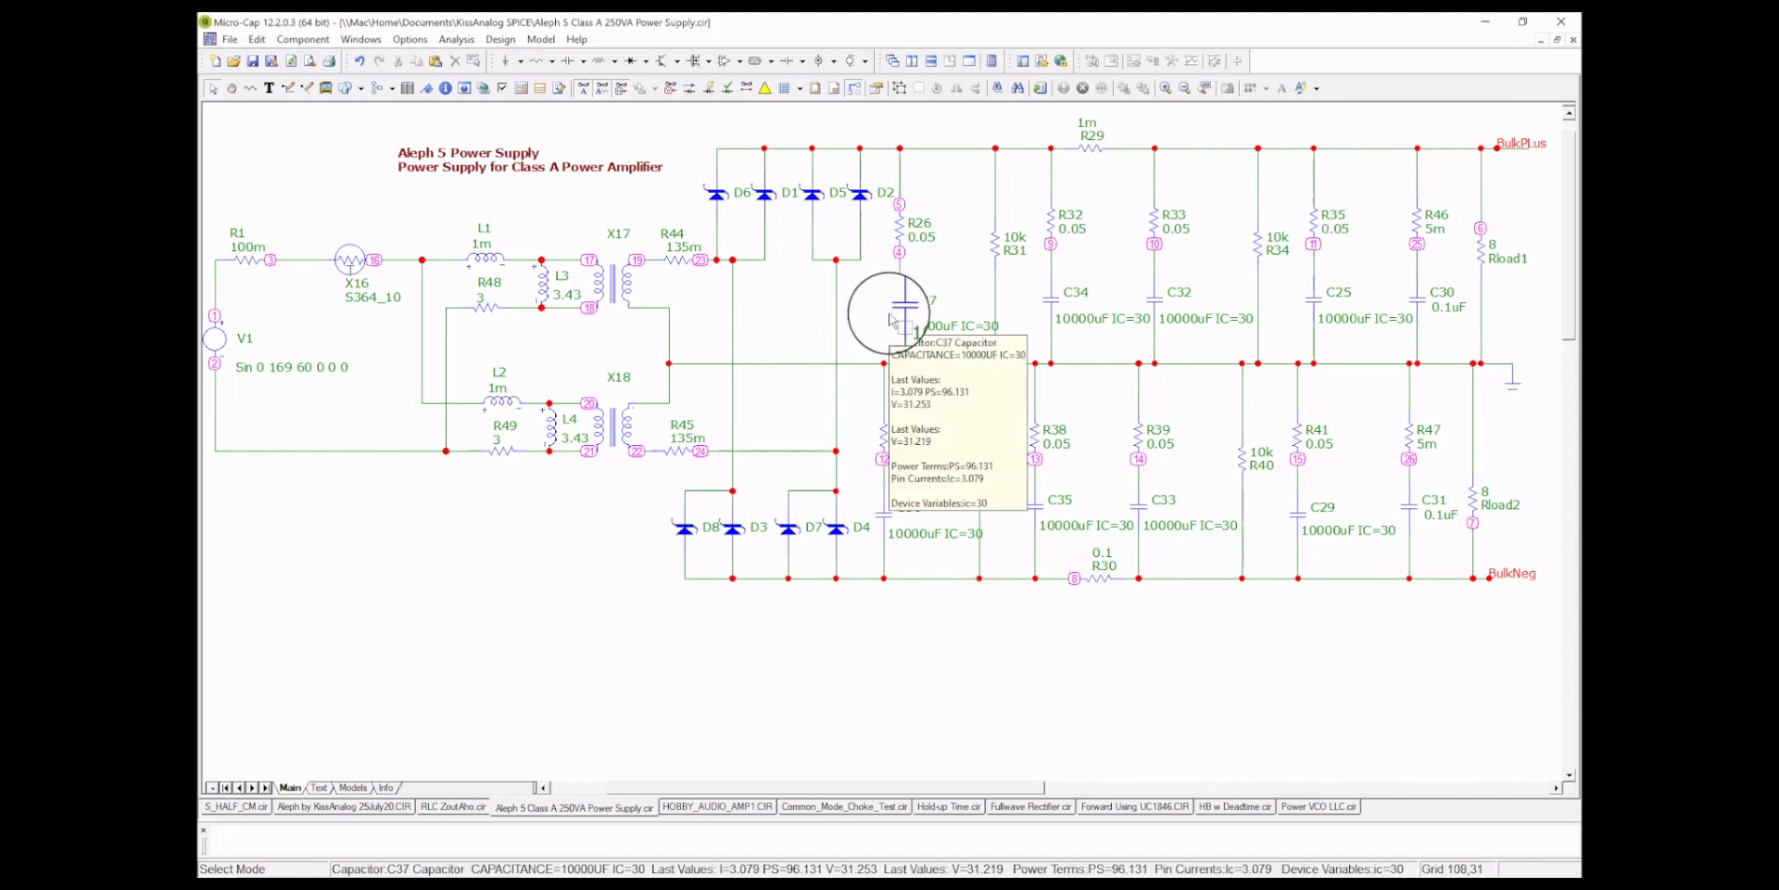